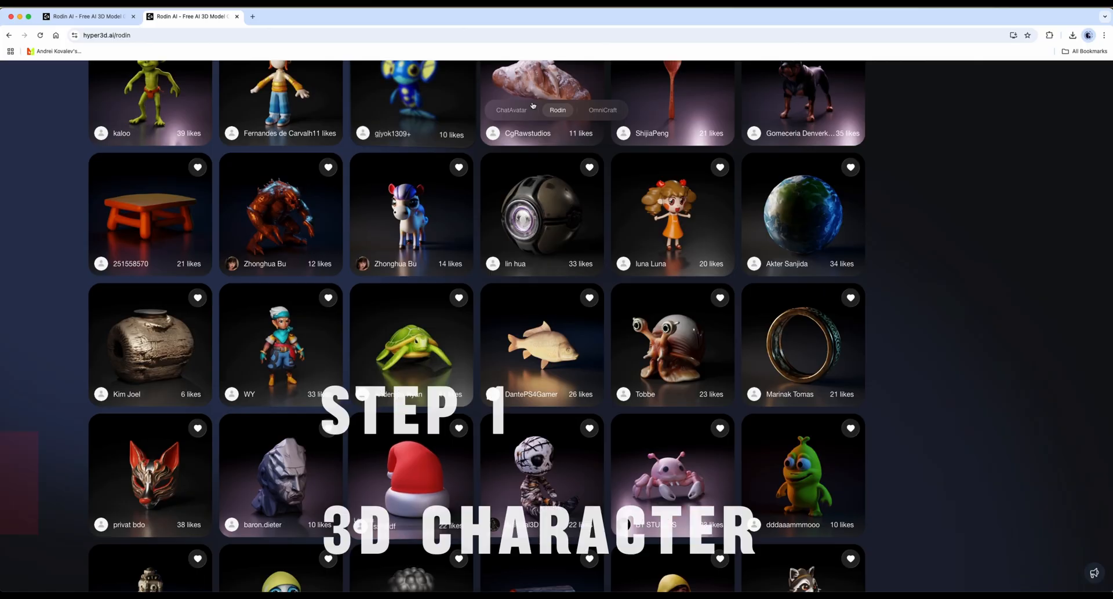
# - Open the cartoon adventurer character card from the Rodin community gallery
pyautogui.click(106, 35)
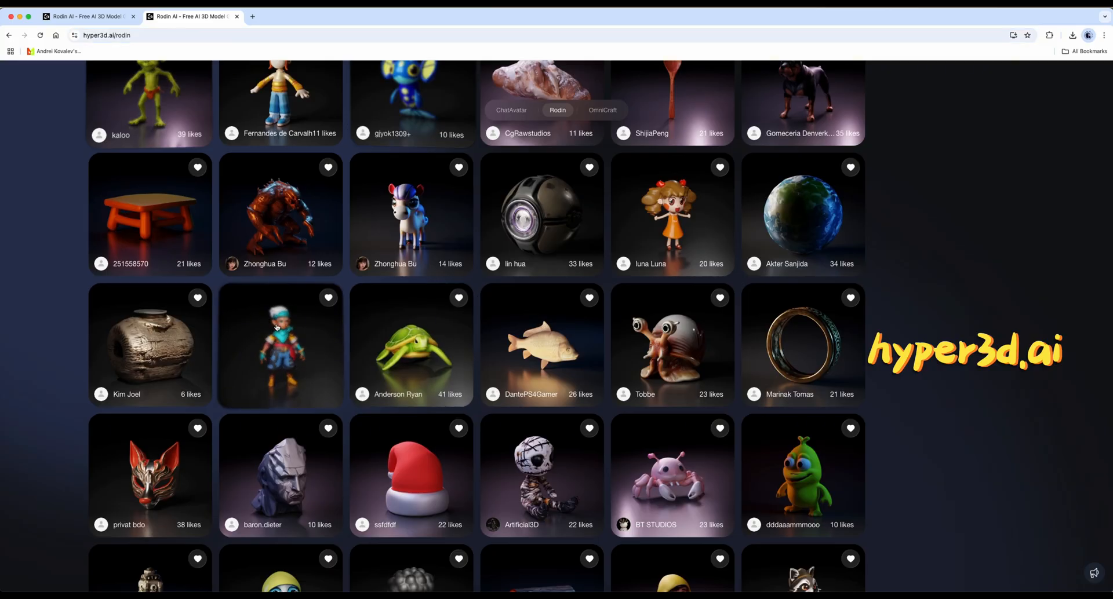
pyautogui.click(280, 344)
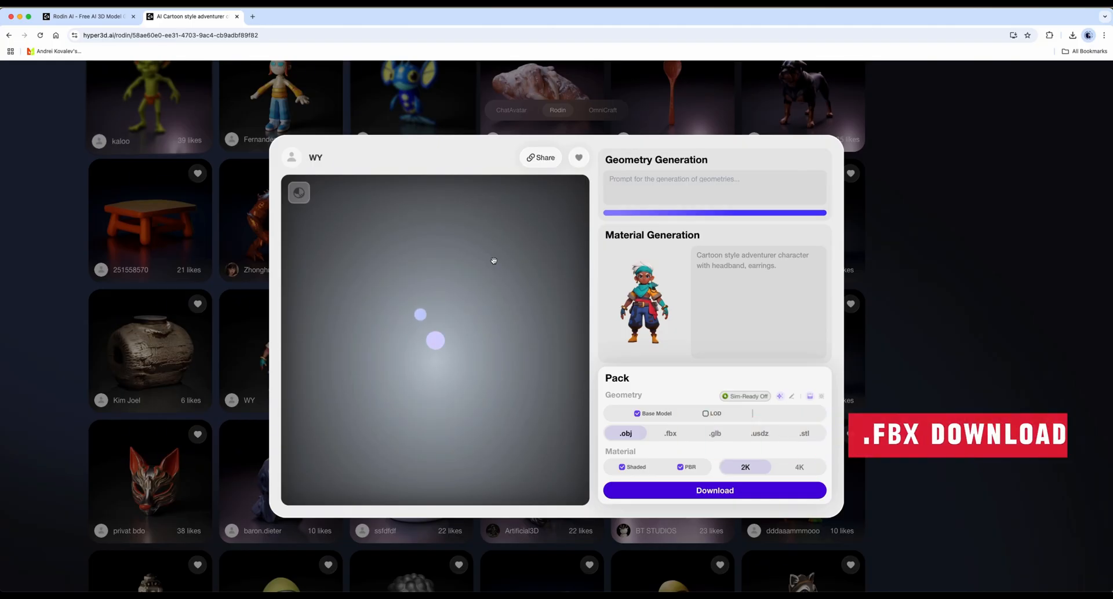
# - Download the adventurer model as .fbx, spending 1 credit to unlock it
pyautogui.click(670, 433)
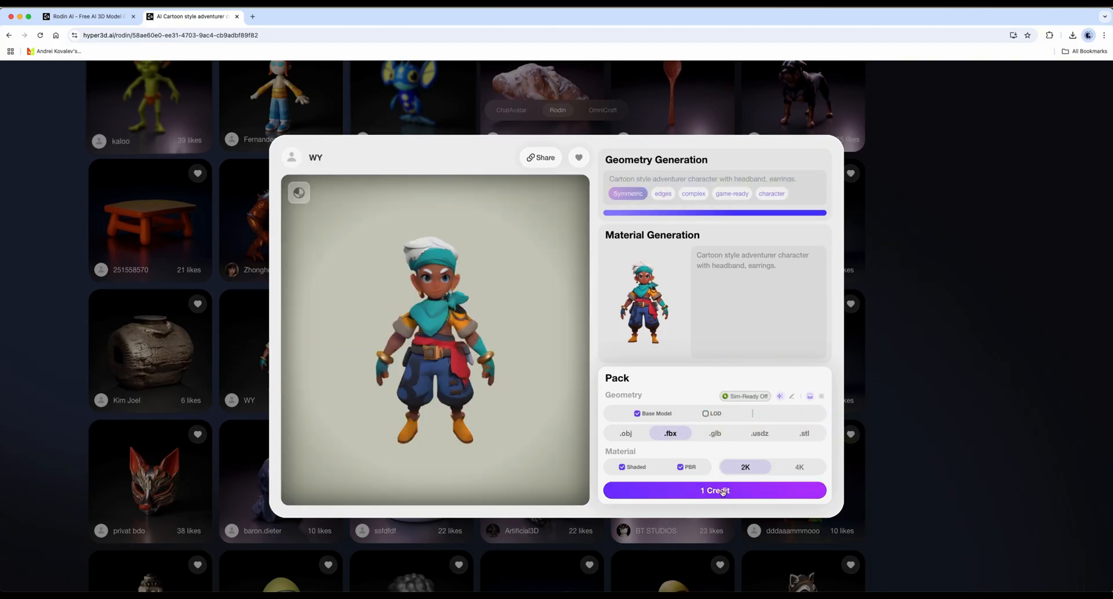
pyautogui.click(714, 491)
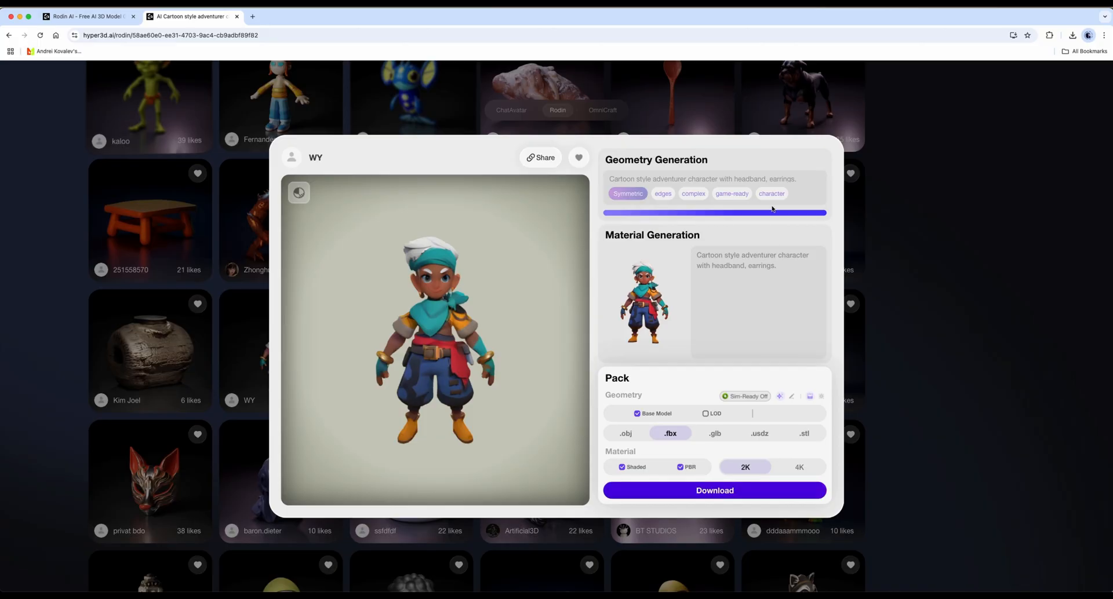
pyautogui.click(714, 490)
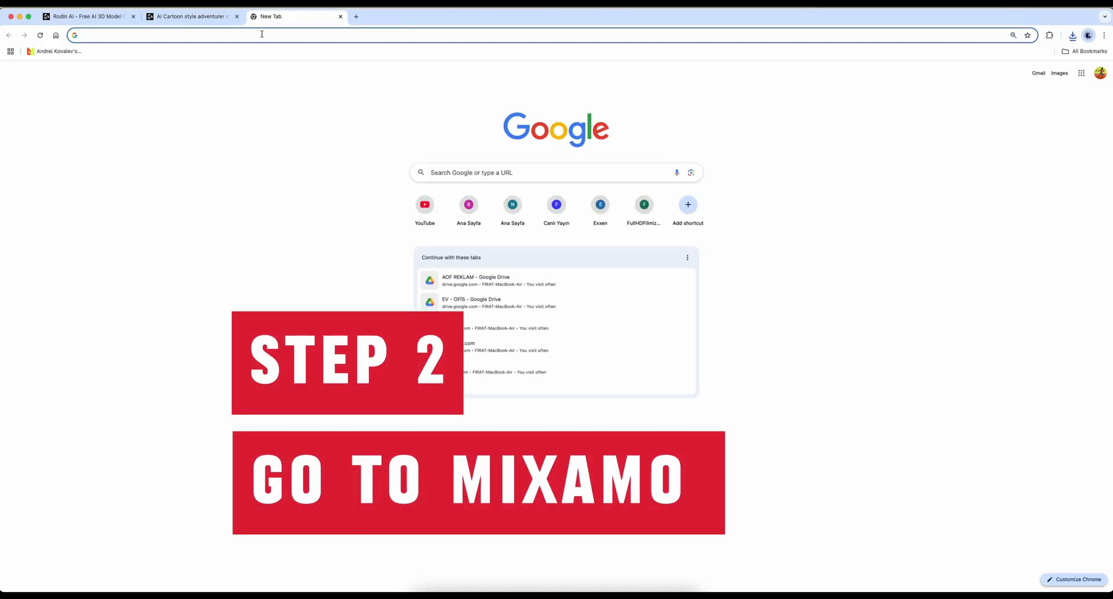
# - Go to mixamo.com in a new Chrome tab
pyautogui.write('mixamo.com/#/')
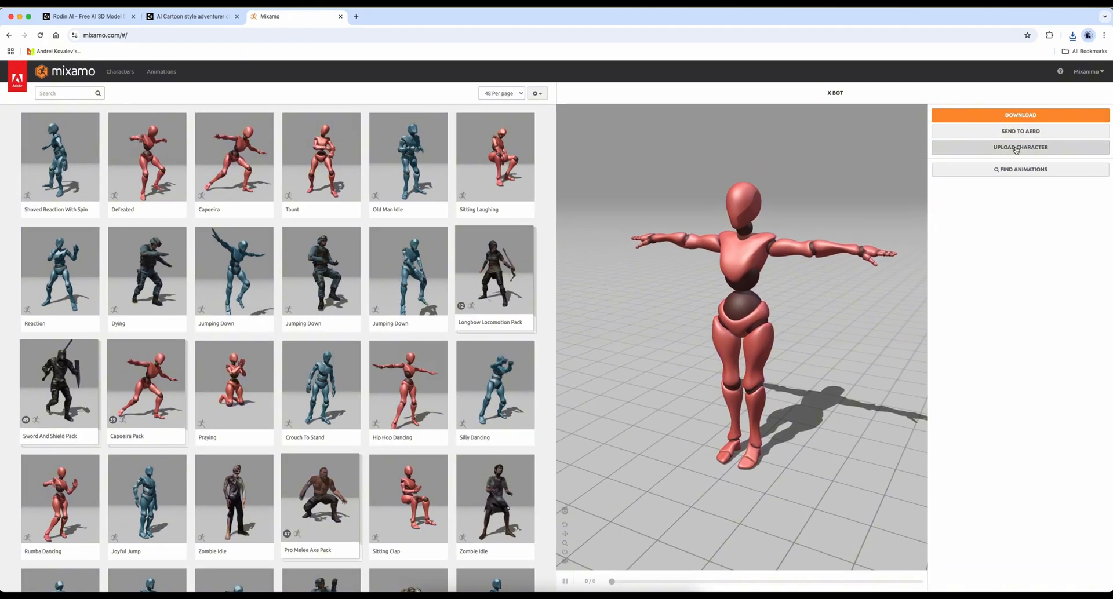
# - Upload character.zip from Finder into Mixamo's character upload drop zone
pyautogui.click(1020, 147)
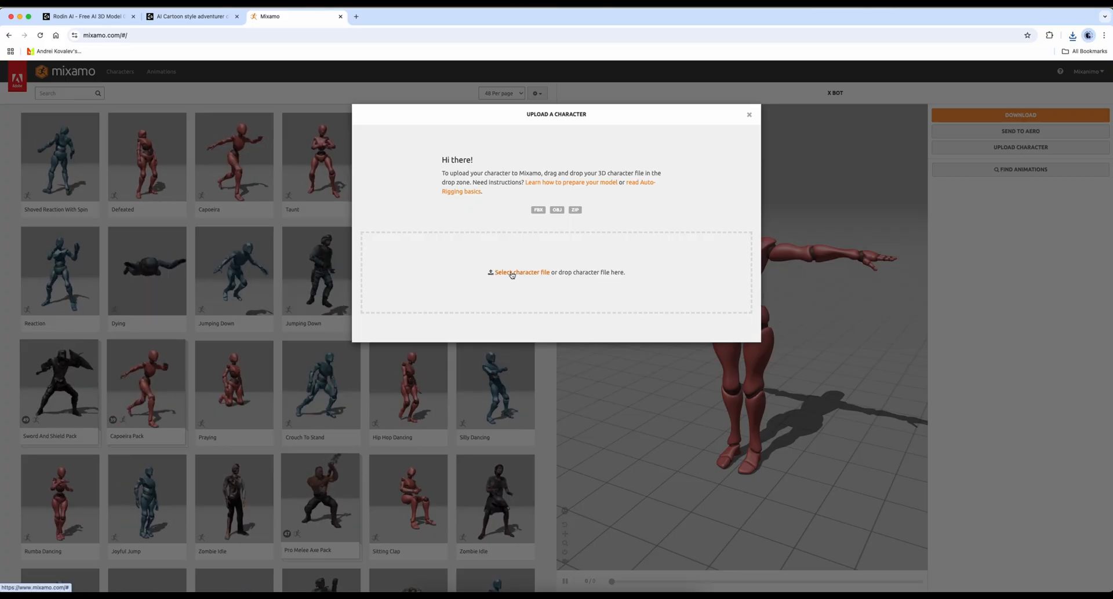
pyautogui.click(522, 272)
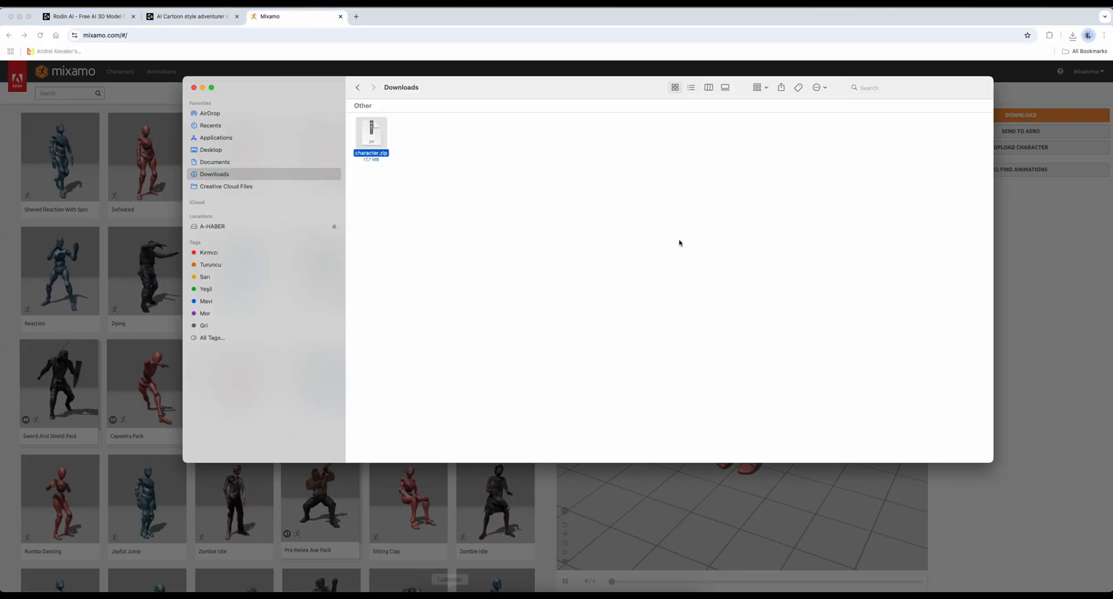
pyautogui.click(1021, 147)
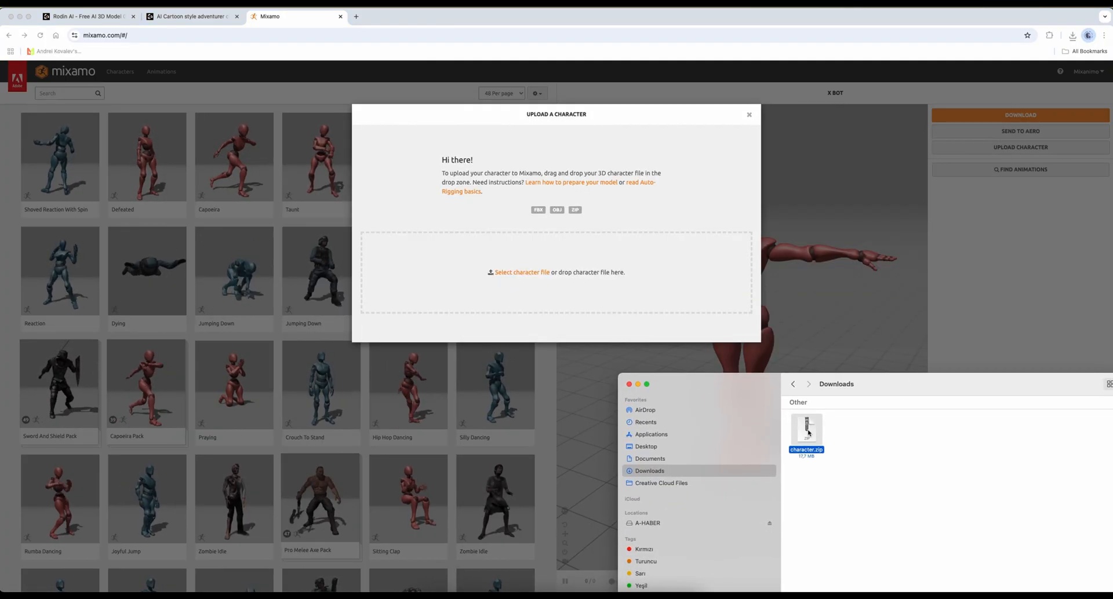
pyautogui.moveTo(807, 433); pyautogui.dragTo(556, 272)
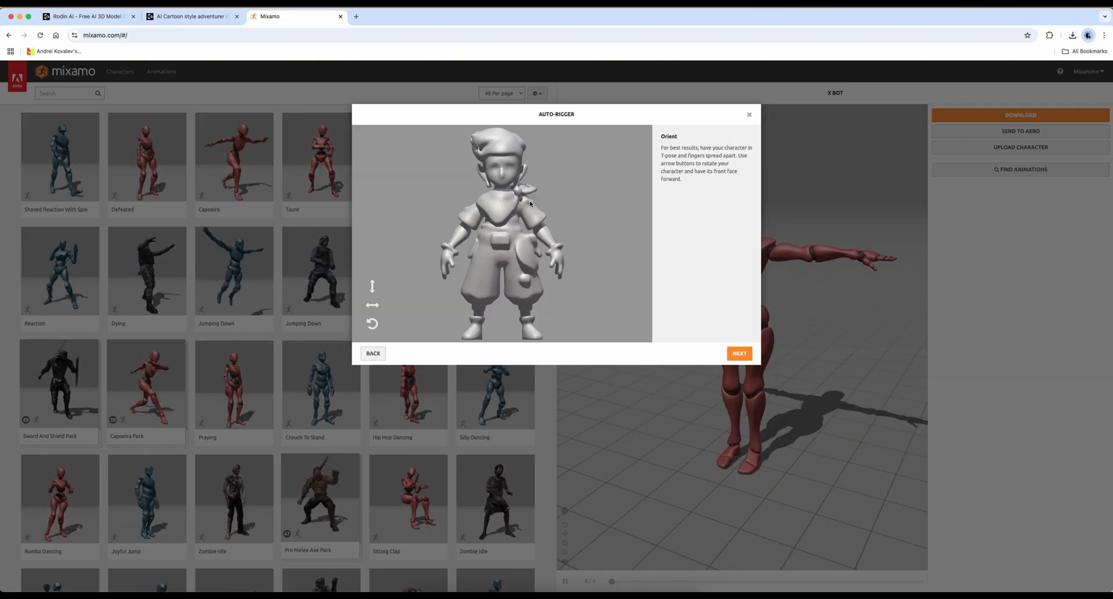
# - Accept orientation, auto-rig with the placed markers, and confirm the rigged adventurer
pyautogui.click(738, 353)
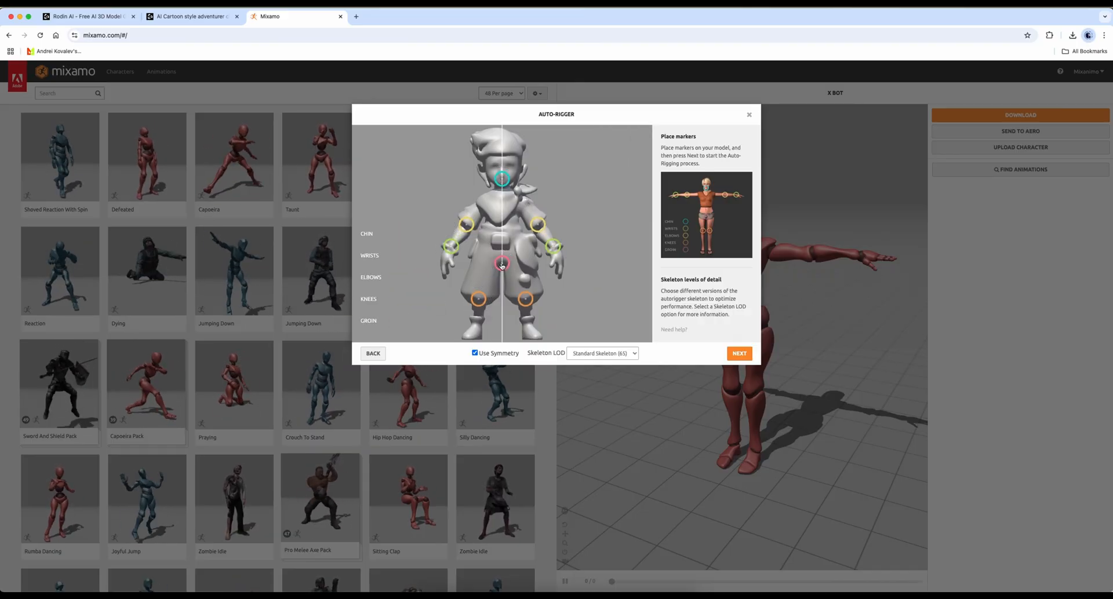
pyautogui.click(738, 353)
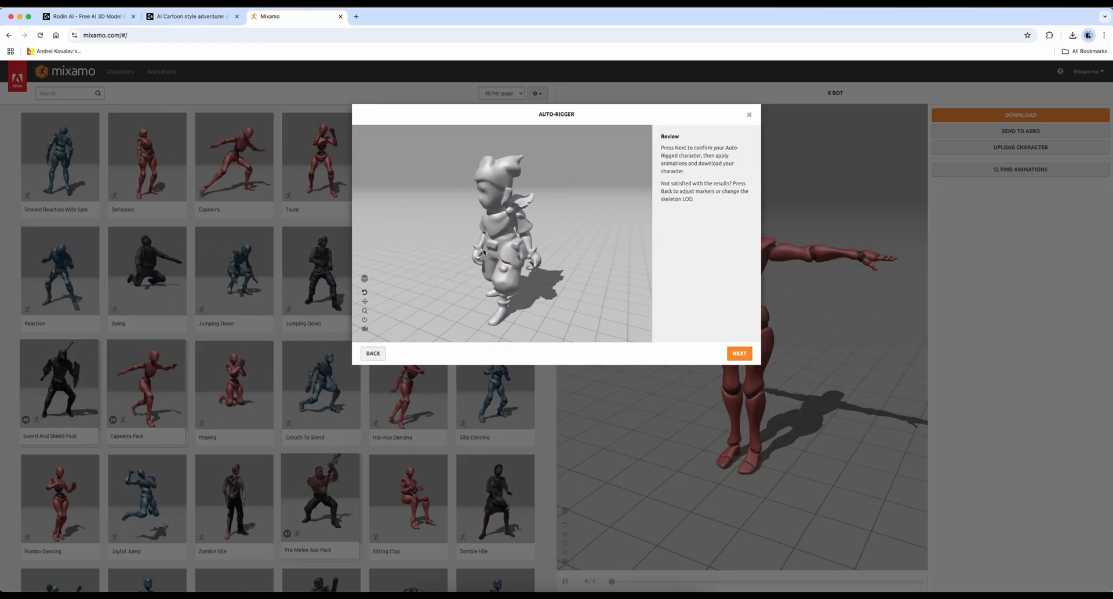
pyautogui.click(738, 353)
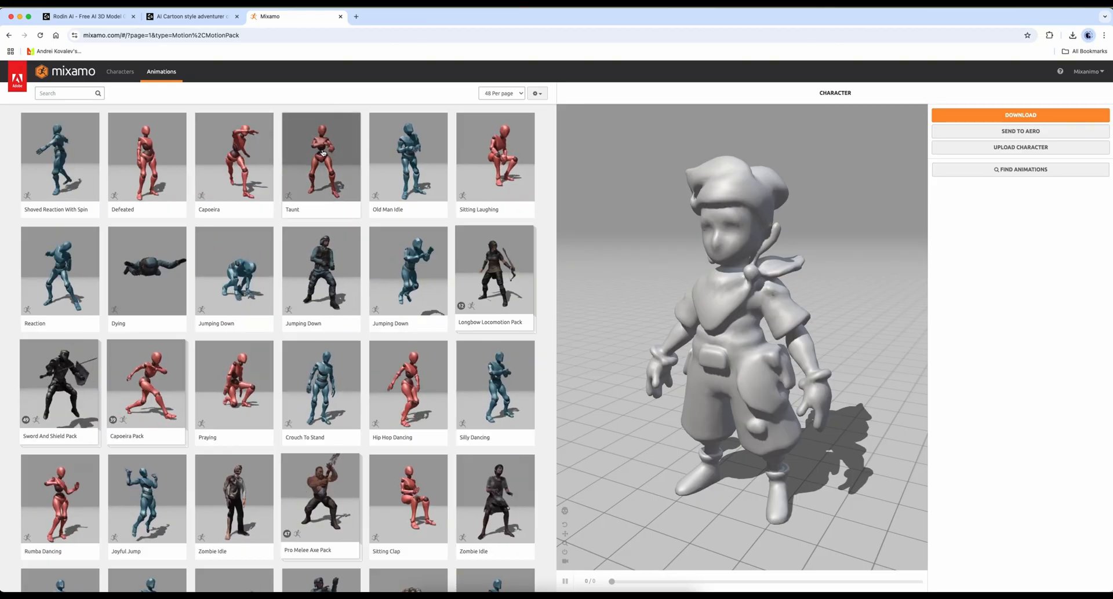
# - Apply the Defeated animation to the adventurer and start searching for walk animations
pyautogui.click(146, 157)
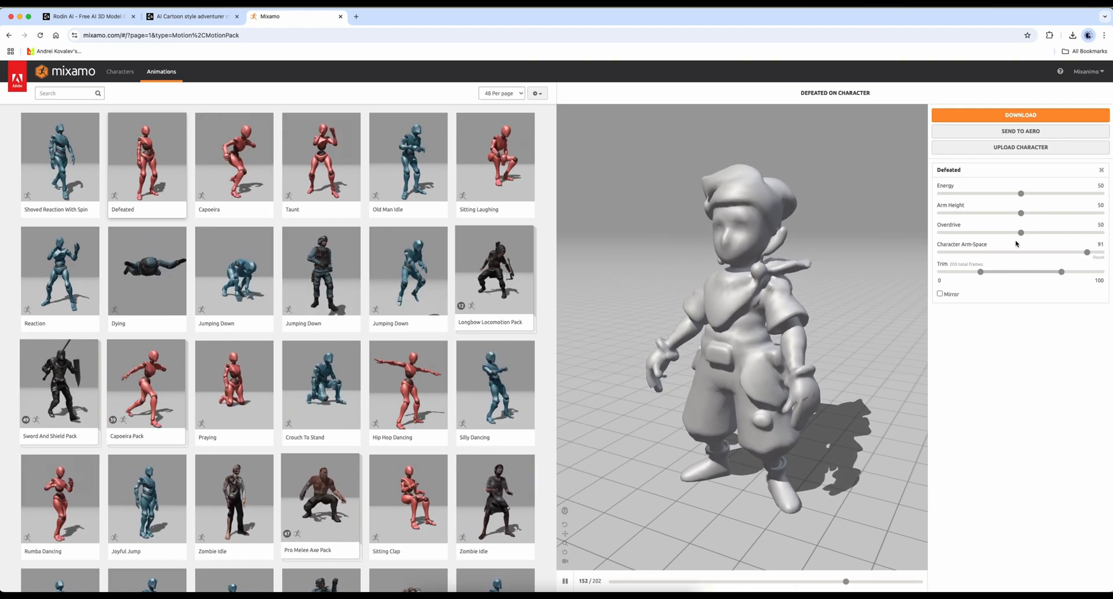
pyautogui.write('walk')
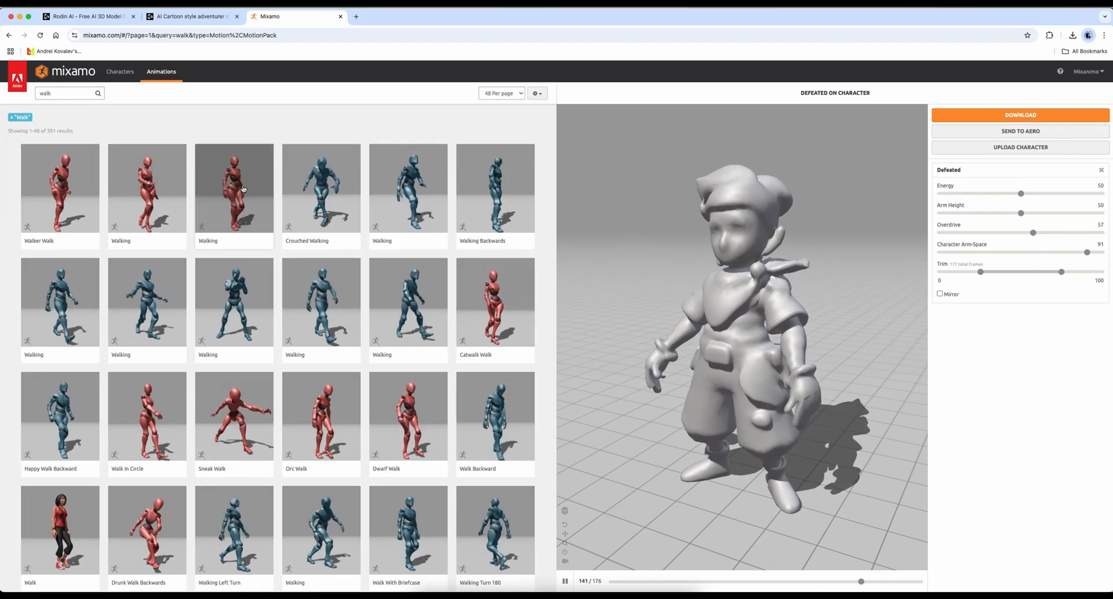
# - Apply a Walking animation from the walk search results to the adventurer
pyautogui.click(321, 189)
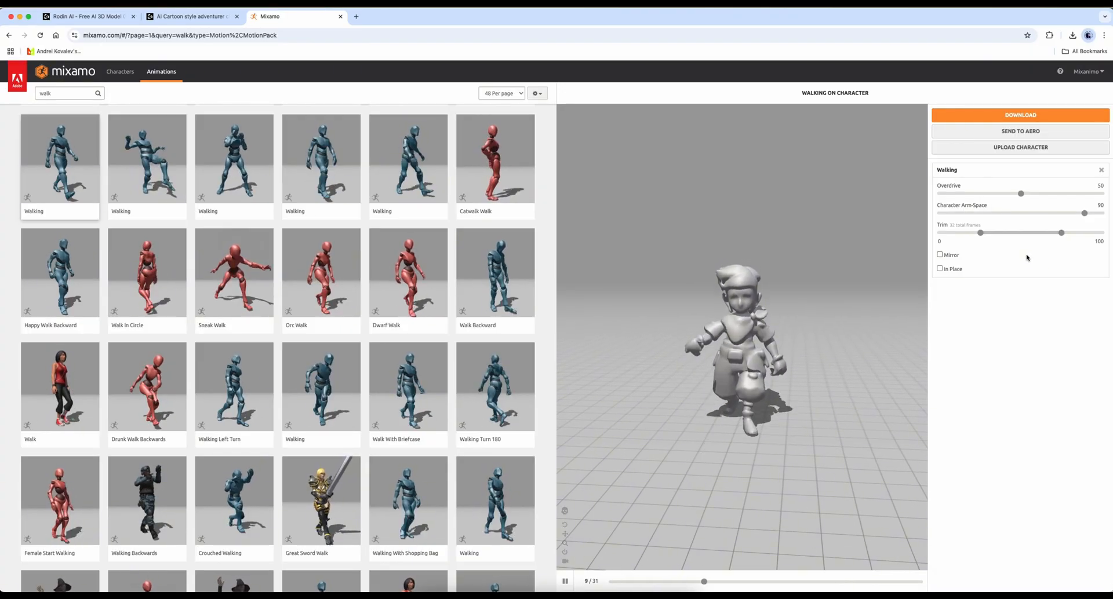
# - Download the walking adventurer as FBX Binary With Skin at 30 fps
pyautogui.click(1020, 115)
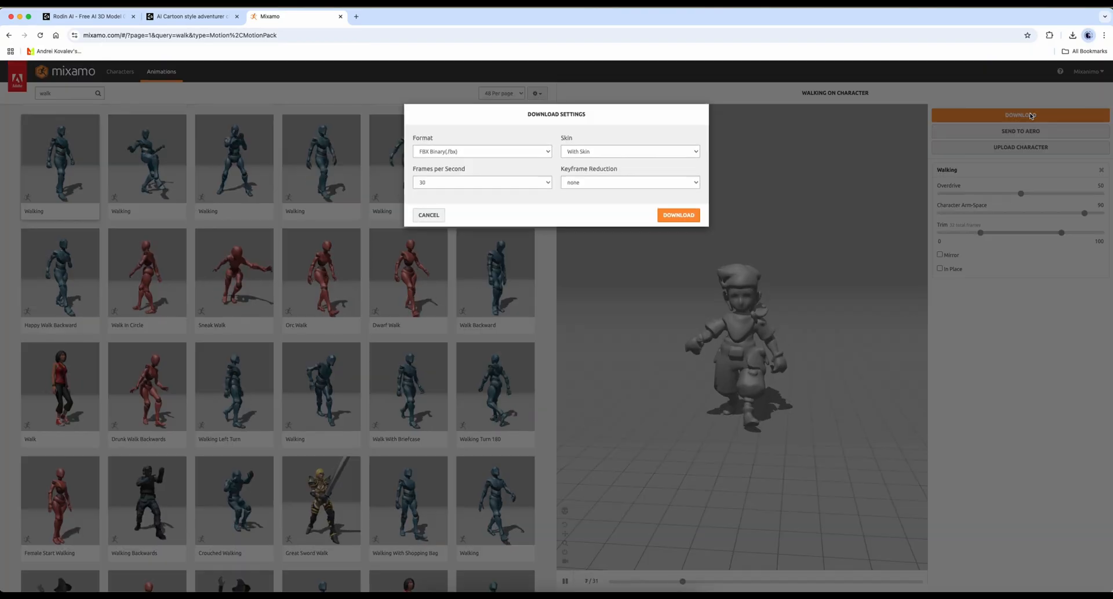
pyautogui.click(627, 152)
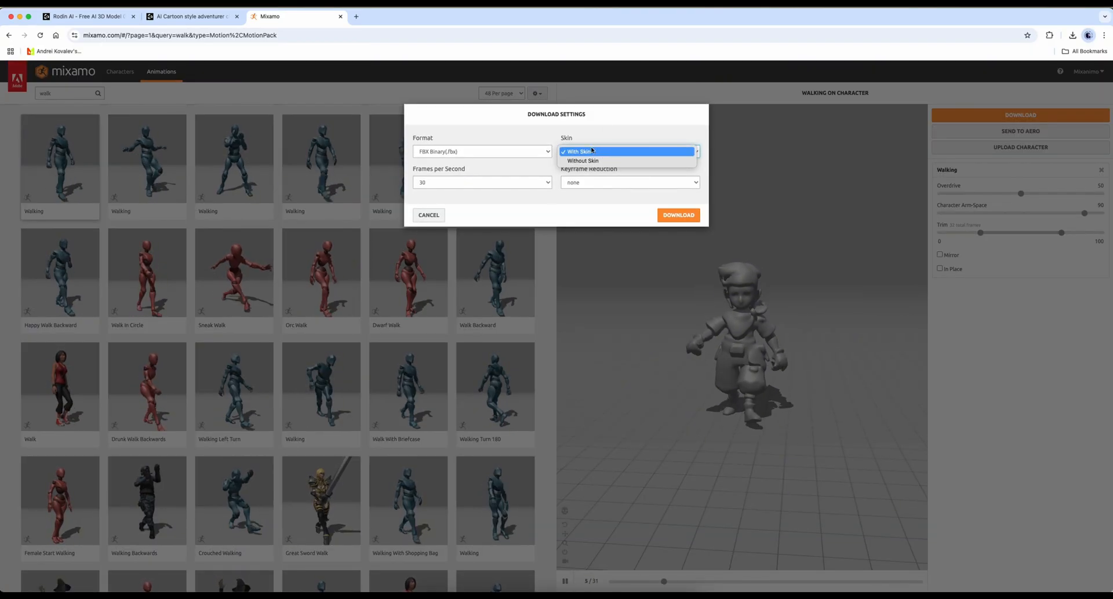
pyautogui.click(576, 151)
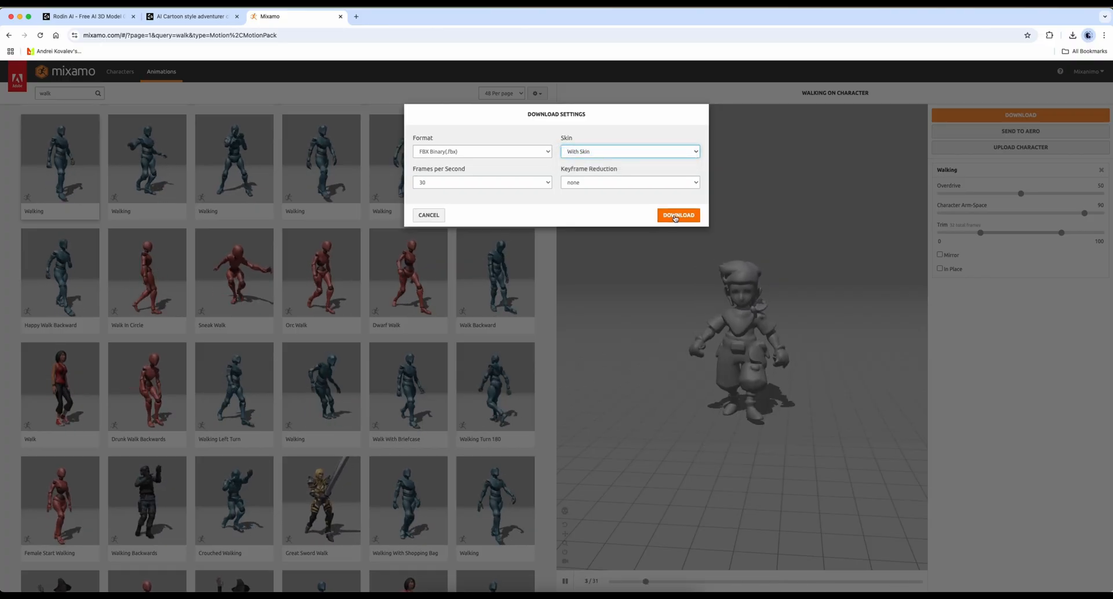
pyautogui.click(677, 215)
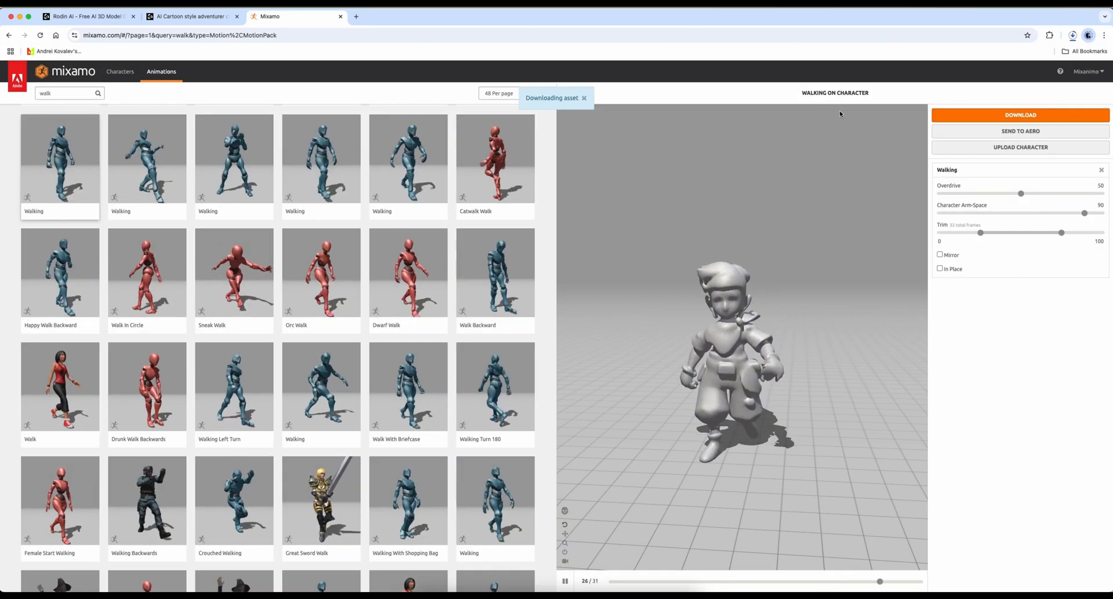
pyautogui.click(1072, 34)
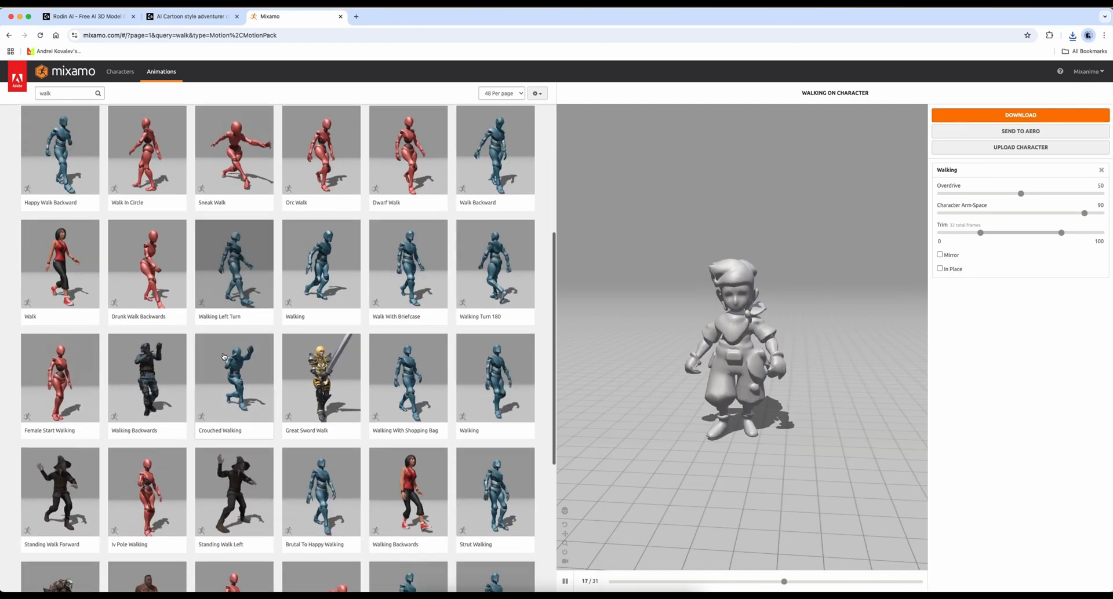
# - Preview Female Start Walking, then put the Dwarf Walk animation on the adventurer
pyautogui.scroll(-3)
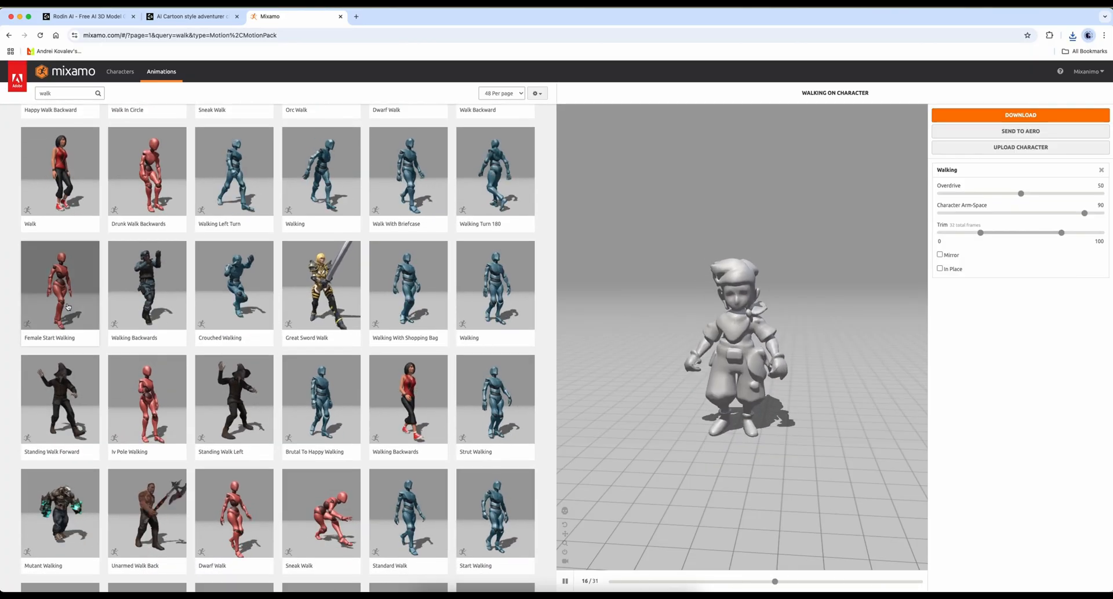
pyautogui.click(60, 286)
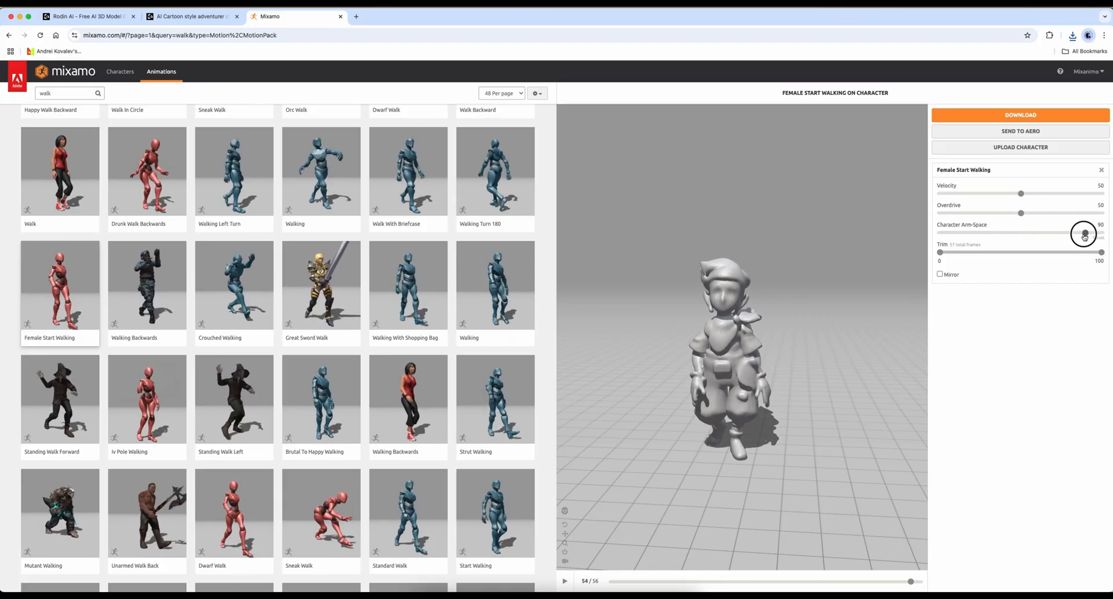
pyautogui.click(564, 581)
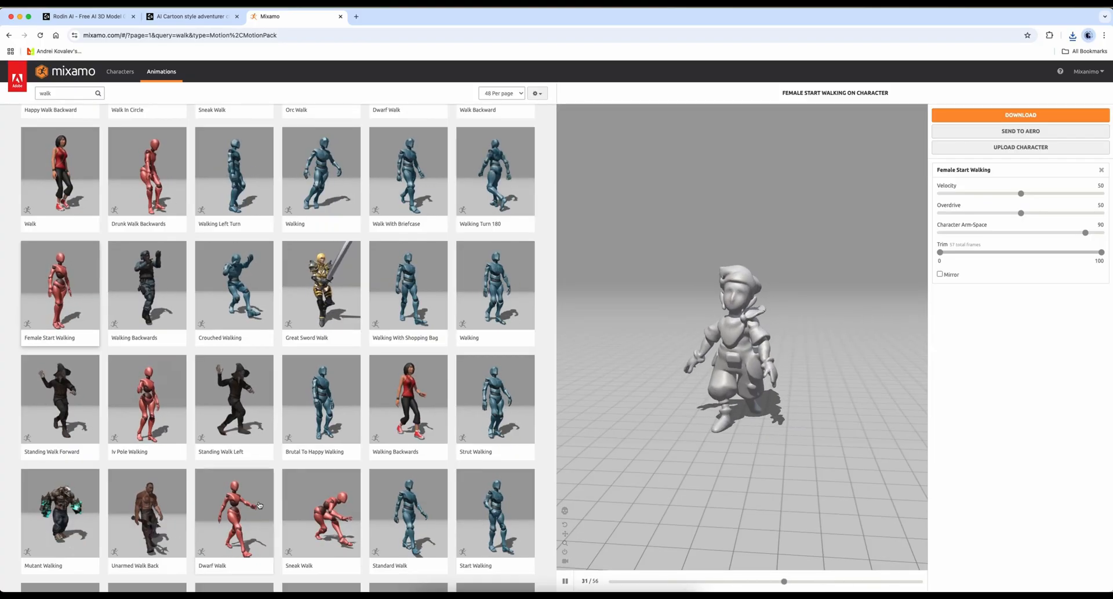
pyautogui.click(233, 513)
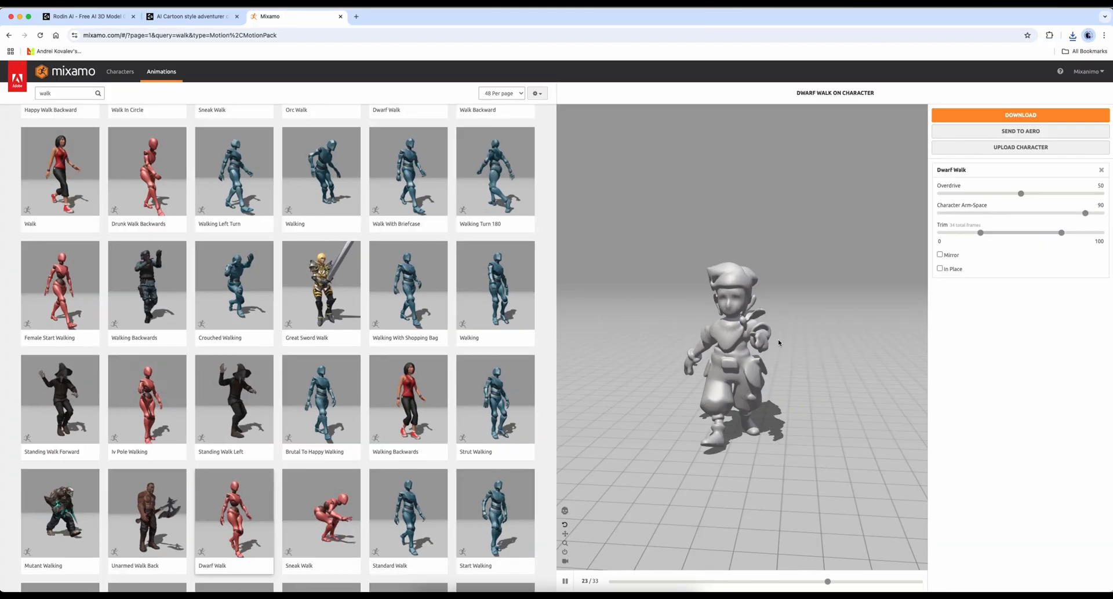
# - Download Dwarf Walk as FBX Binary With Skin at 30 fps, no keyframe reduction
pyautogui.click(1020, 115)
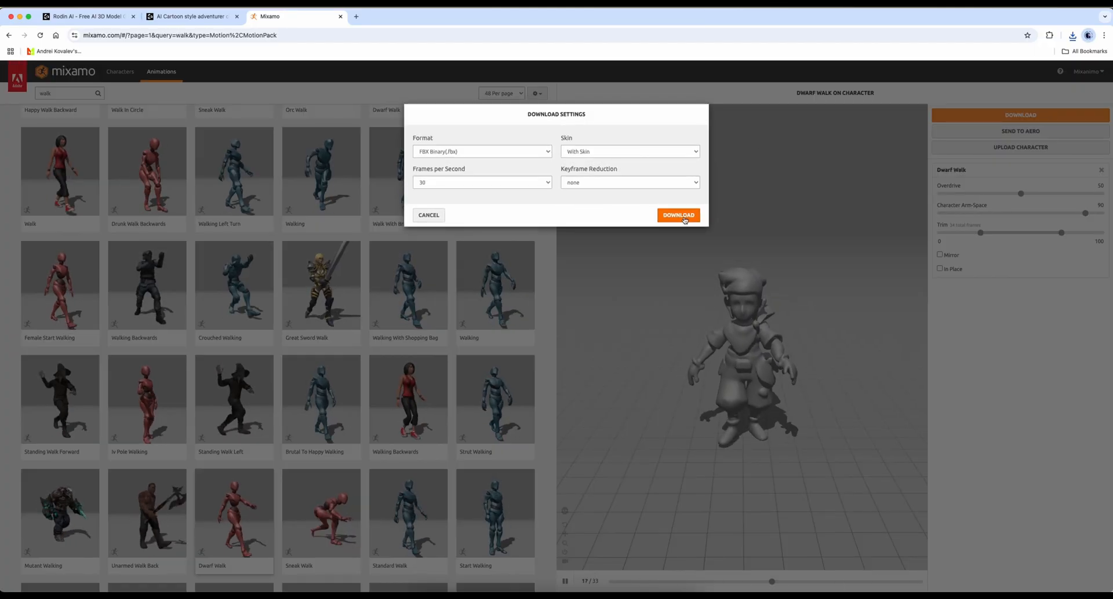
pyautogui.moveTo(717, 187)
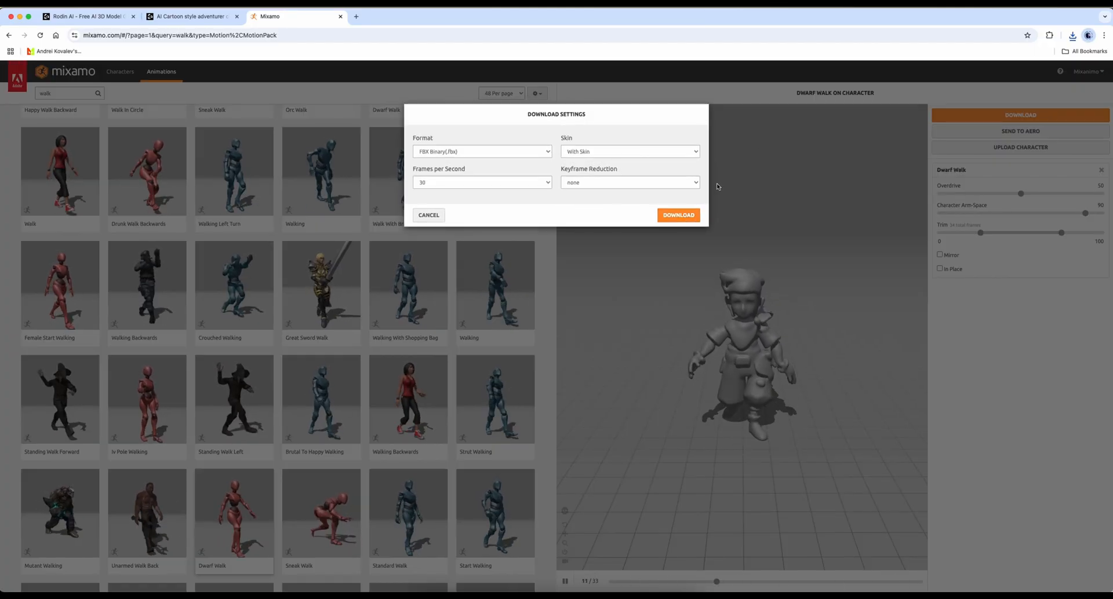
pyautogui.click(677, 215)
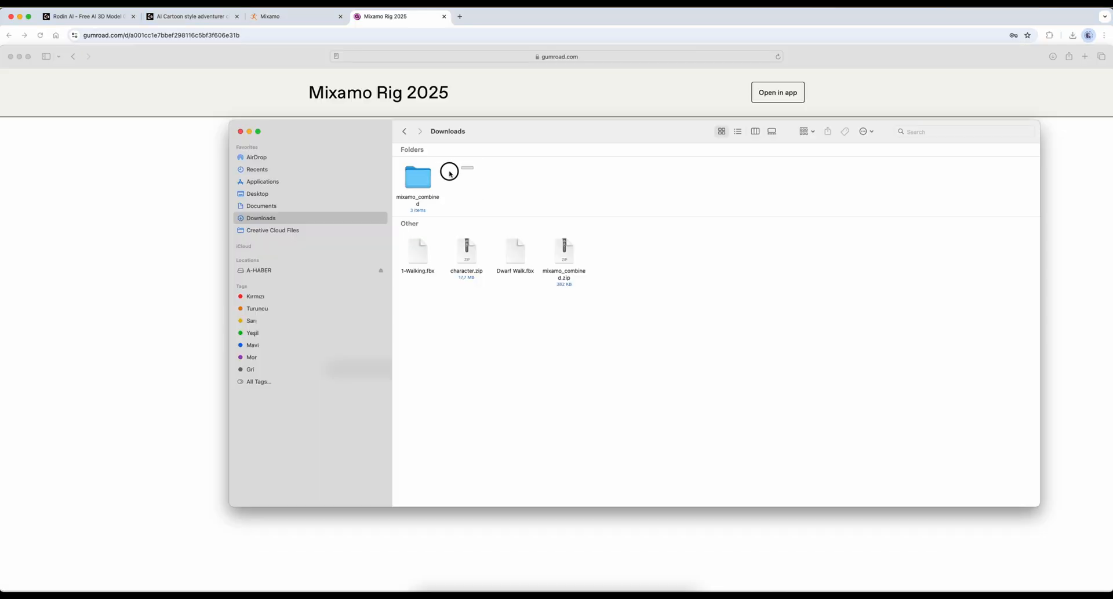
pyautogui.click(417, 176)
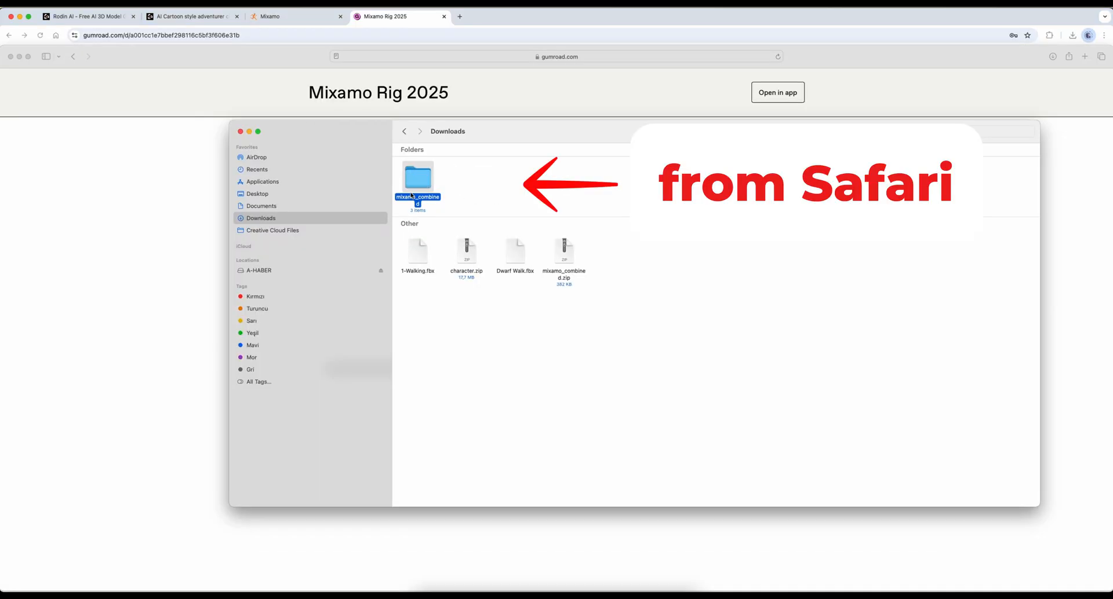
pyautogui.doubleClick(418, 177)
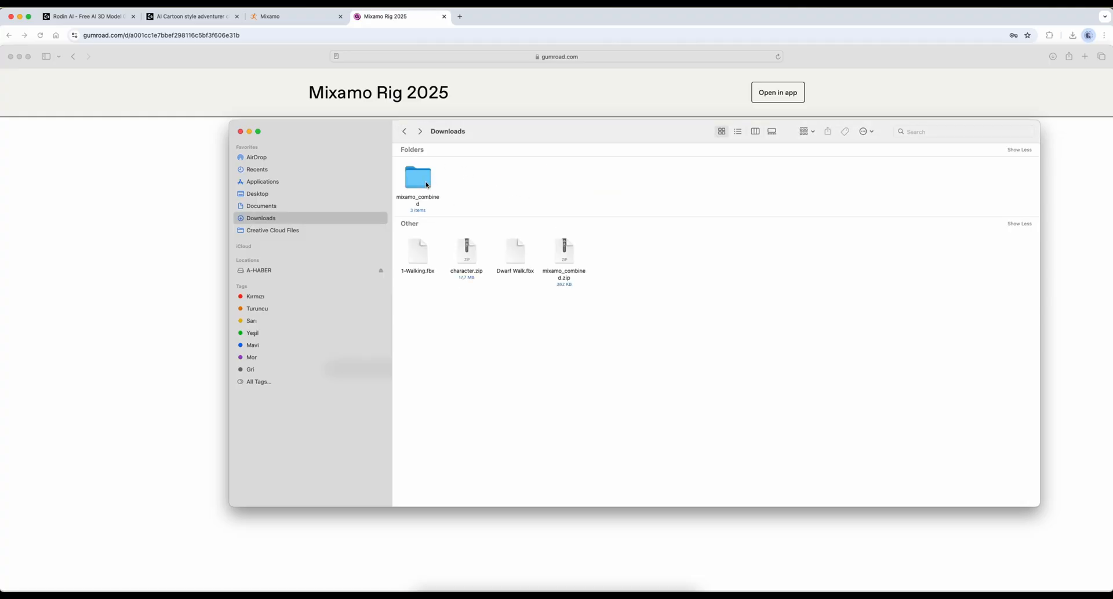
pyautogui.rightClick(417, 181)
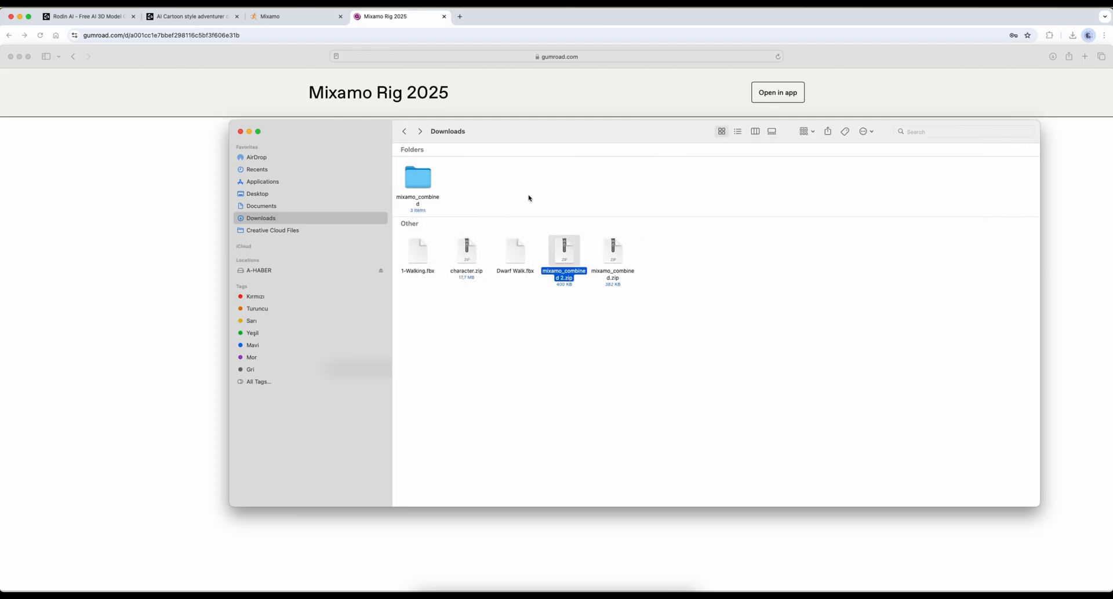
pyautogui.moveTo(642, 260)
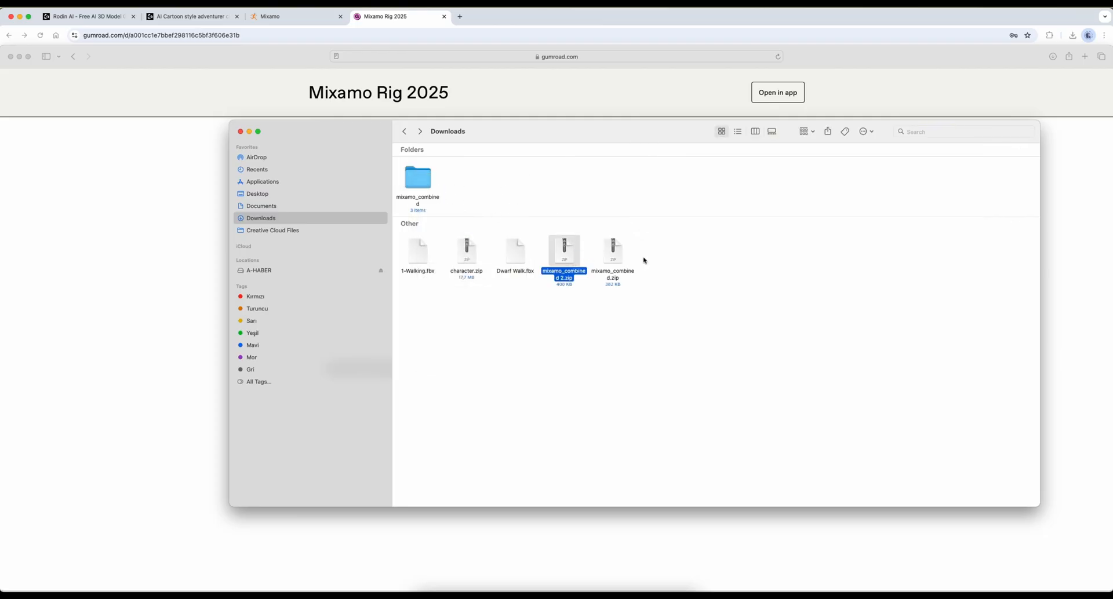
pyautogui.moveTo(564, 257)
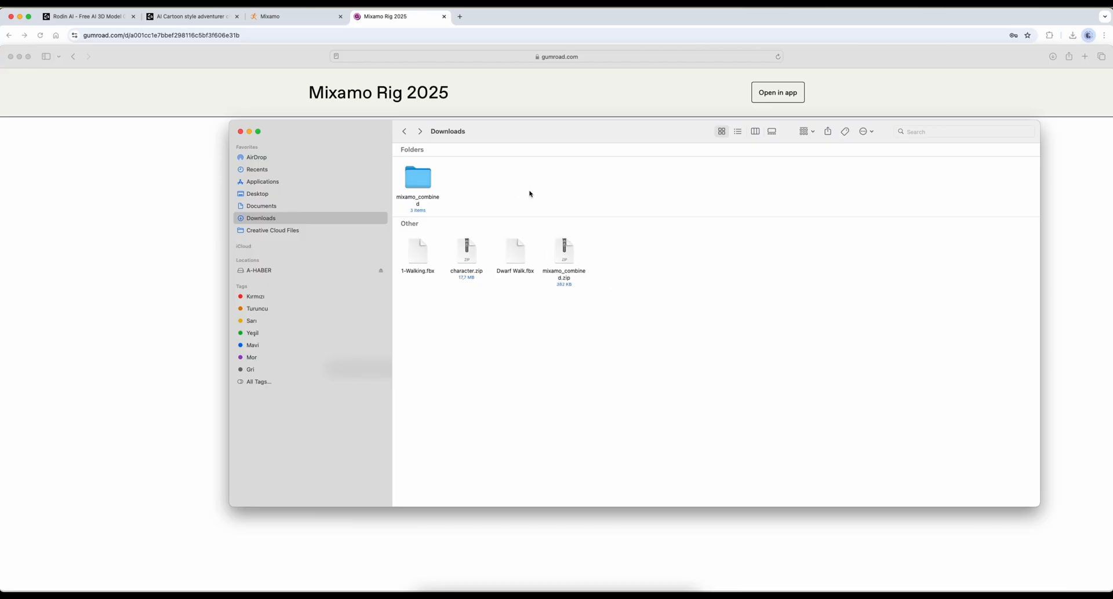
pyautogui.click(418, 177)
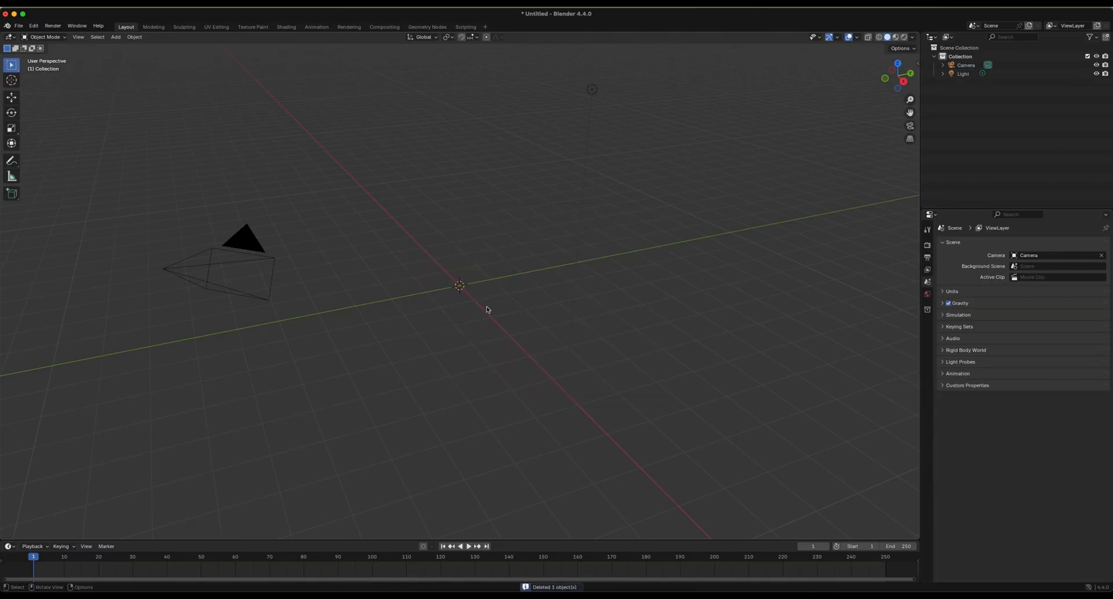
# - In Blender Preferences Add-ons, choose Install from Disk to browse Downloads for mixamo_combined.zip
pyautogui.click(18, 26)
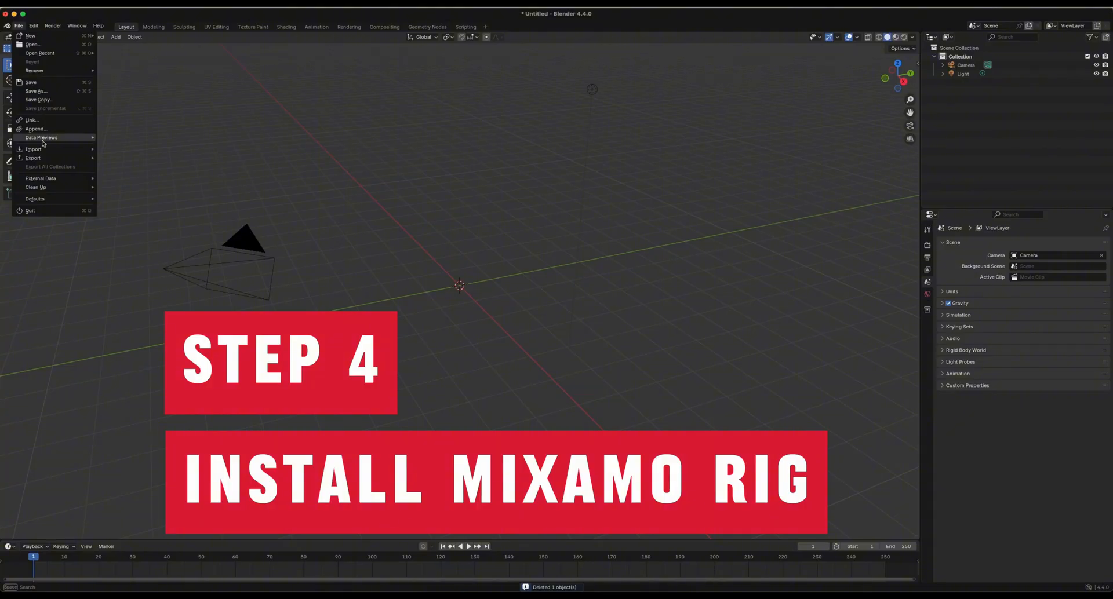
pyautogui.click(33, 26)
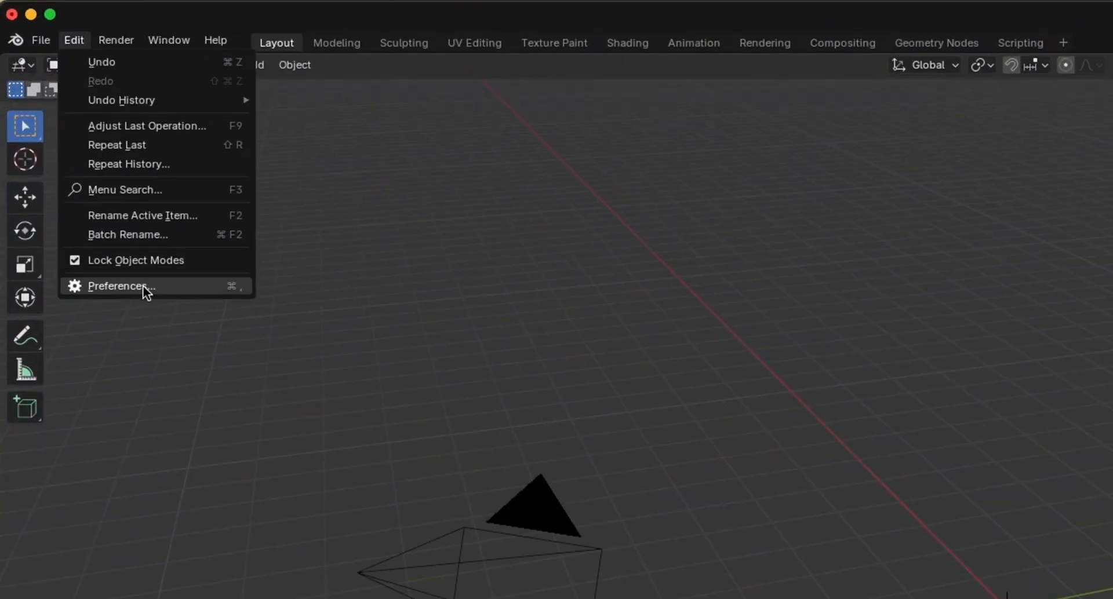
pyautogui.click(121, 286)
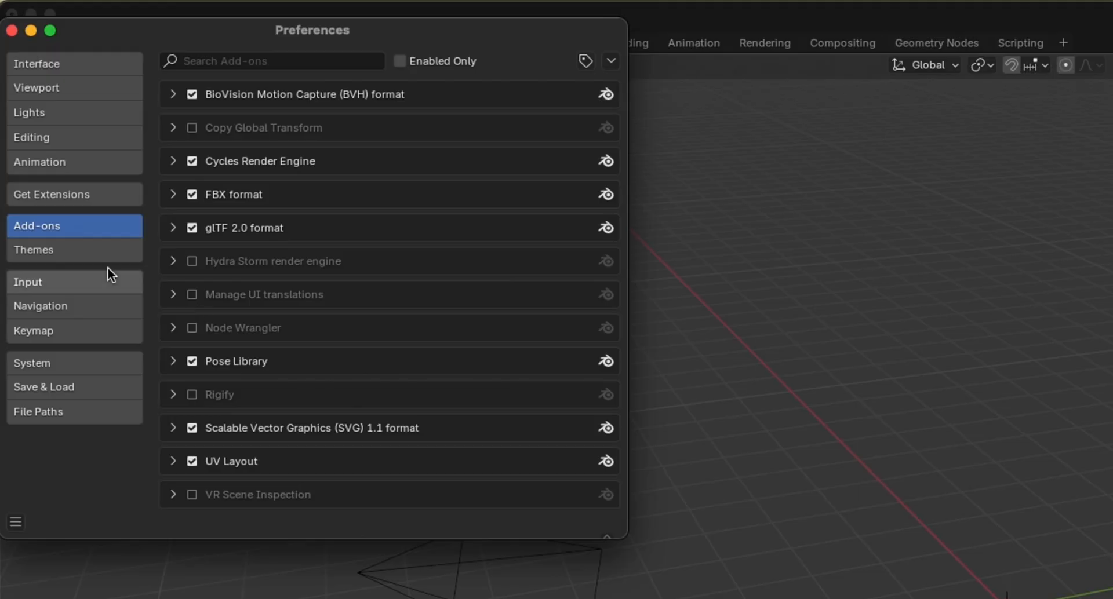
pyautogui.moveTo(510, 48)
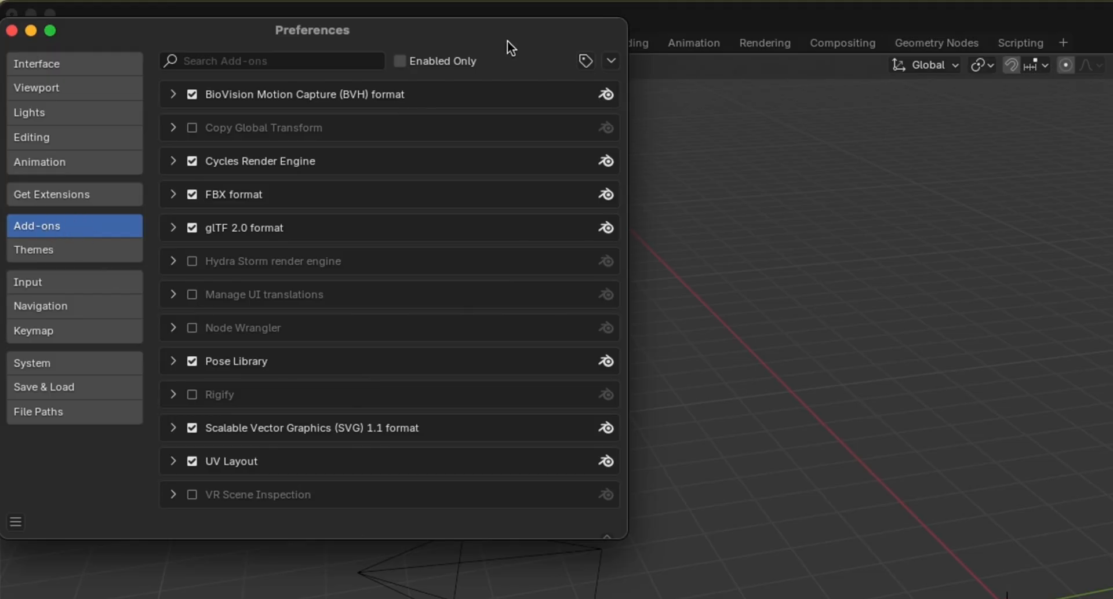
pyautogui.click(610, 60)
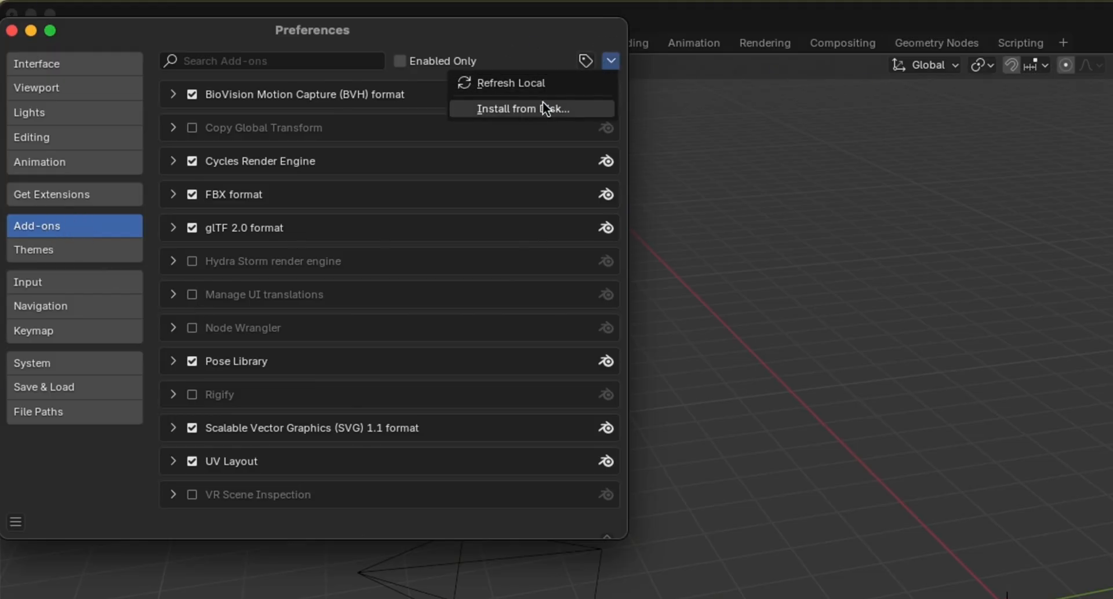
pyautogui.click(524, 108)
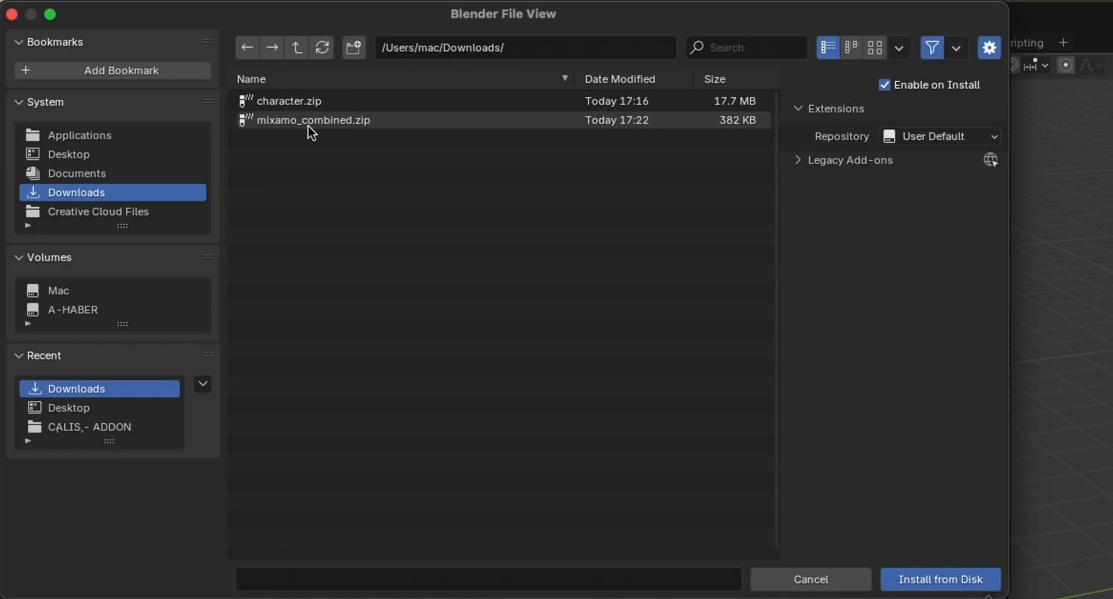
# - Install mixamo_combined.zip from disk and confirm Mixamo Rig 2025 is enabled via a 'mix' search
pyautogui.click(312, 120)
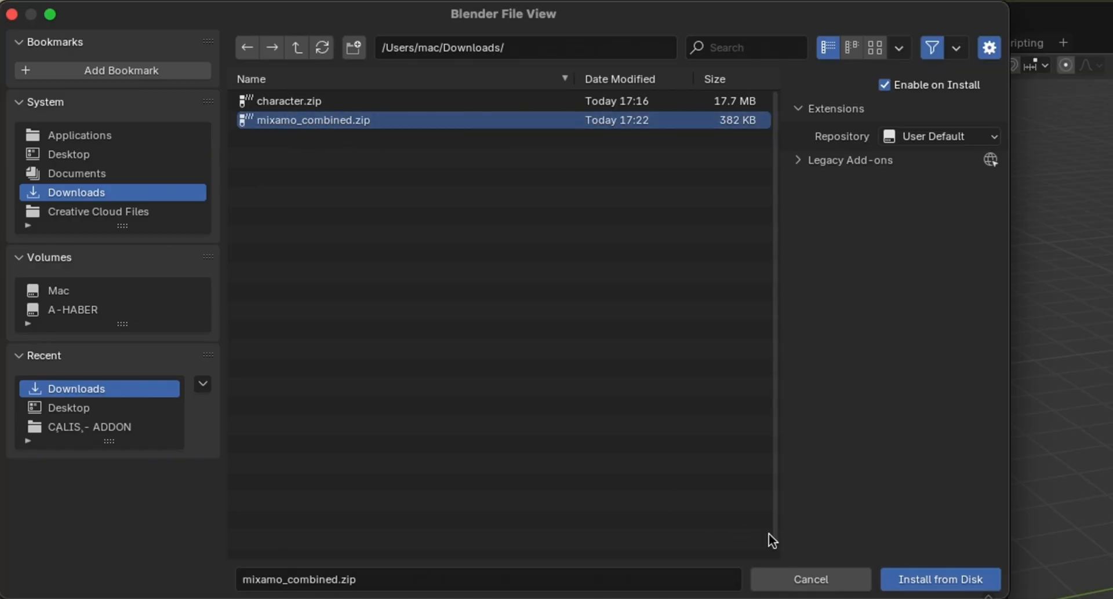
pyautogui.click(940, 579)
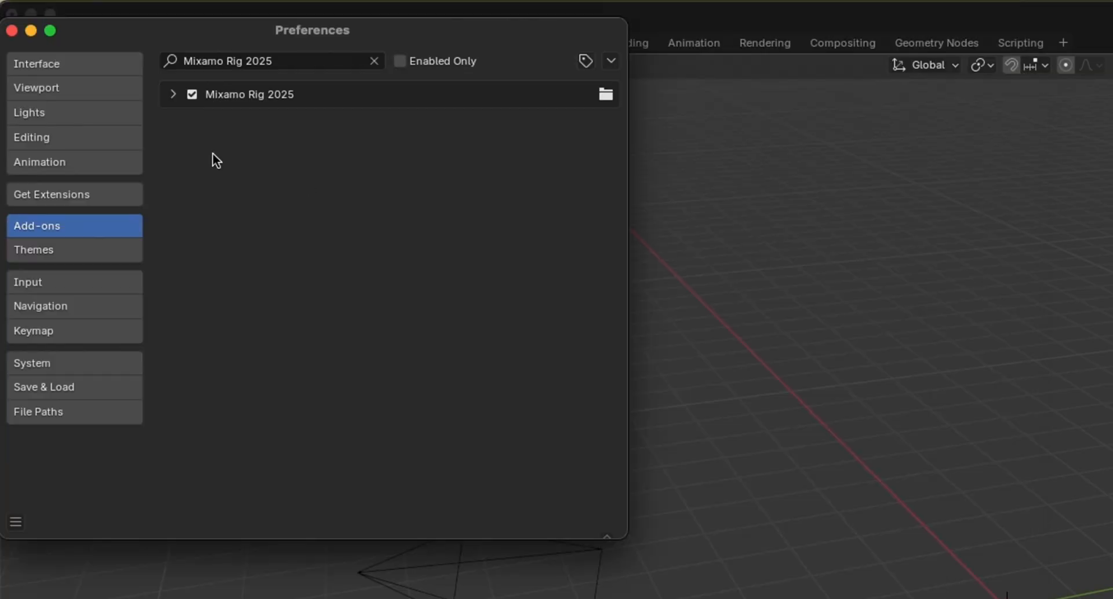
pyautogui.moveTo(361, 79)
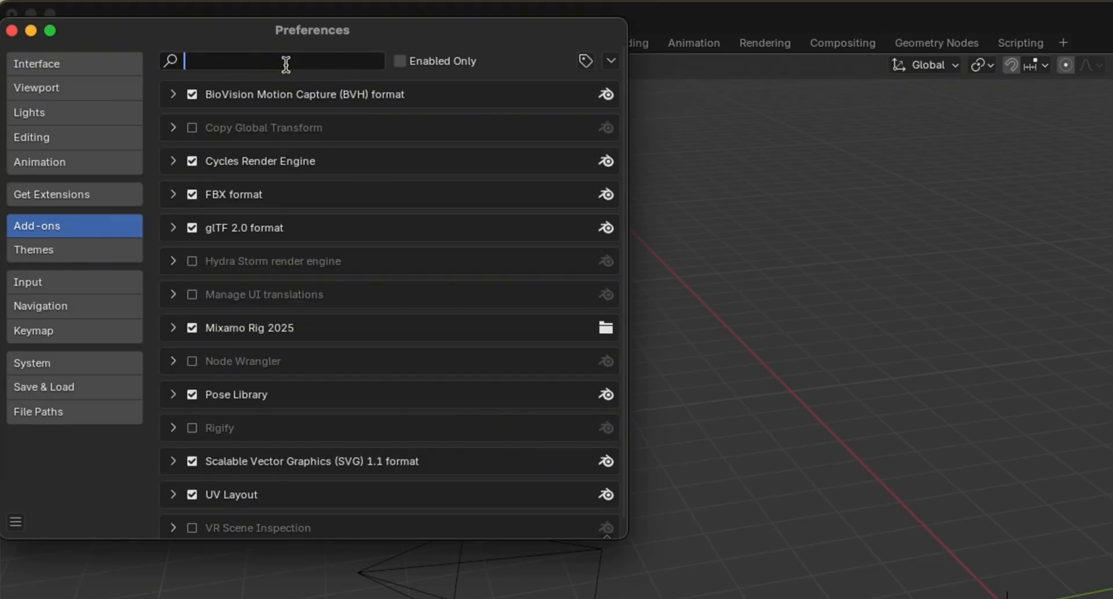
pyautogui.write('mix')
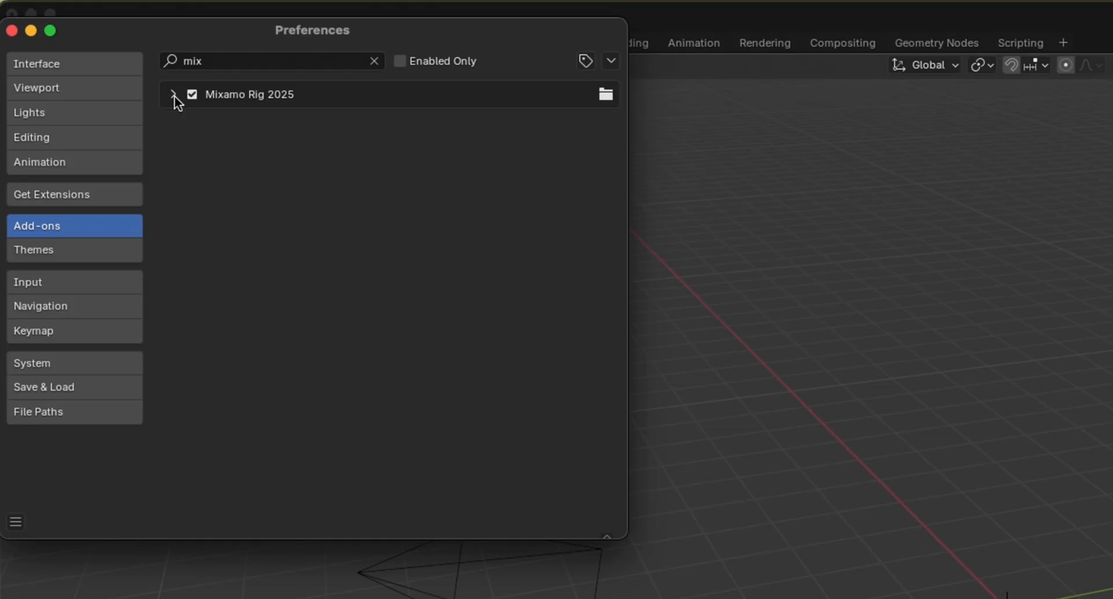
pyautogui.click(173, 95)
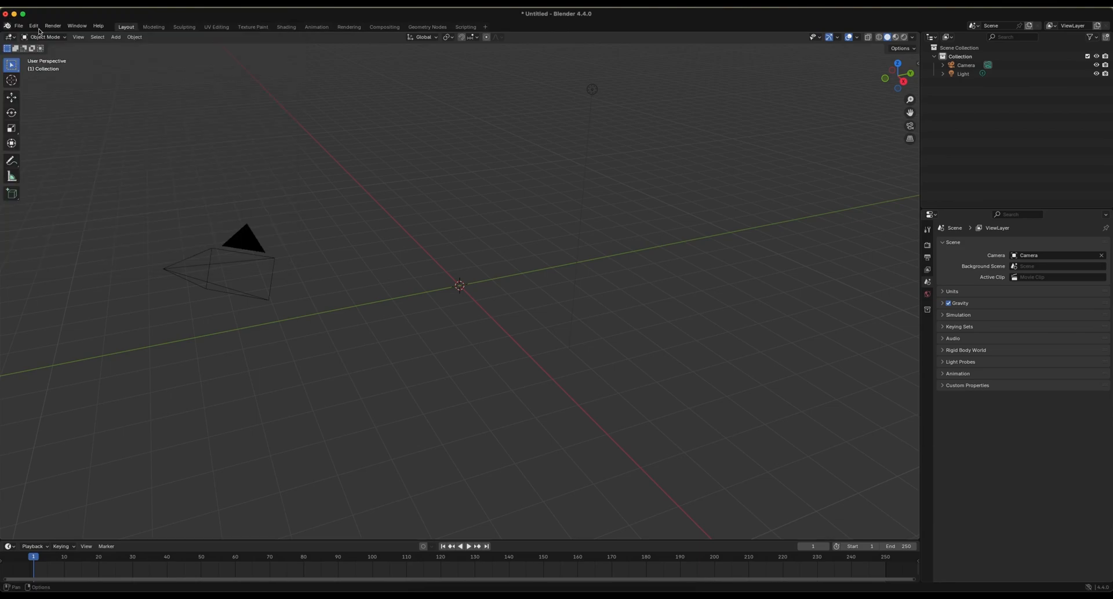
pyautogui.moveTo(766, 226)
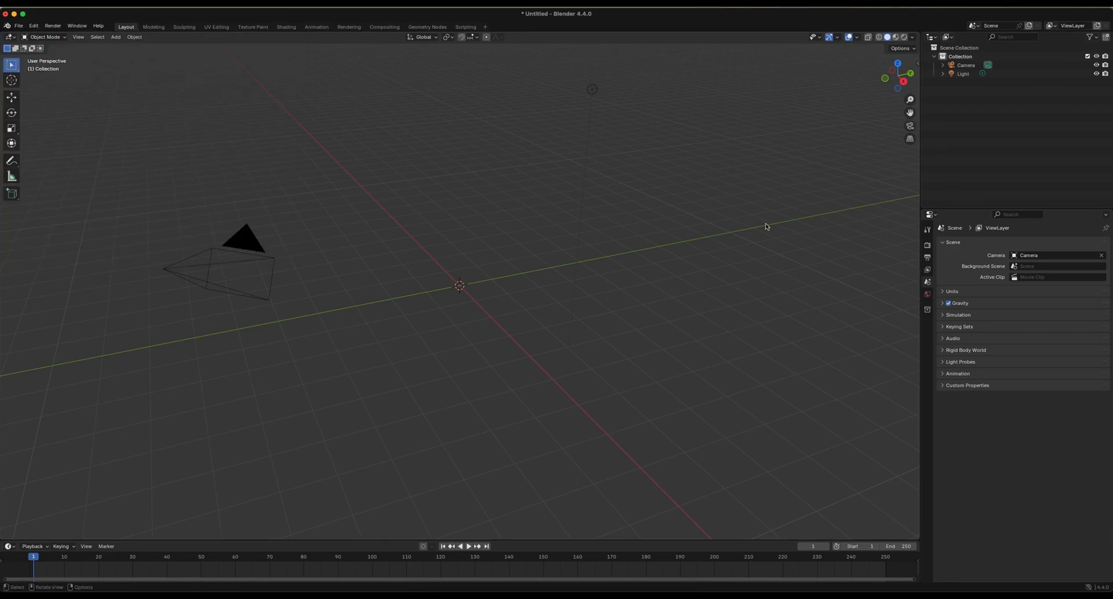
# - Show the viewport sidebar (N) and switch to the Mixamo Control Rig panel
pyautogui.press('n')
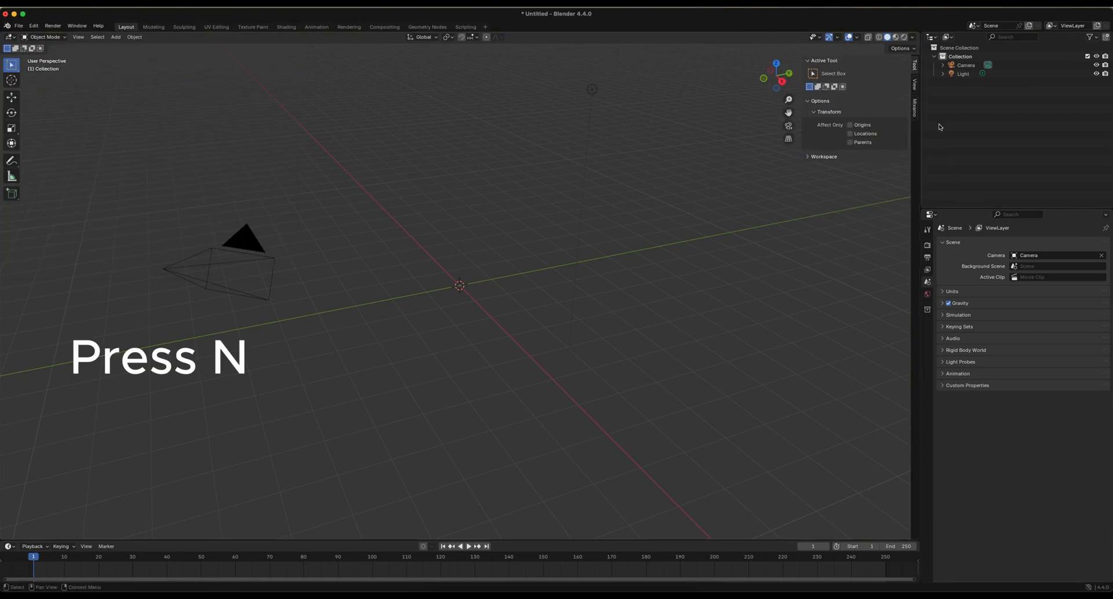
pyautogui.click(917, 107)
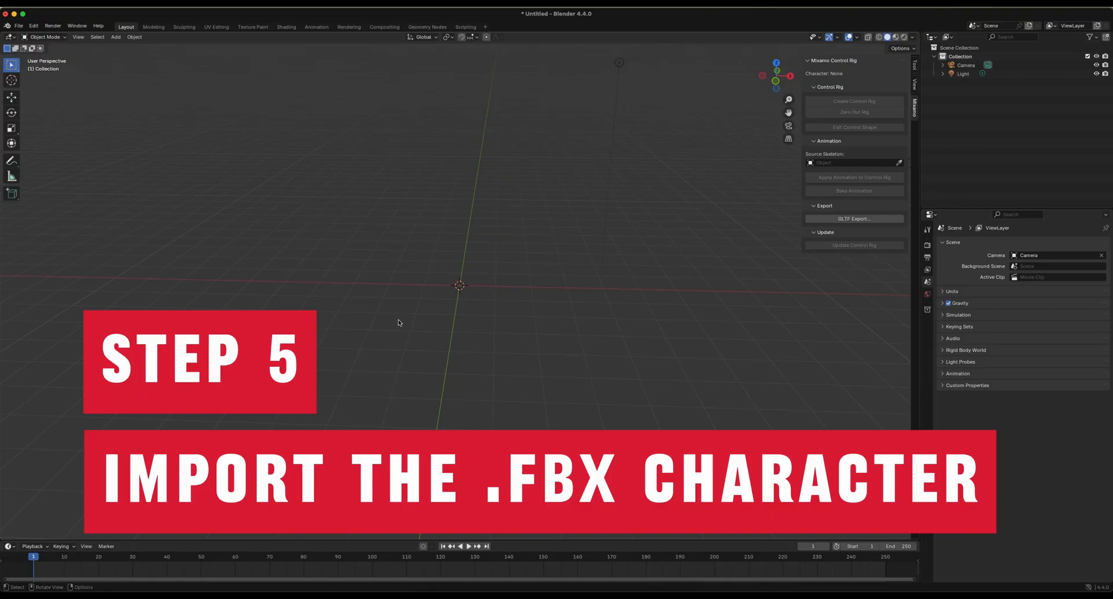
# - Import 1-Walking.fbx and select its Armature so the Mixamo panel recognises the character
pyautogui.click(18, 26)
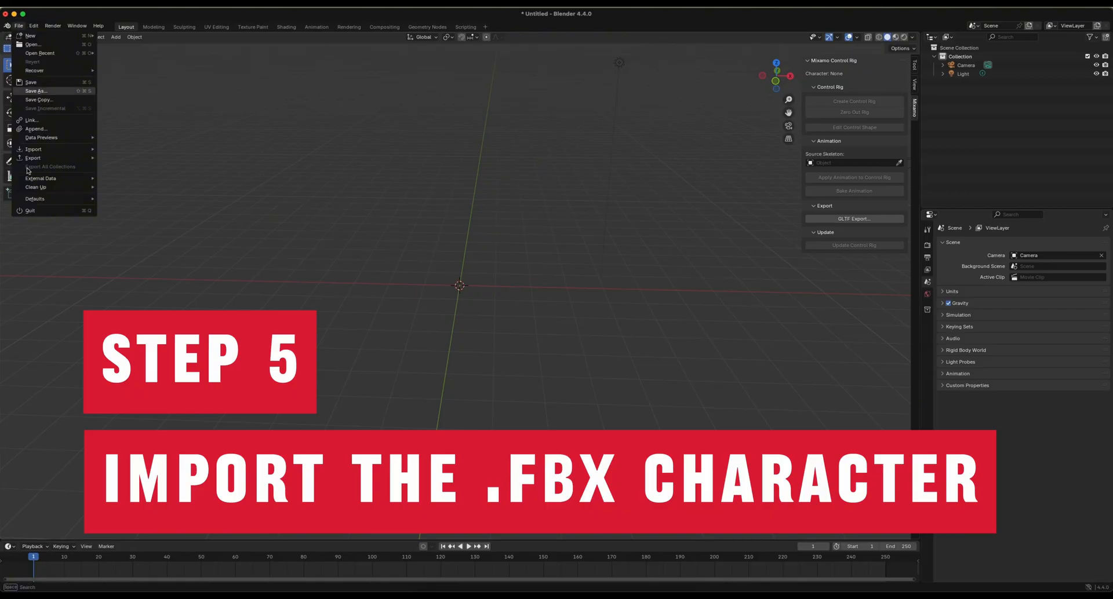
pyautogui.click(33, 149)
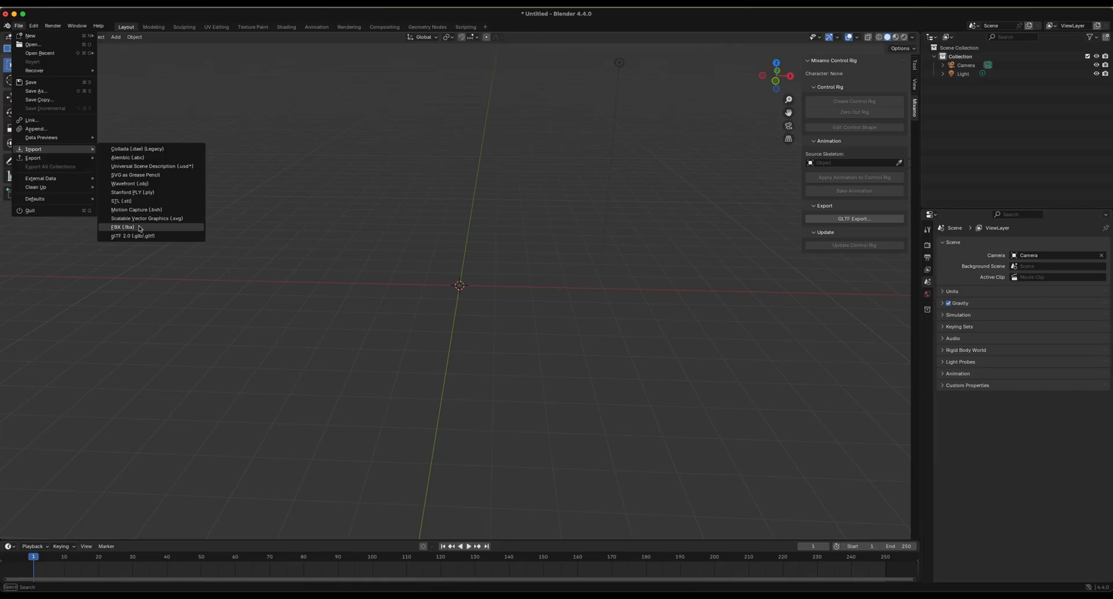
pyautogui.click(121, 226)
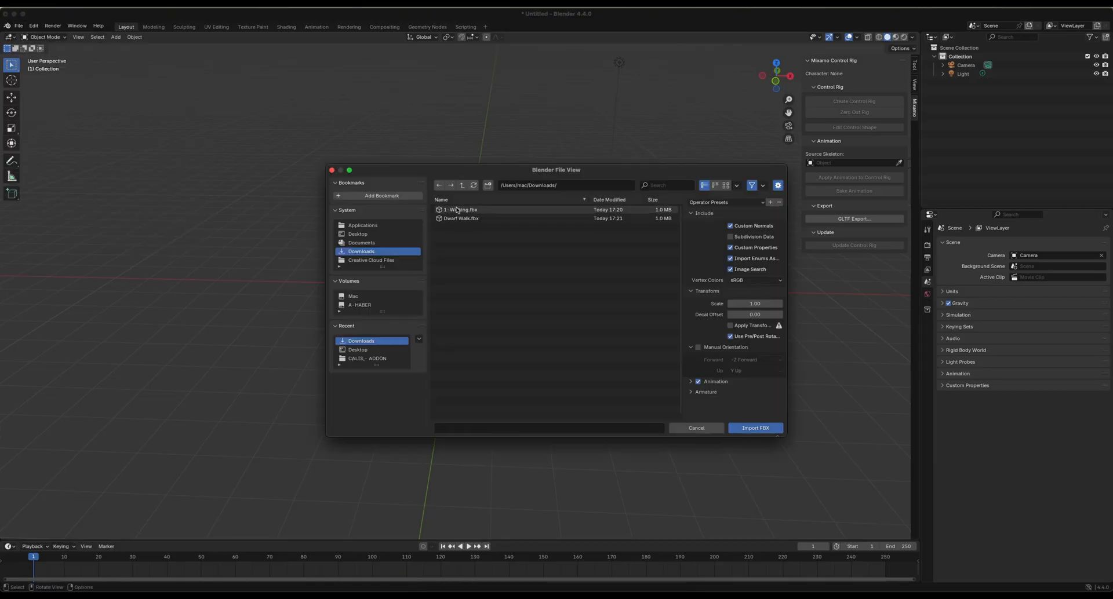
pyautogui.click(755, 428)
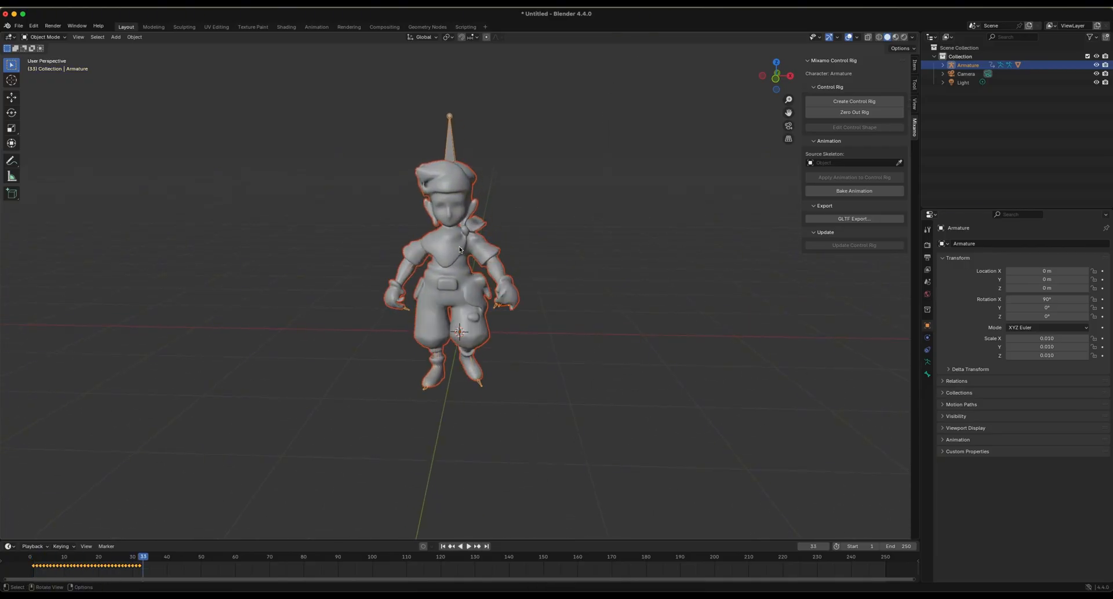
pyautogui.click(459, 546)
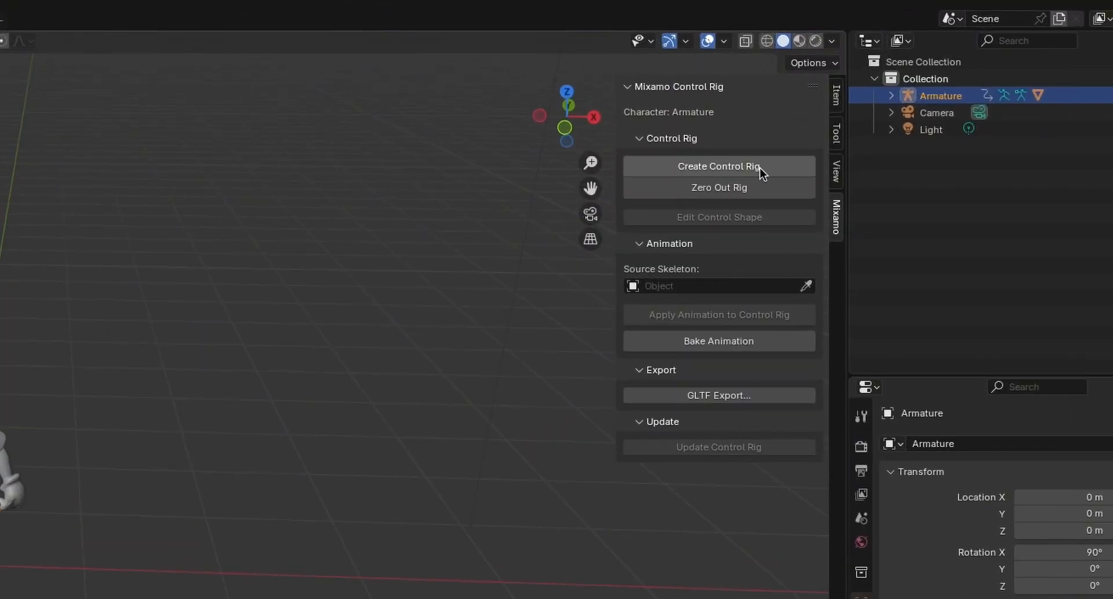
pyautogui.moveTo(776, 171)
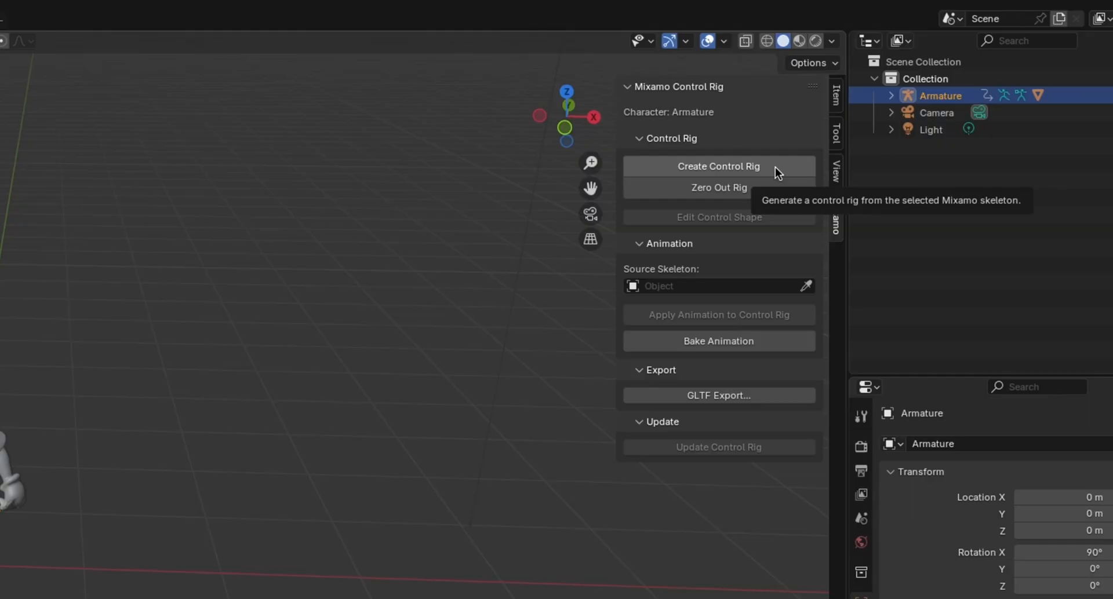
# - Create the control rig with Apply Animation, IK Arms and IK Legs kept on
pyautogui.click(718, 166)
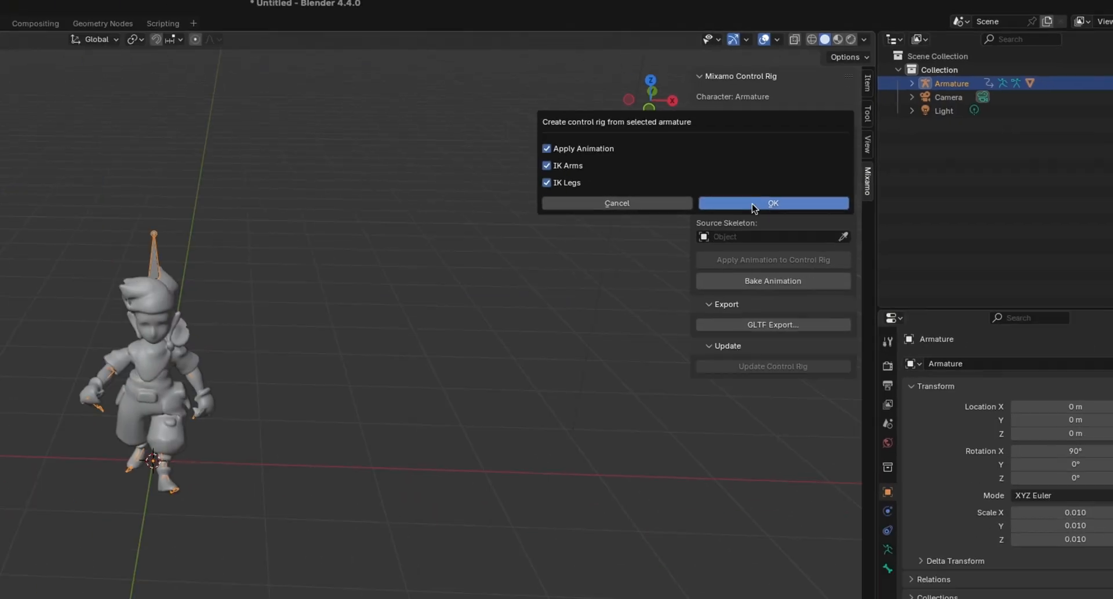
pyautogui.click(772, 203)
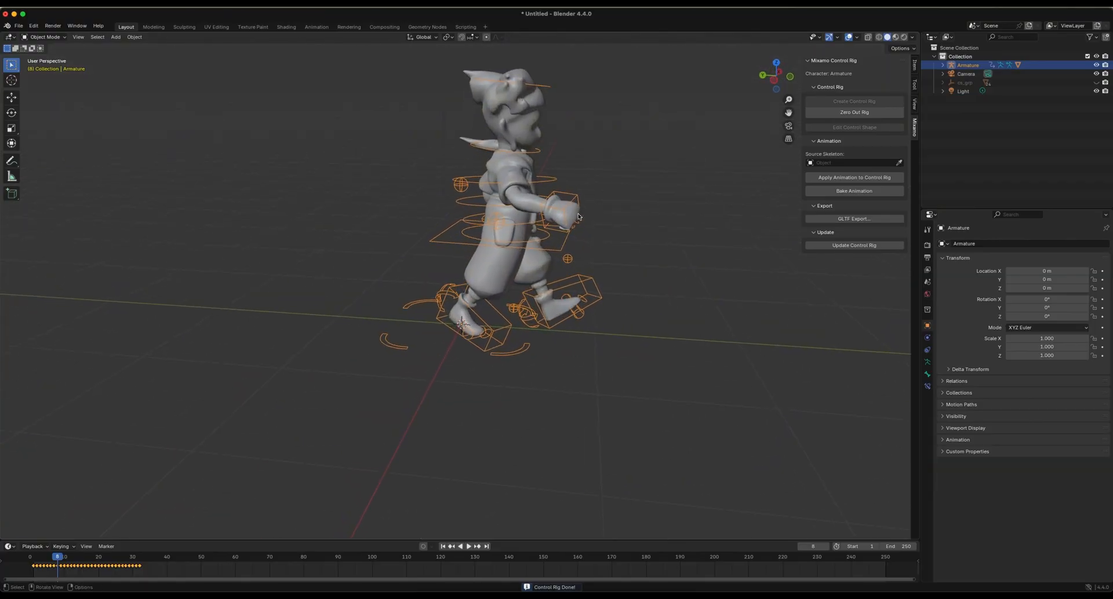
# - Orbit to face the character, enlarge the timeline and bring up the interaction mode list
pyautogui.moveTo(568, 216); pyautogui.dragTo(561, 224)
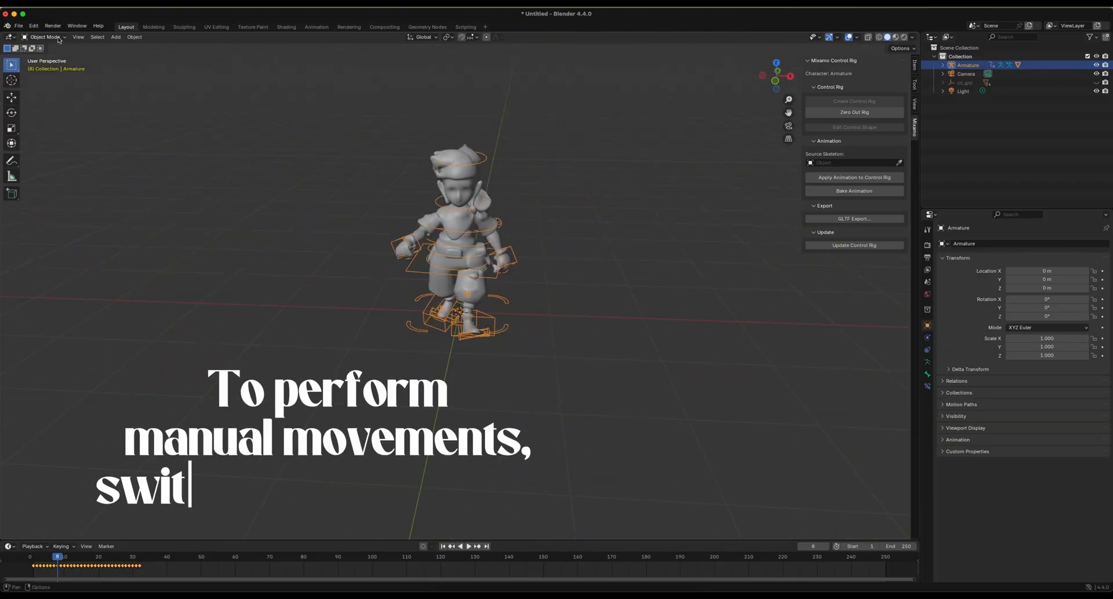
pyautogui.click(44, 37)
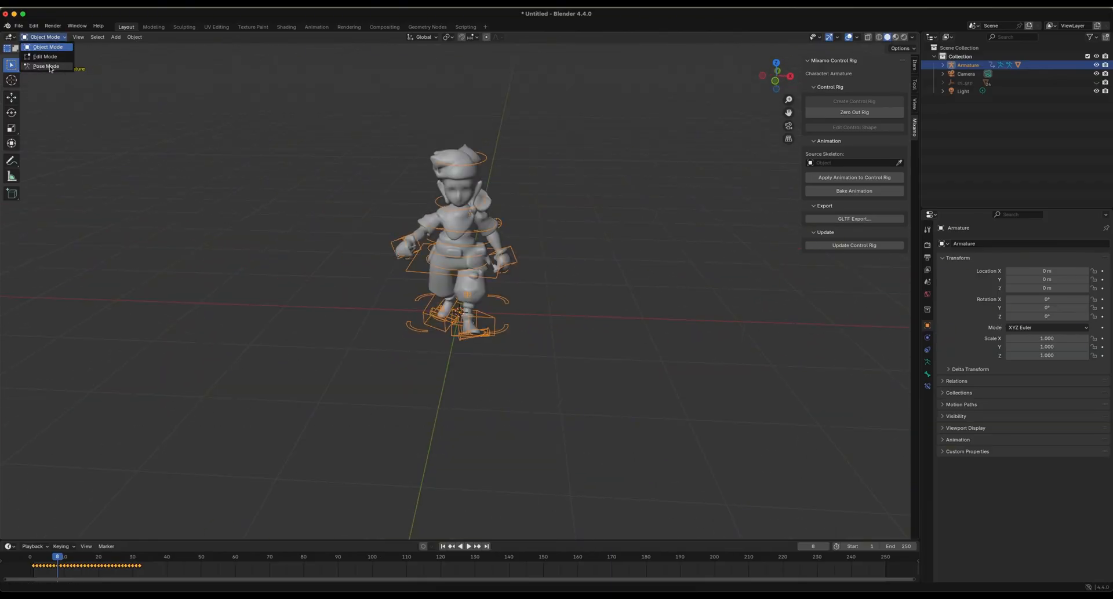
pyautogui.click(47, 47)
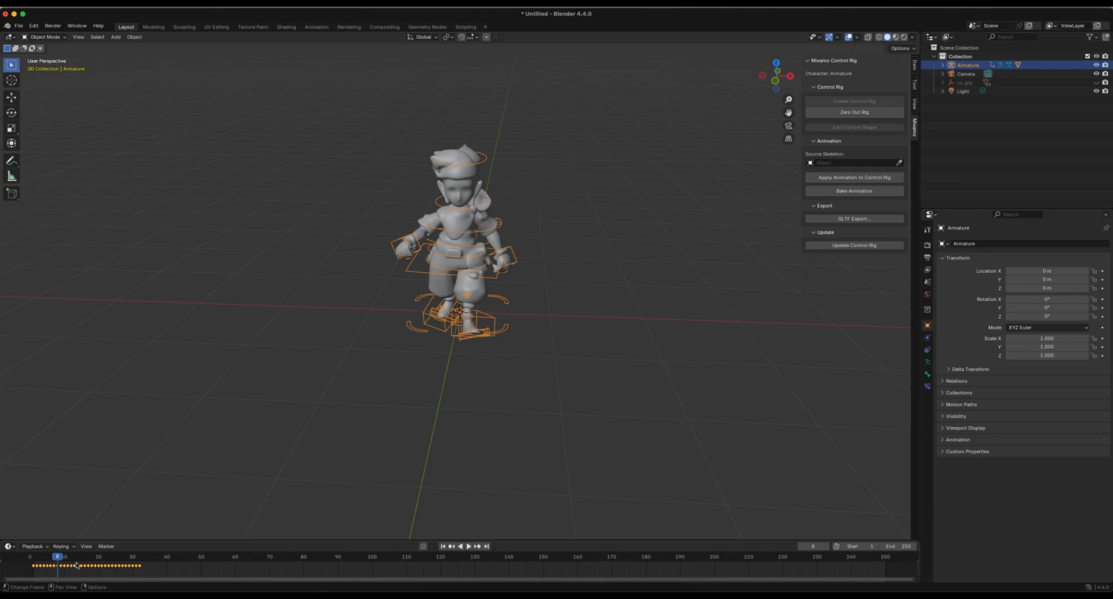
pyautogui.click(7, 546)
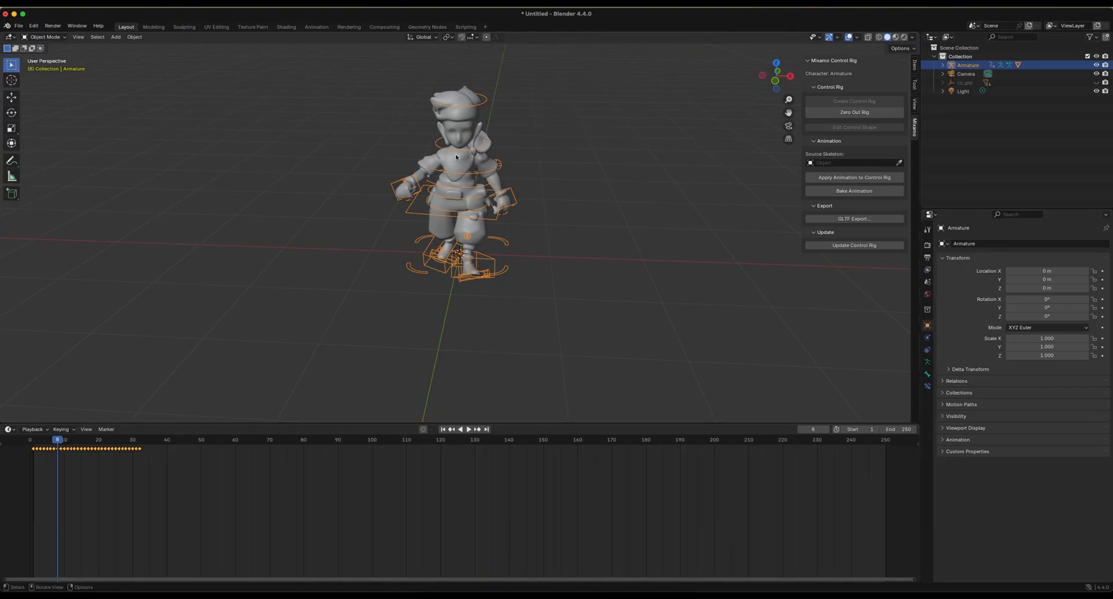
pyautogui.click(44, 37)
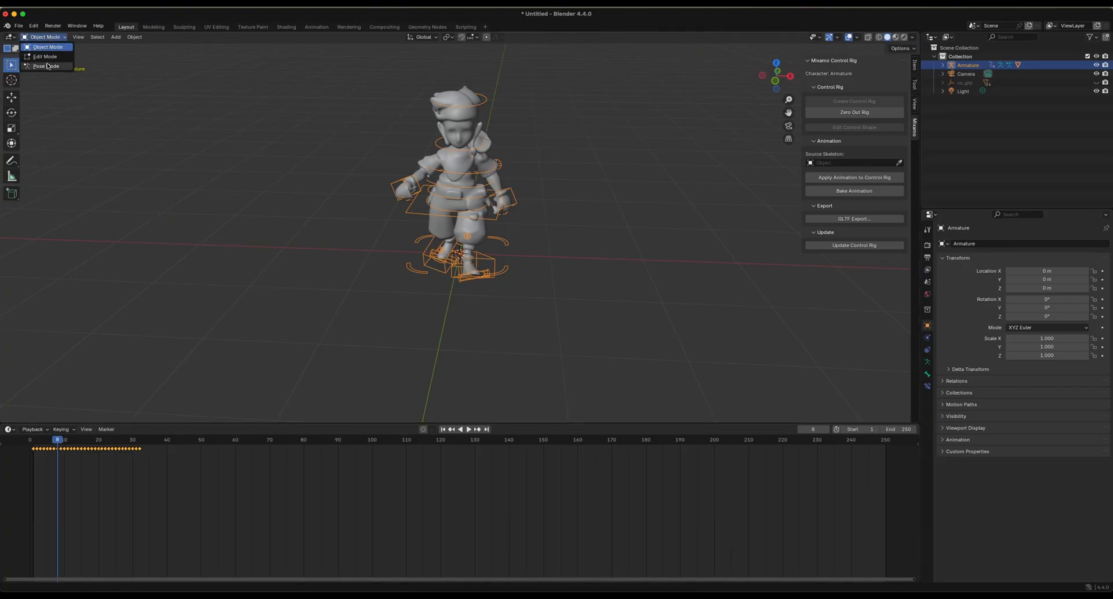
# - Enter Pose Mode and rotate the Ctrl_Head control to turn the head
pyautogui.click(45, 66)
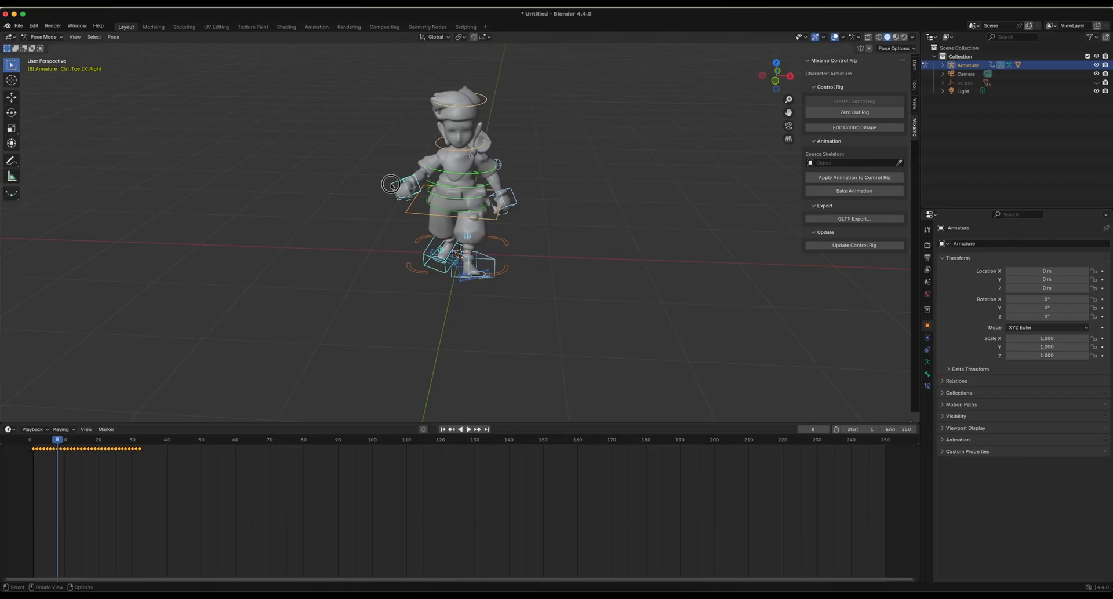
pyautogui.click(394, 186)
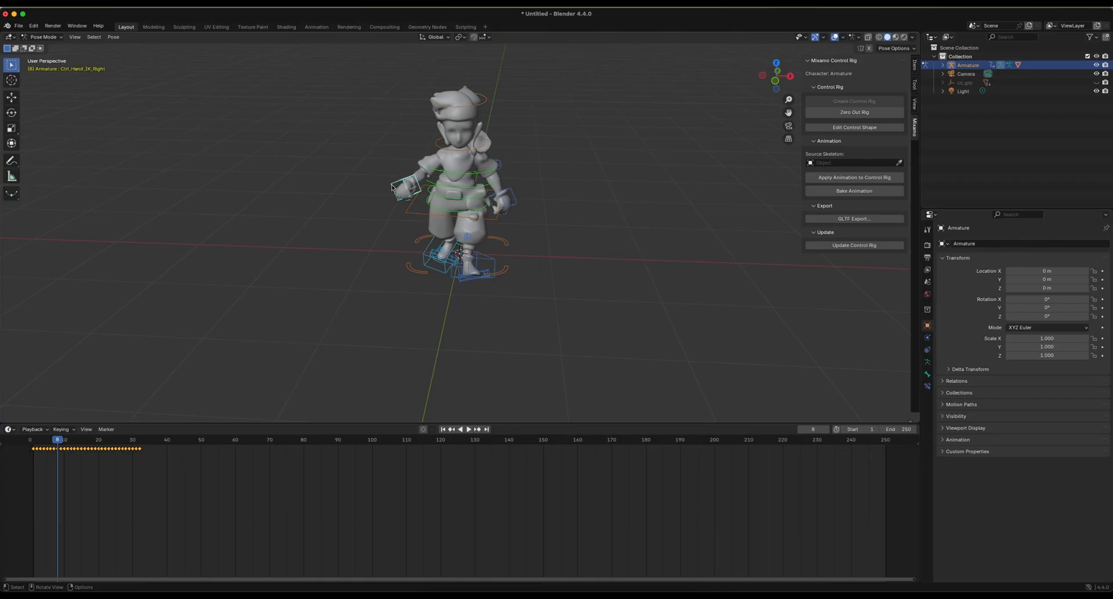
pyautogui.press('g')
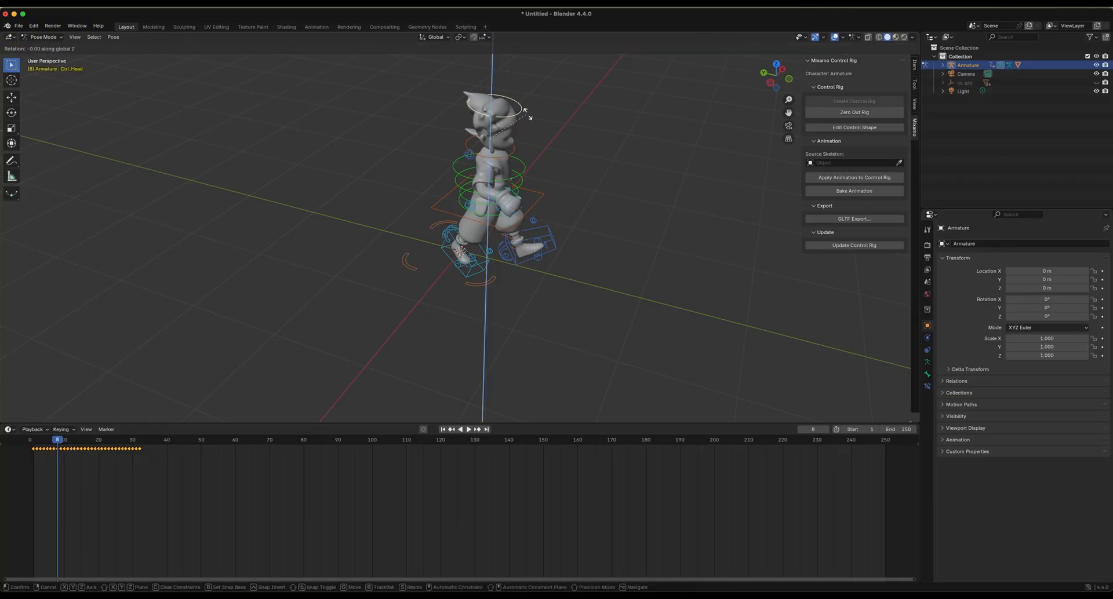
pyautogui.moveTo(524, 142)
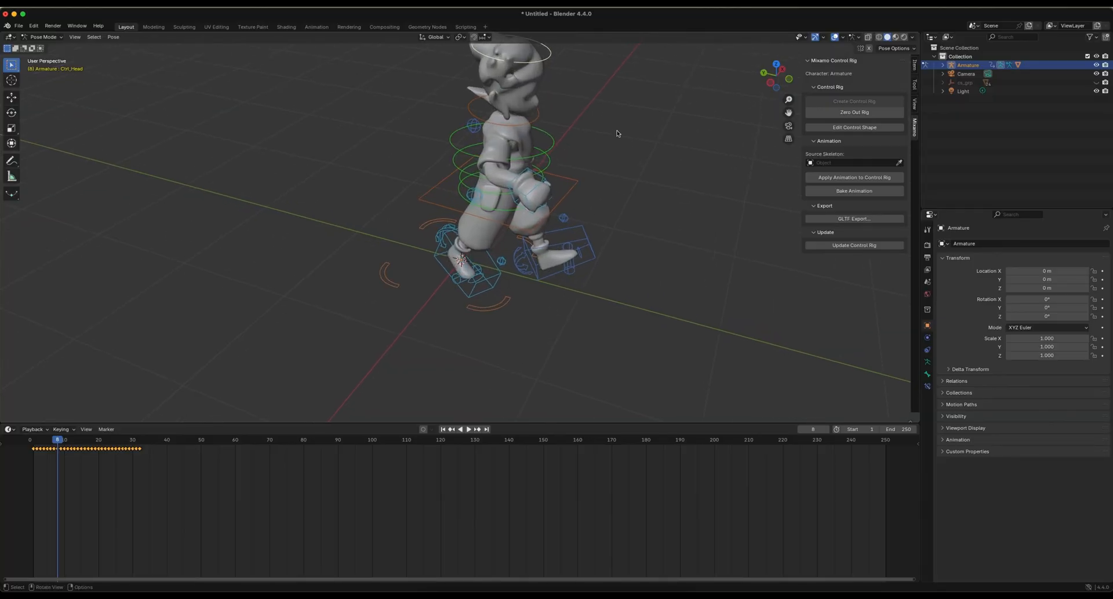
pyautogui.press('r')
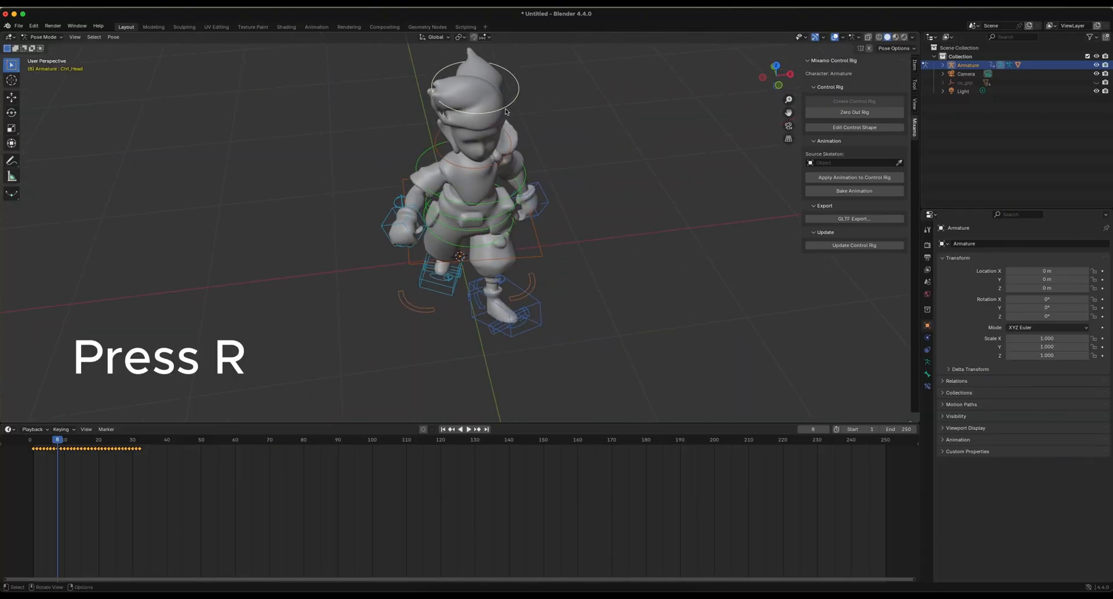
pyautogui.press('r')
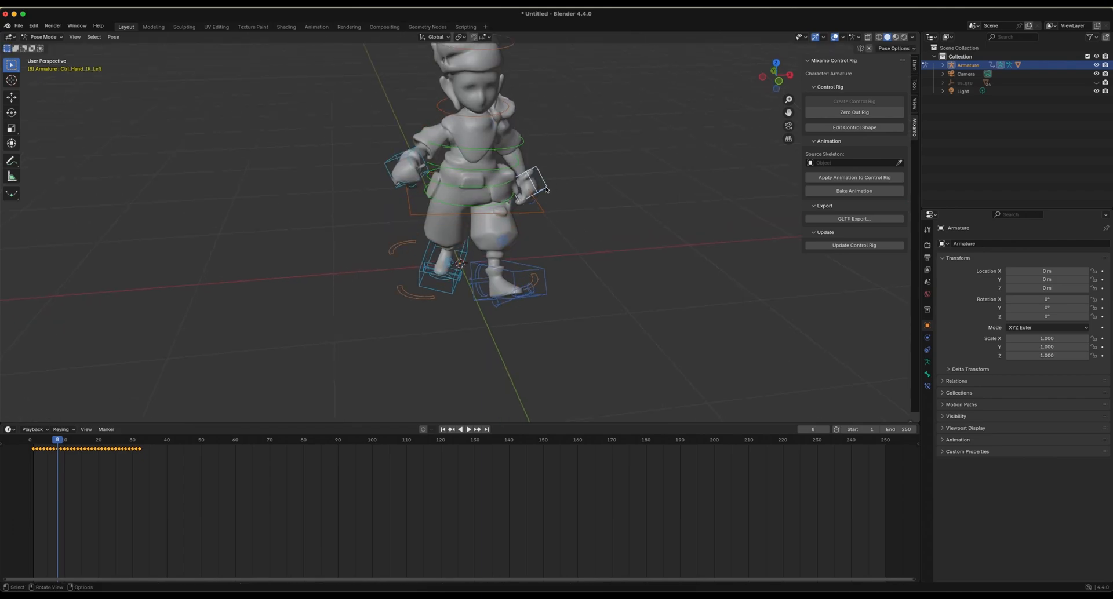
# - Move the left hand IK control outward and start moving the left foot control
pyautogui.press('g')
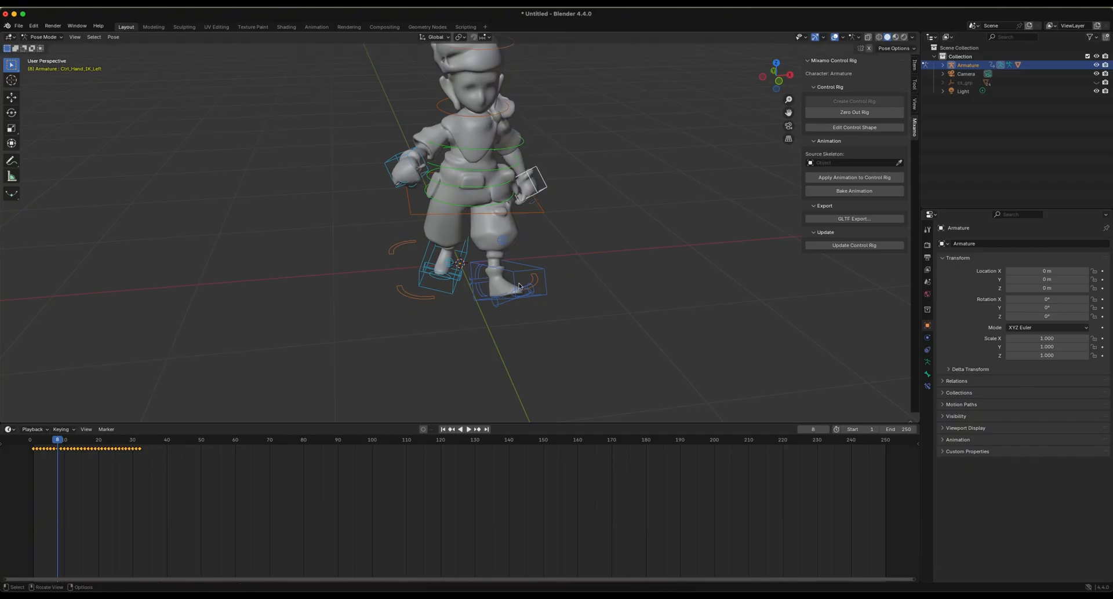
pyautogui.press('g')
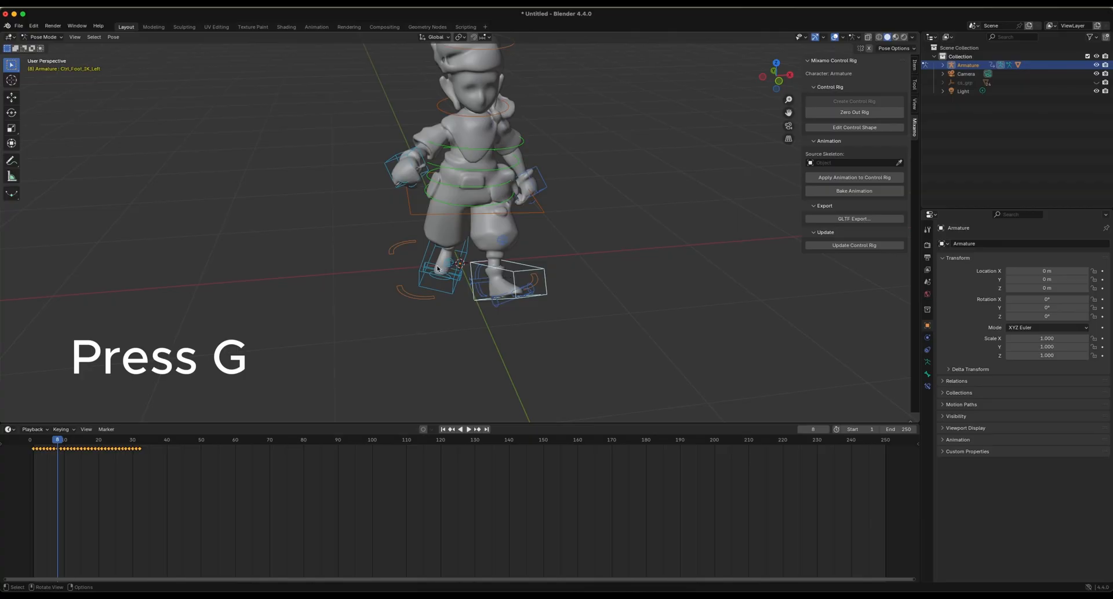
pyautogui.press('g')
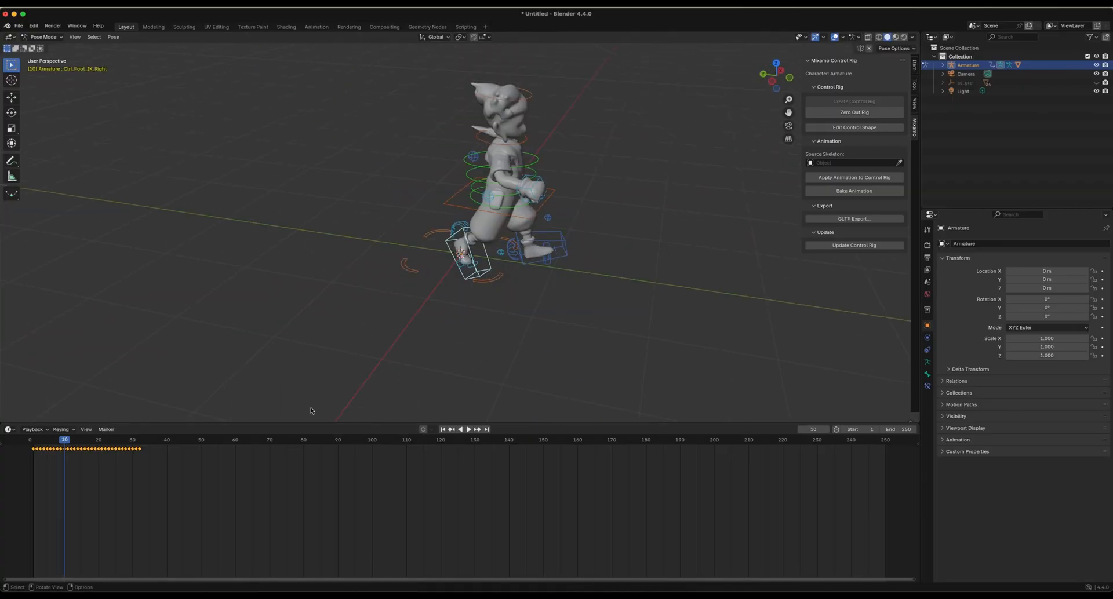
pyautogui.moveTo(918, 107)
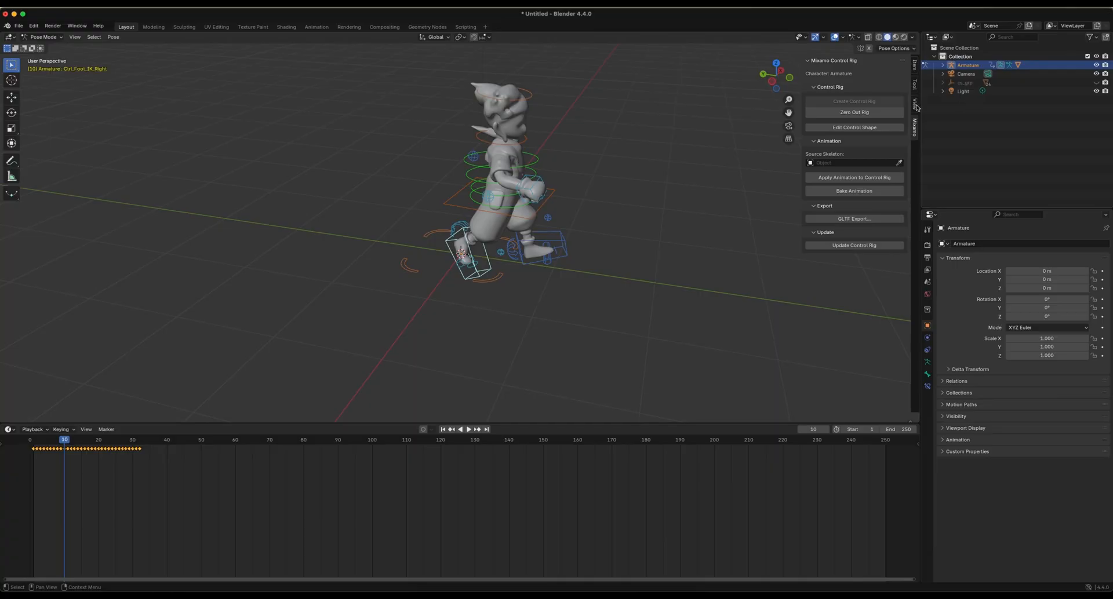
# - Zero Out Rig to return to the neutral pose and clear the walk keyframes
pyautogui.click(853, 113)
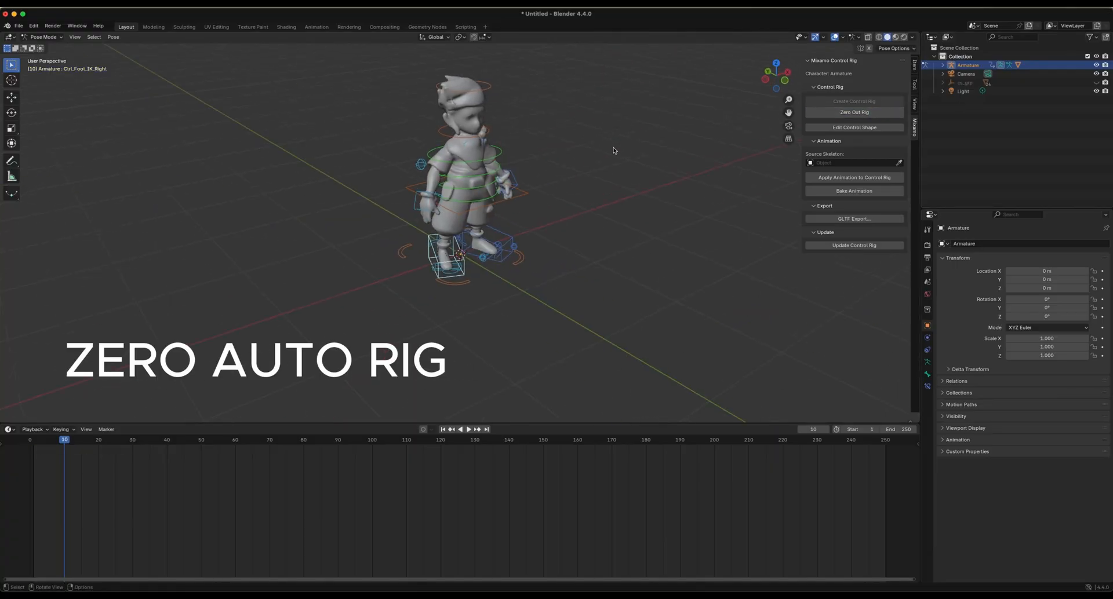
pyautogui.click(854, 113)
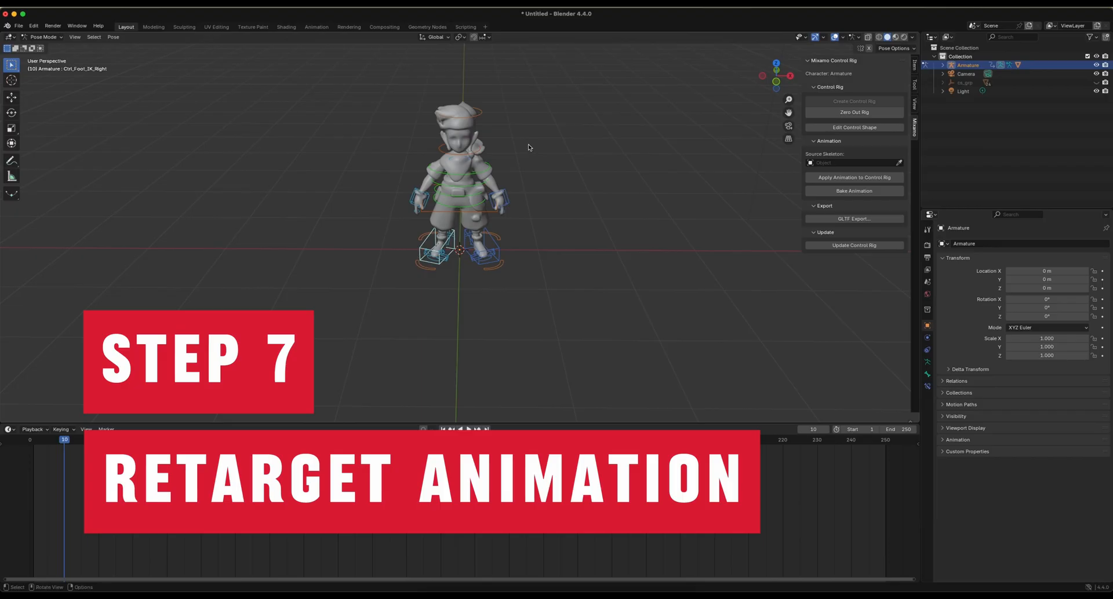
pyautogui.click(18, 25)
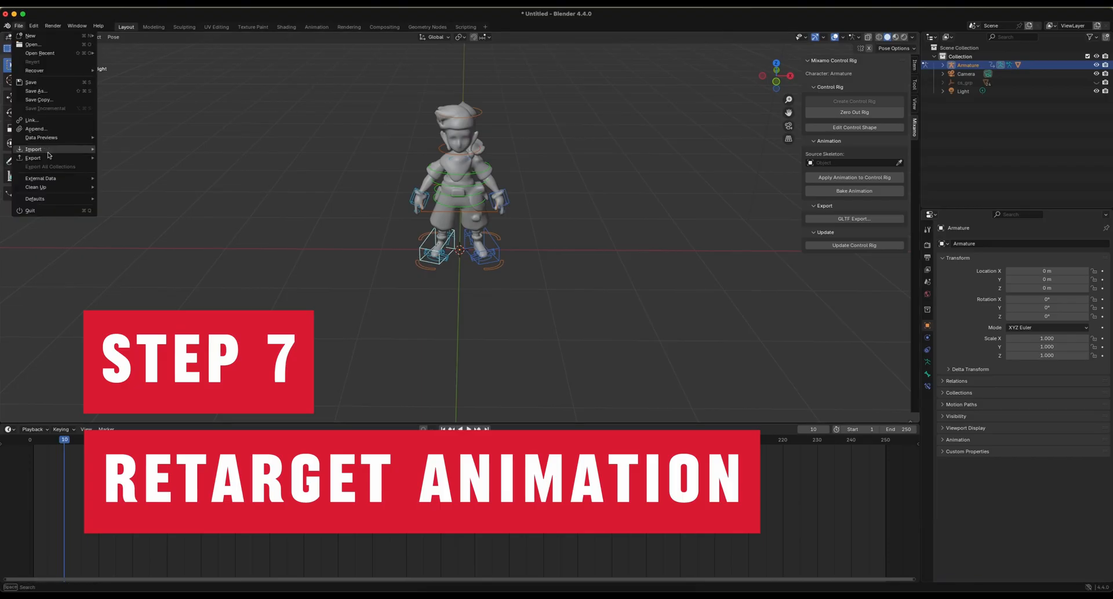
pyautogui.click(33, 149)
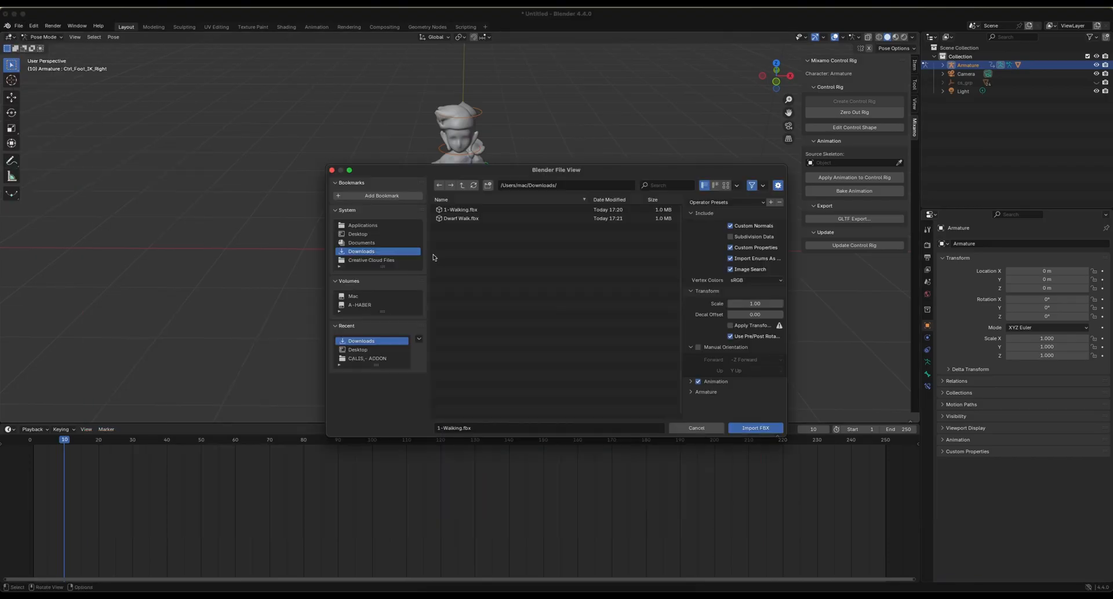
pyautogui.click(462, 218)
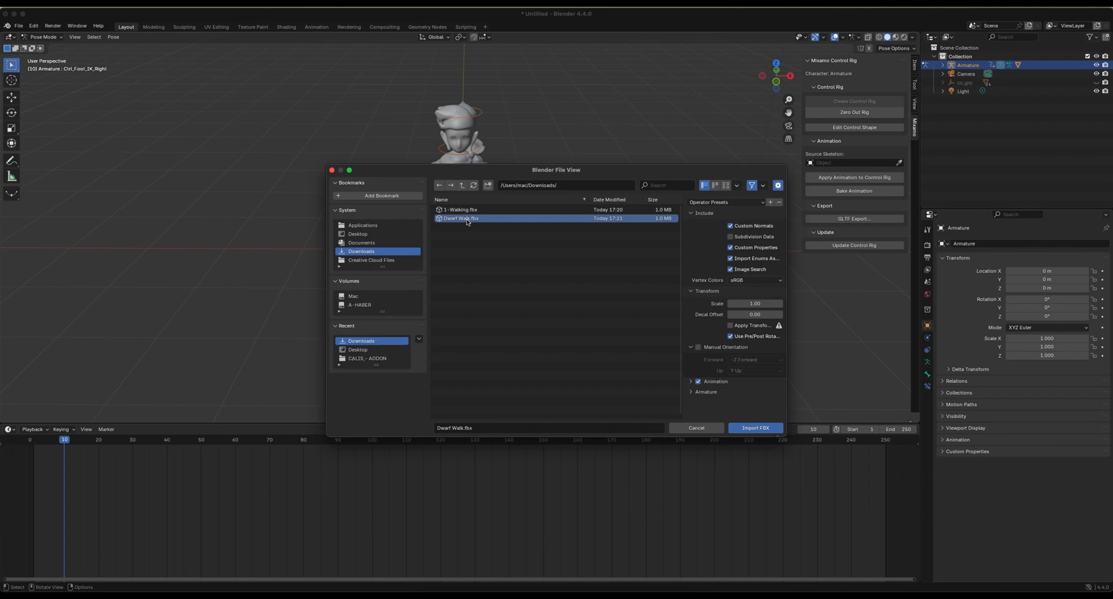
pyautogui.click(755, 428)
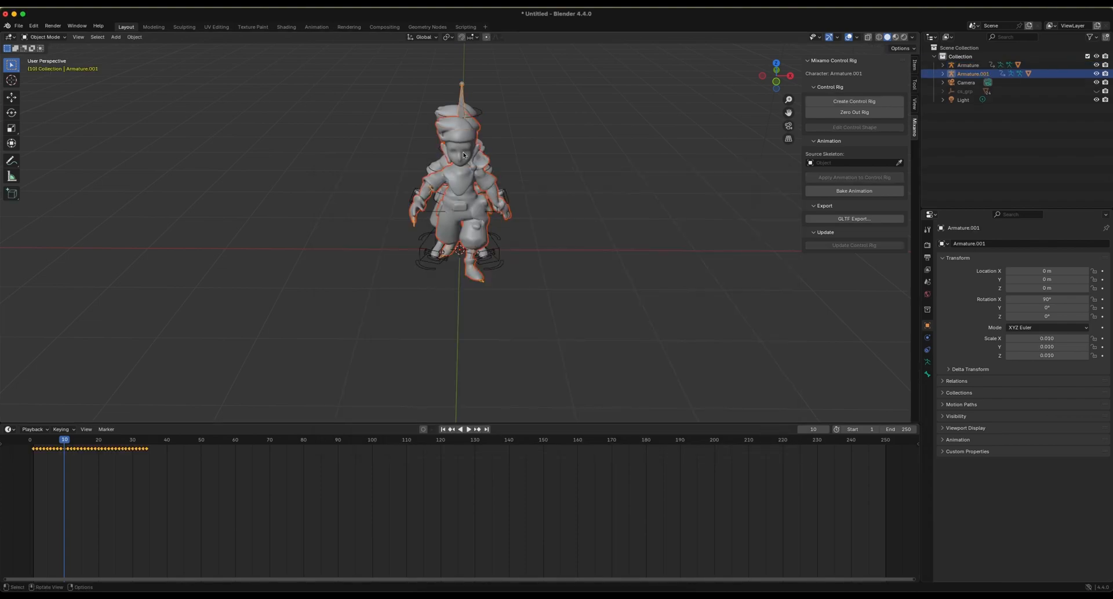
pyautogui.press('g')
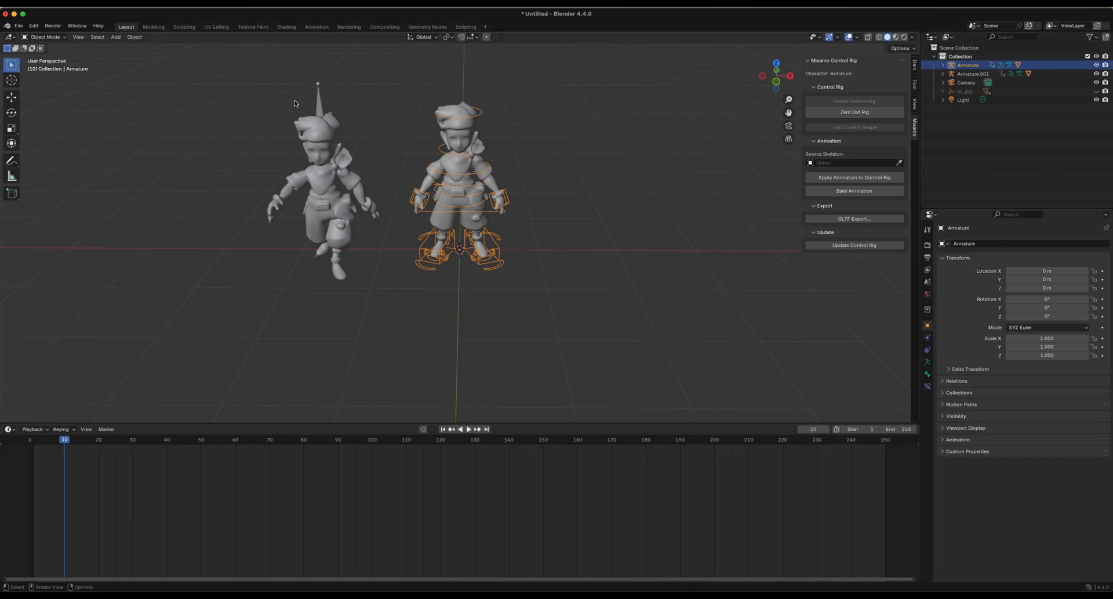
pyautogui.moveTo(323, 157)
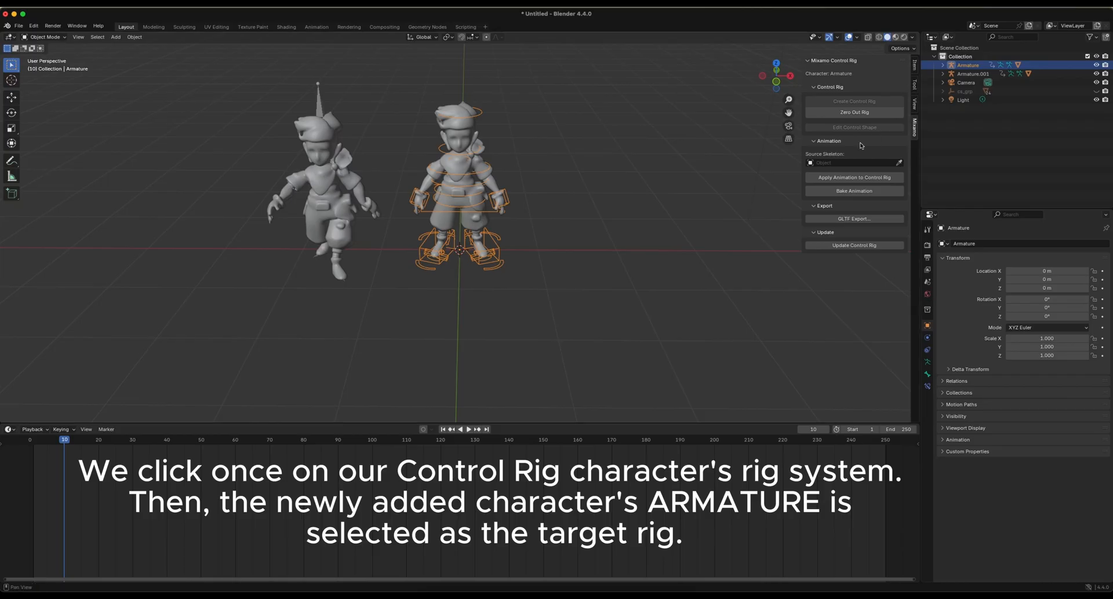
pyautogui.moveTo(899, 163)
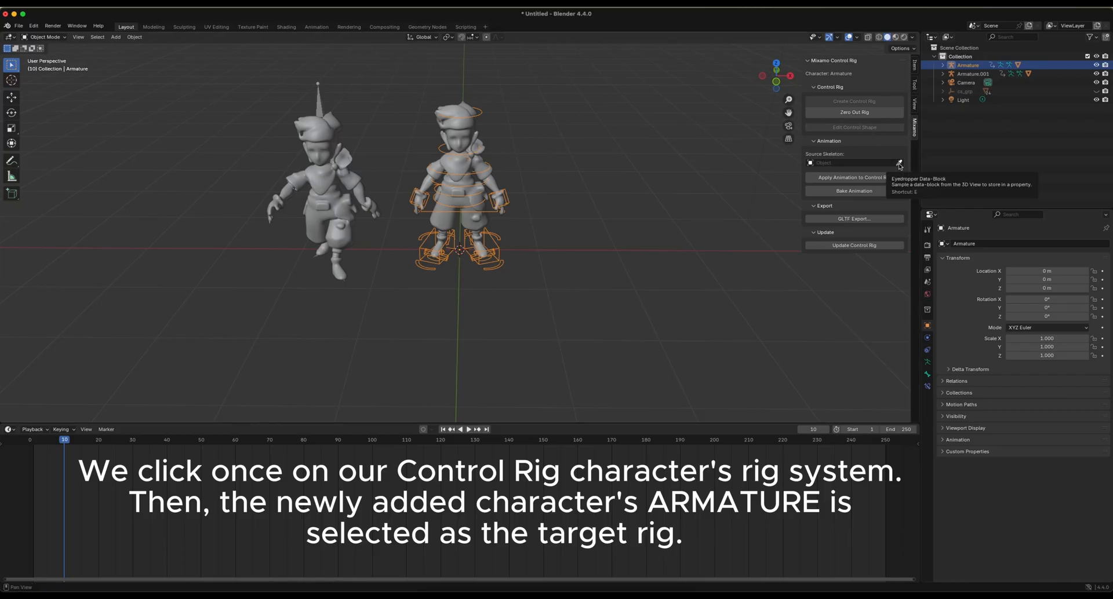
# - Set Armature.001 as Source Skeleton, apply its walk to the control rig, then play and scrub it
pyautogui.click(899, 163)
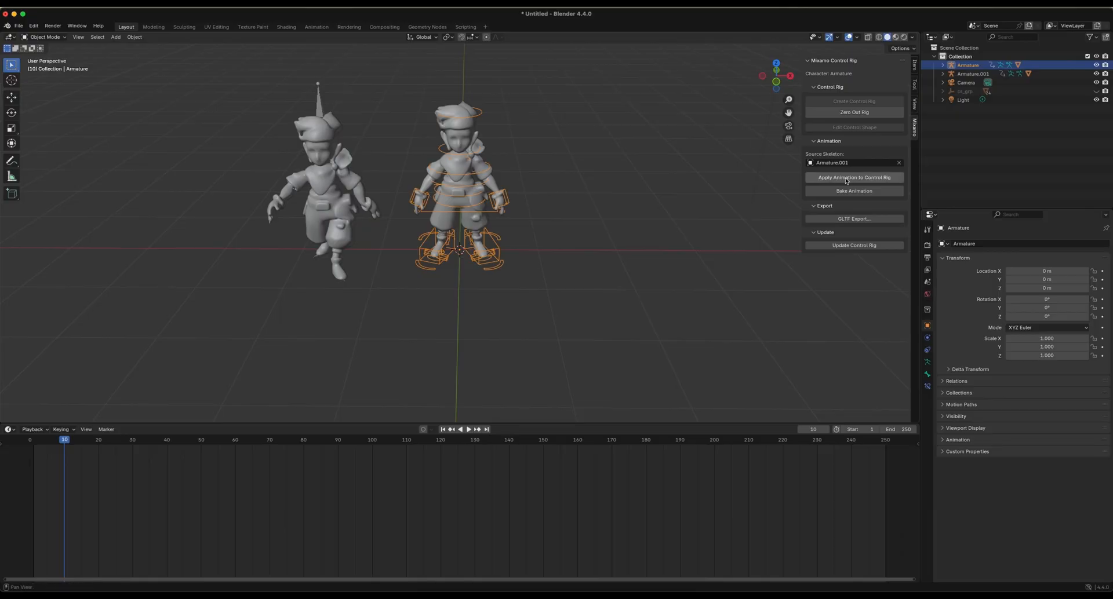
pyautogui.moveTo(829, 163)
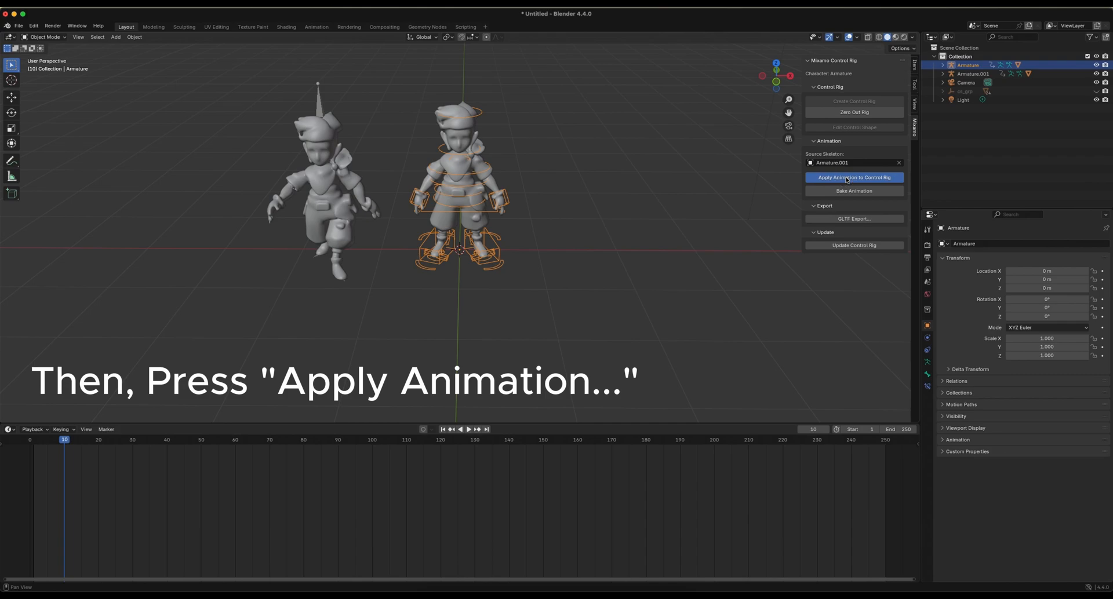
pyautogui.click(854, 177)
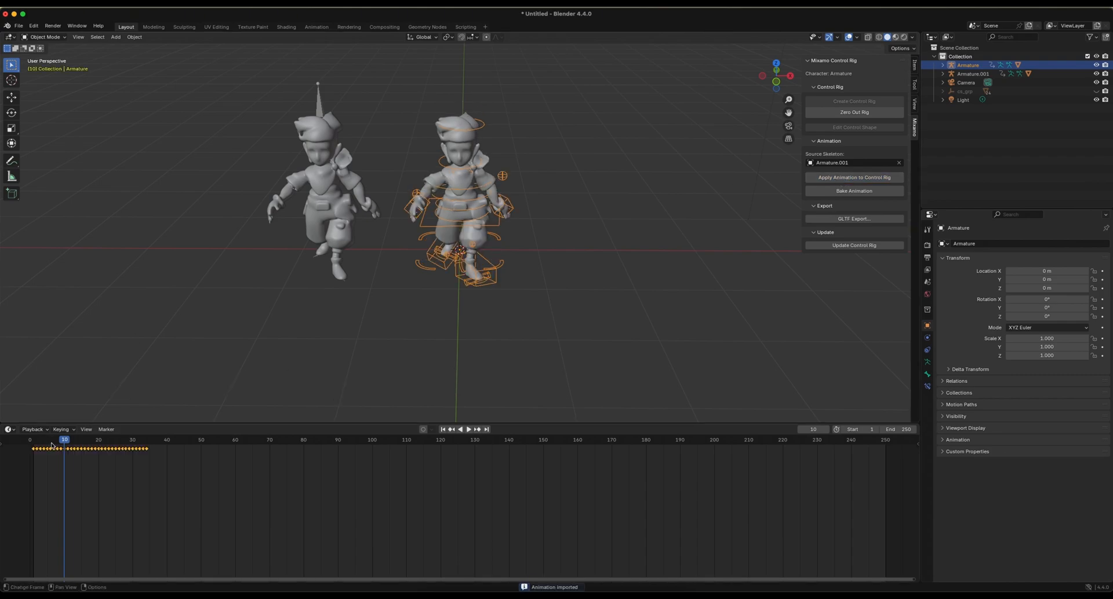
pyautogui.click(467, 429)
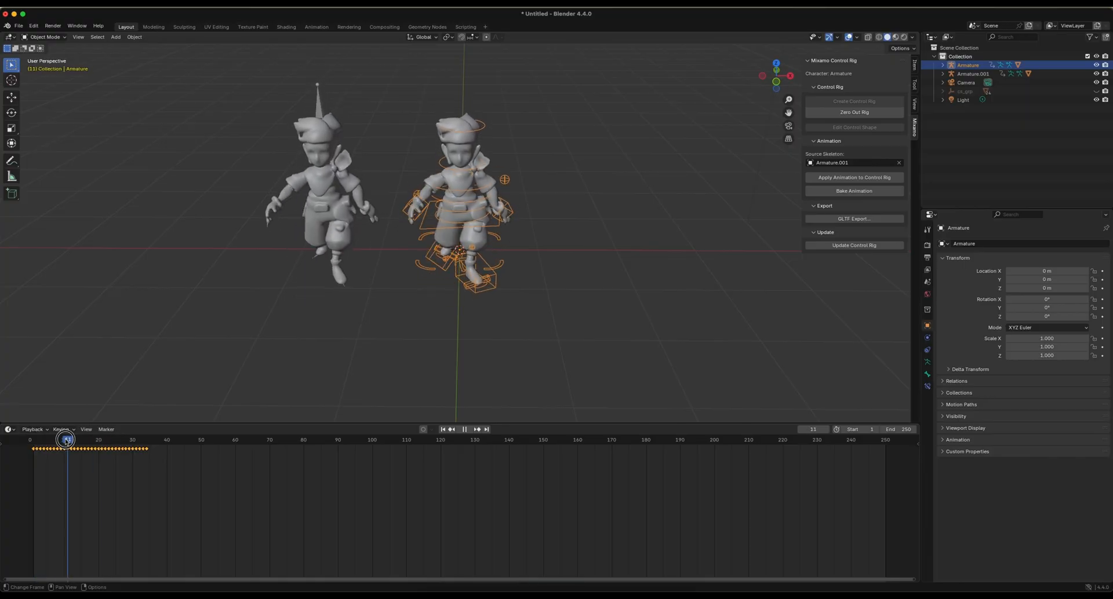
pyautogui.moveTo(66, 441); pyautogui.dragTo(133, 440)
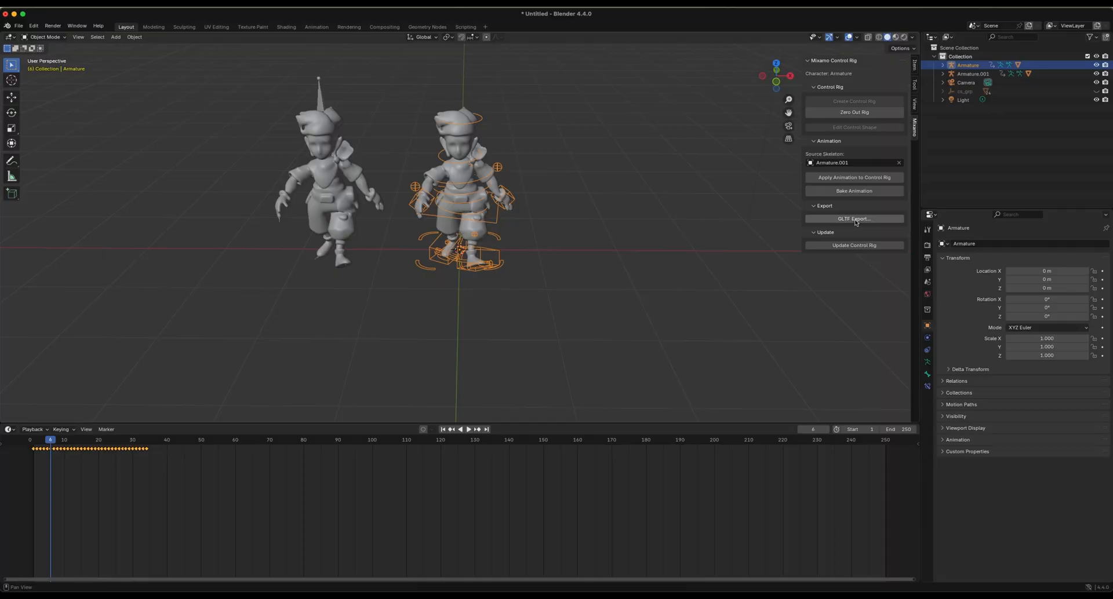
# - Select the imported Armature.001 character in the viewport and delete it
pyautogui.click(854, 218)
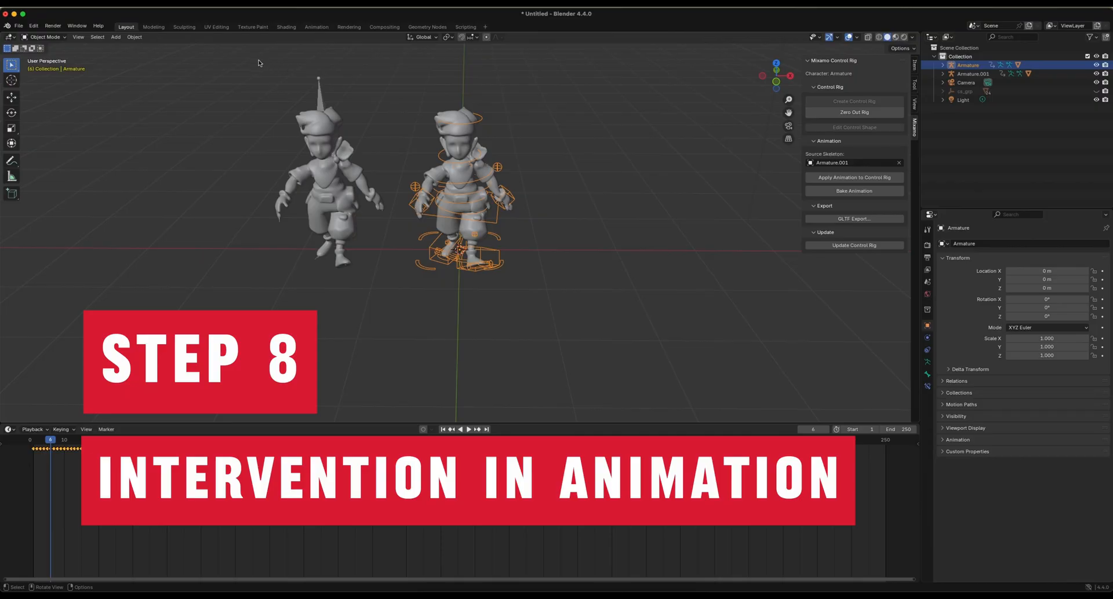
pyautogui.click(326, 177)
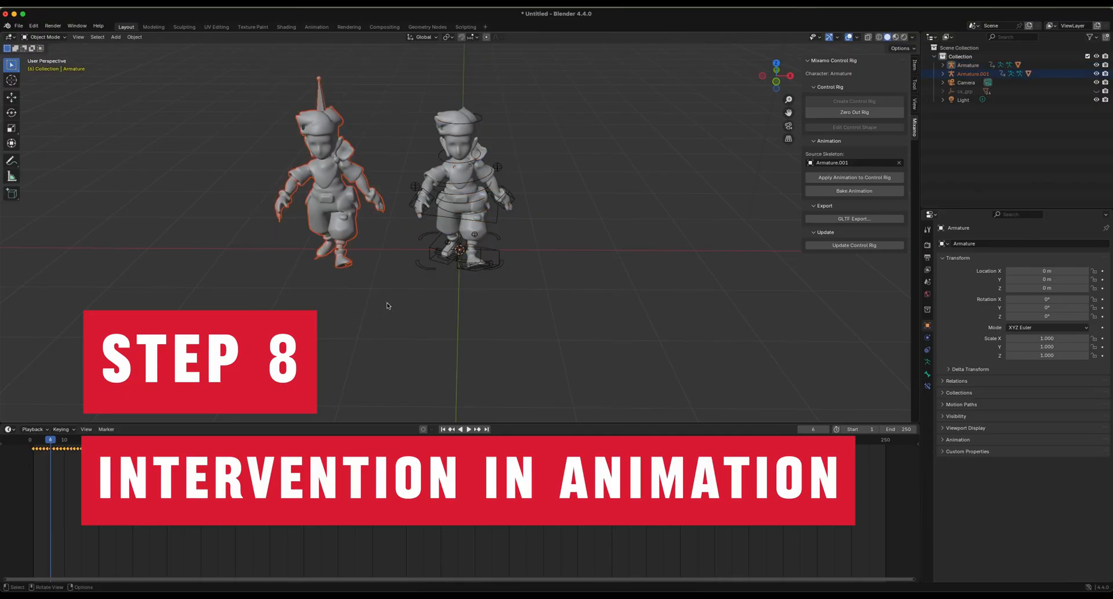
pyautogui.press('x')
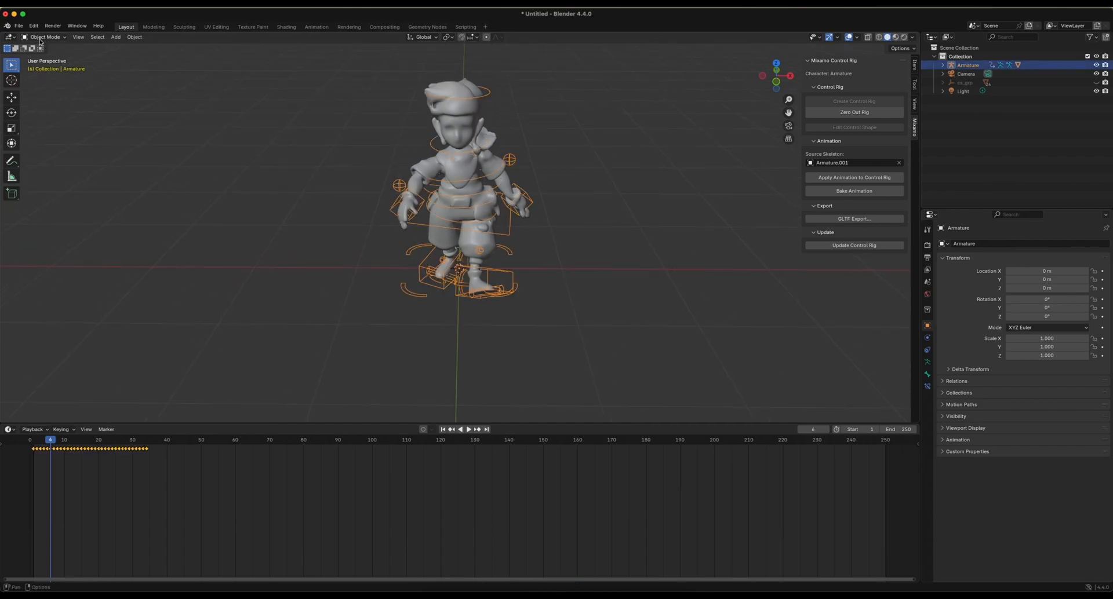
# - Enter Pose Mode, enable Auto Keying and move Ctrl_Hand_IK_Right on frame 15
pyautogui.click(44, 36)
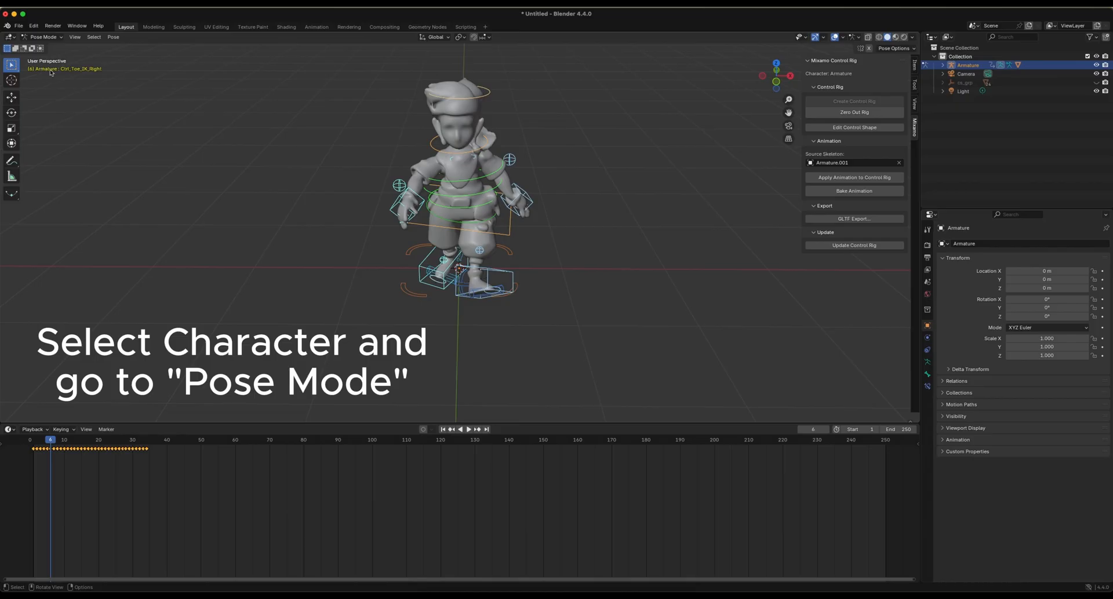
pyautogui.moveTo(423, 429)
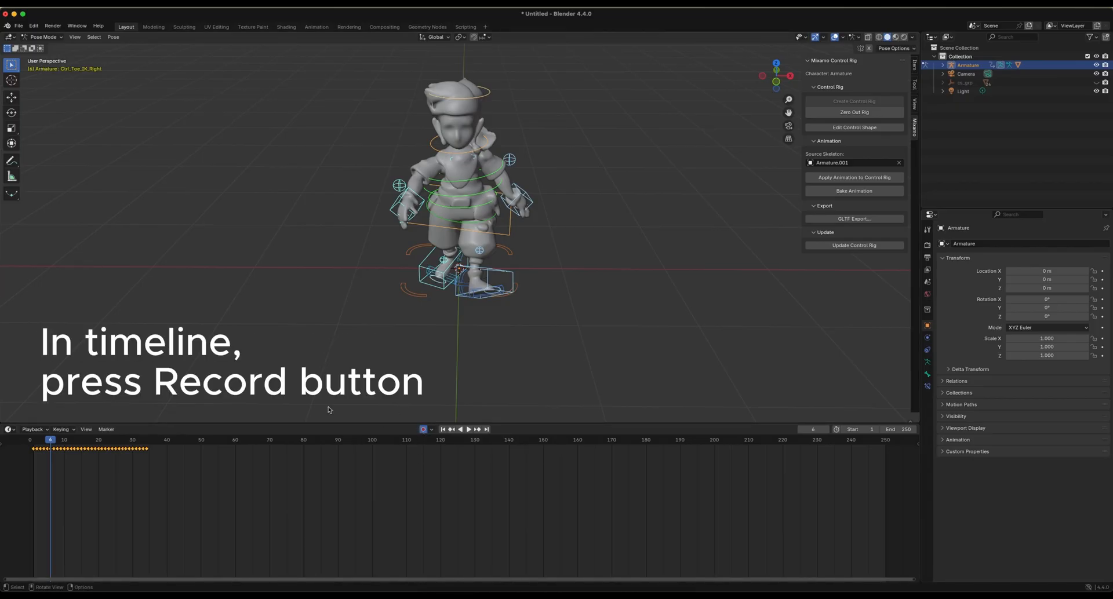
pyautogui.click(468, 429)
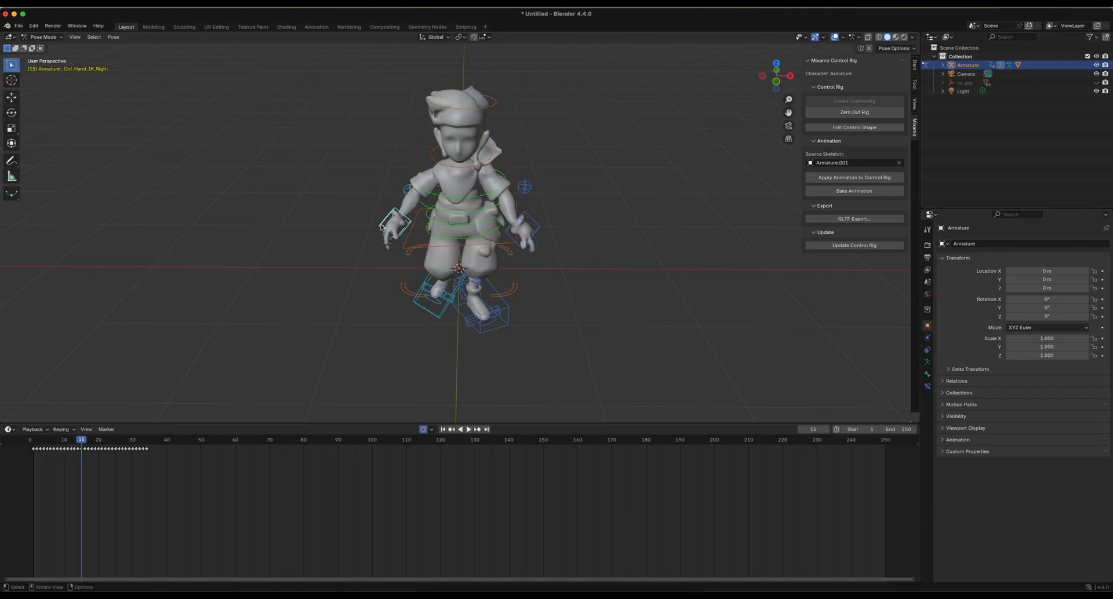
pyautogui.press('g')
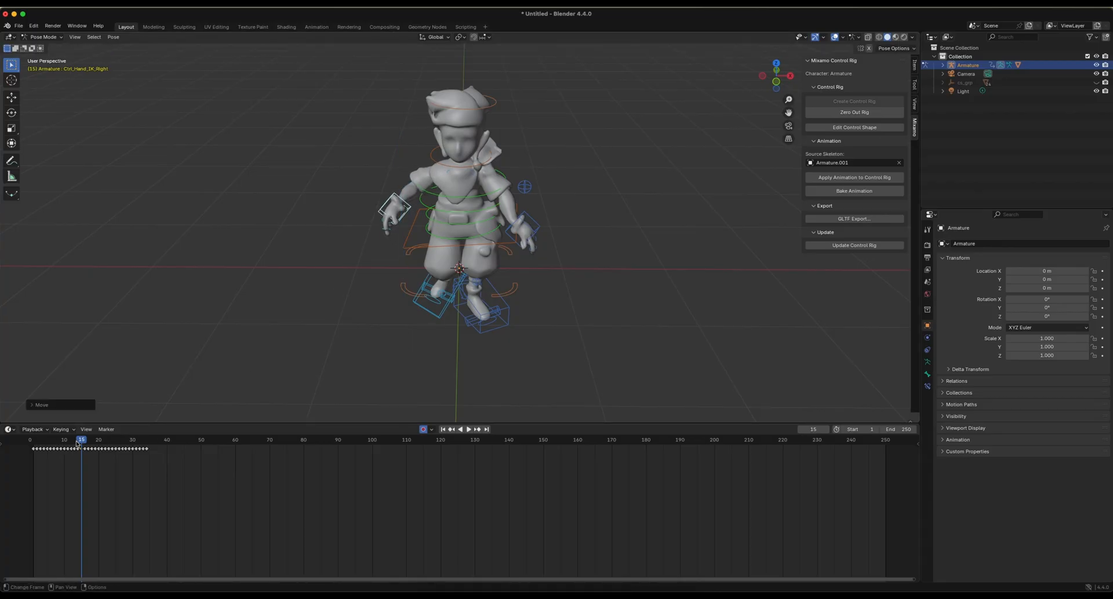
pyautogui.click(468, 429)
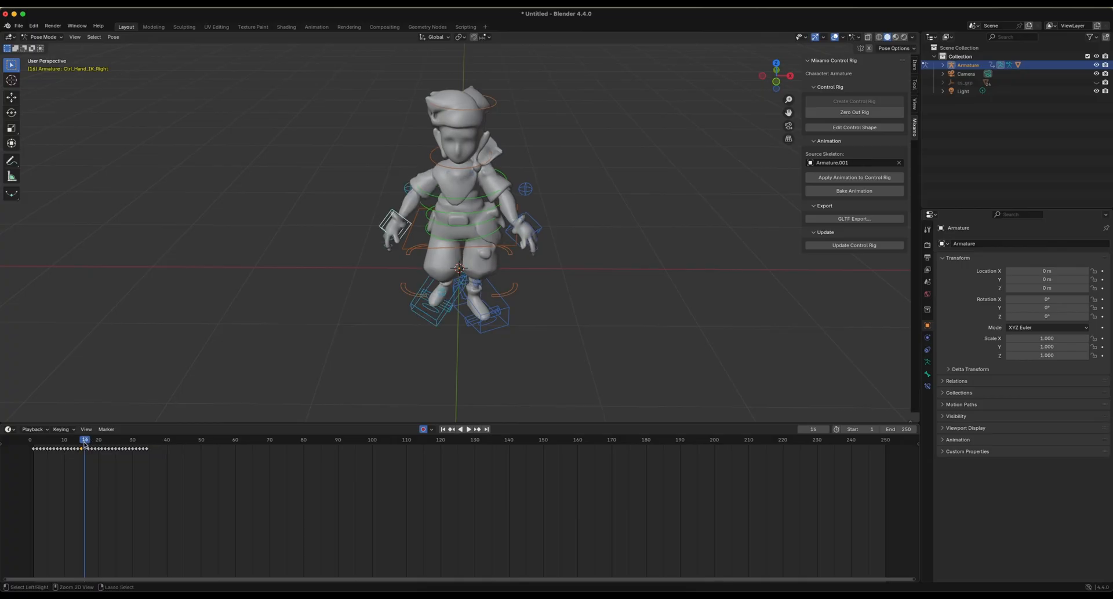
# - Step to frame 16 and move the right hand control again, recording a new key
pyautogui.click(83, 439)
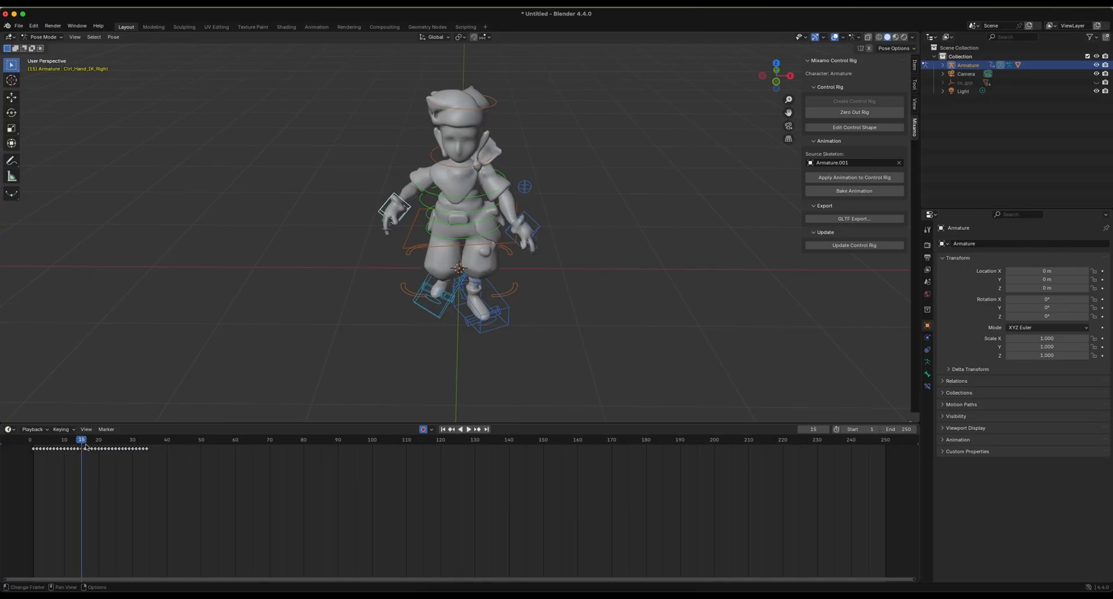
pyautogui.click(85, 440)
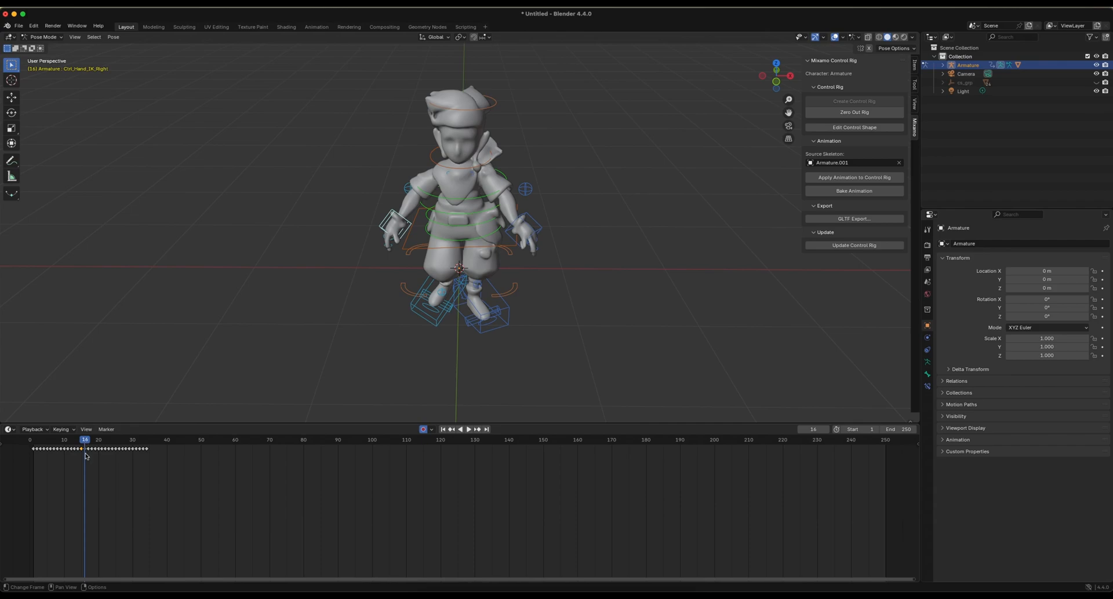
pyautogui.moveTo(84, 456)
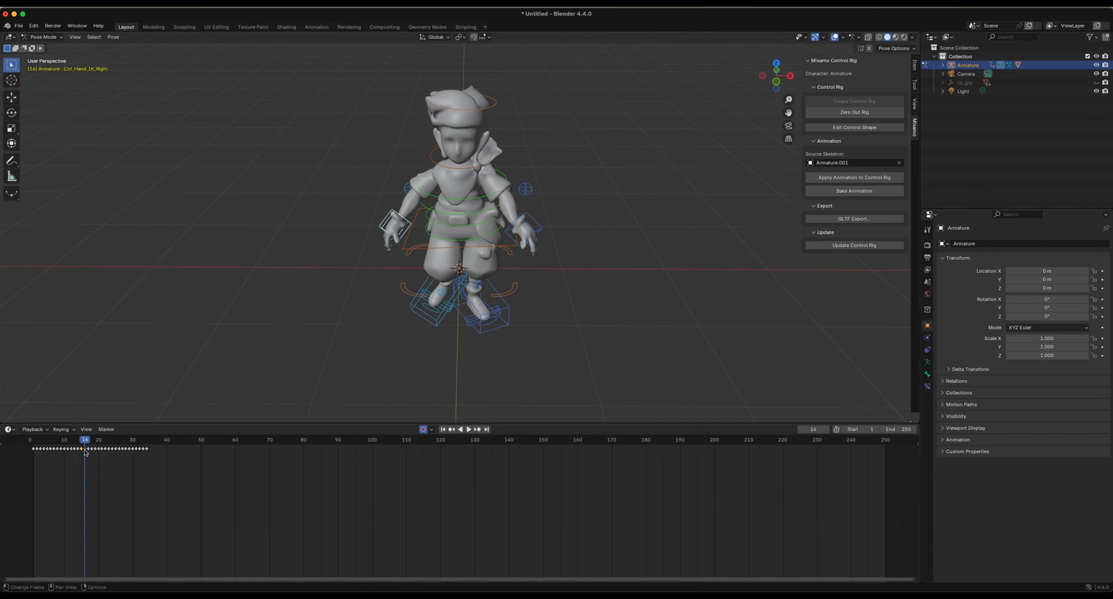
pyautogui.press('g')
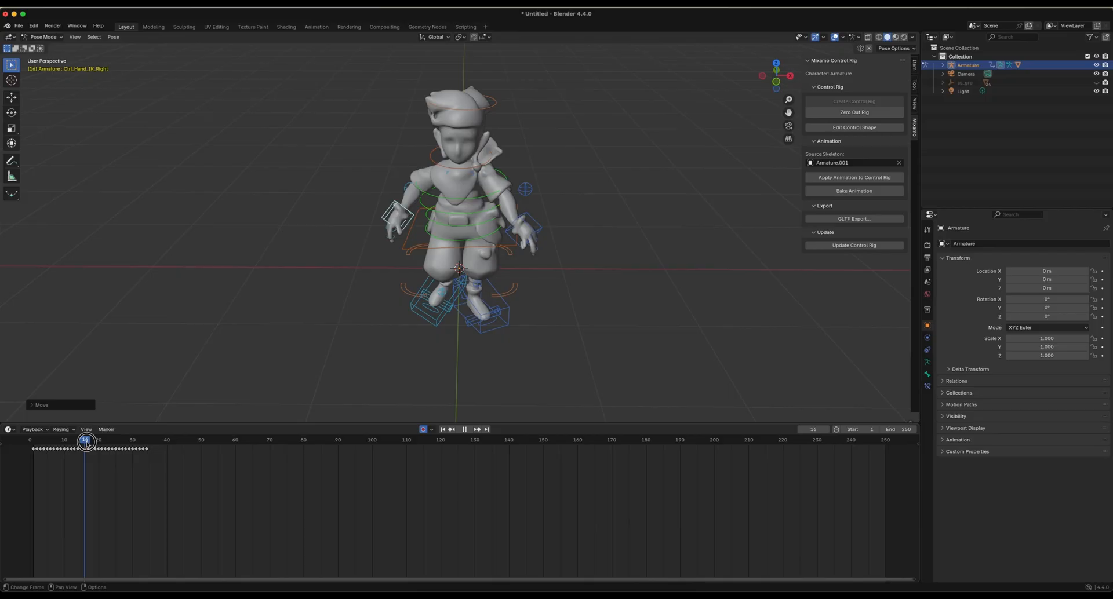
pyautogui.click(36, 441)
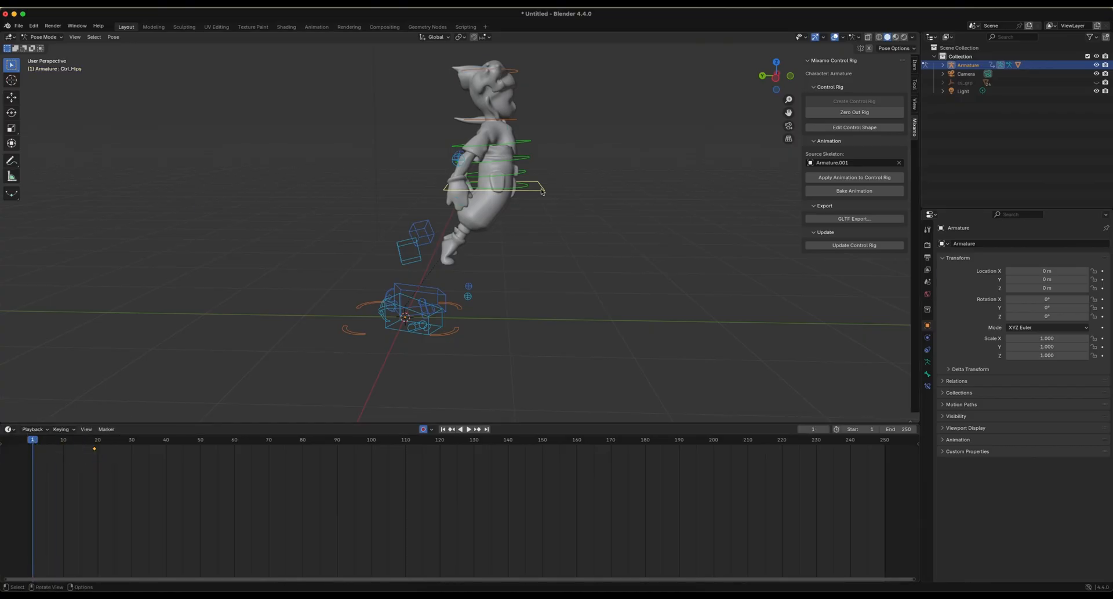
# - Key the jump poses at frames 1, 12 and 30, set End to 31 and play it back
pyautogui.press('g')
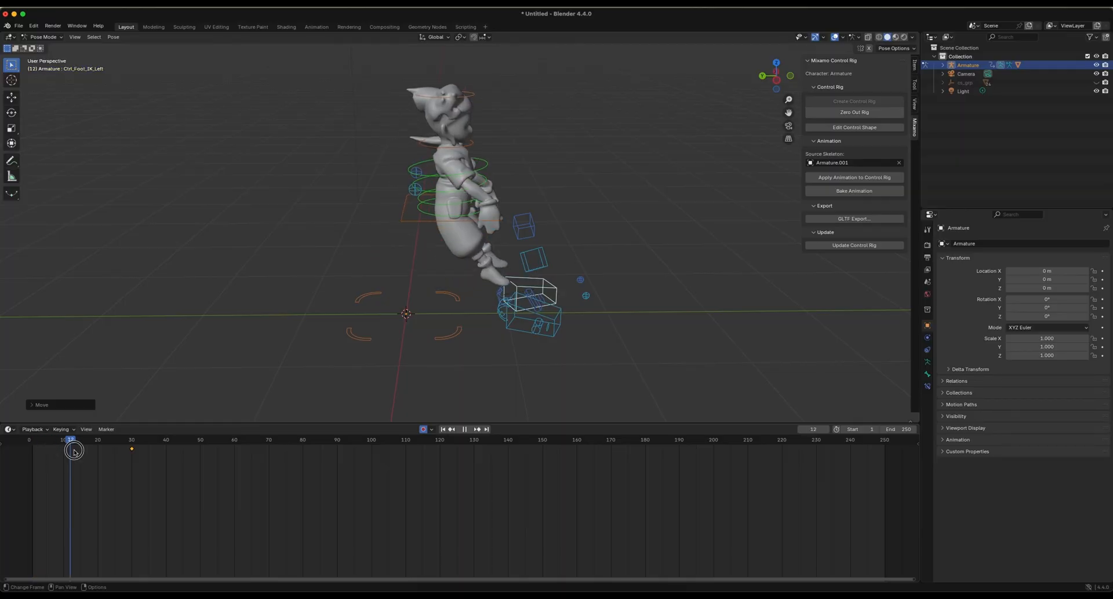
pyautogui.click(131, 439)
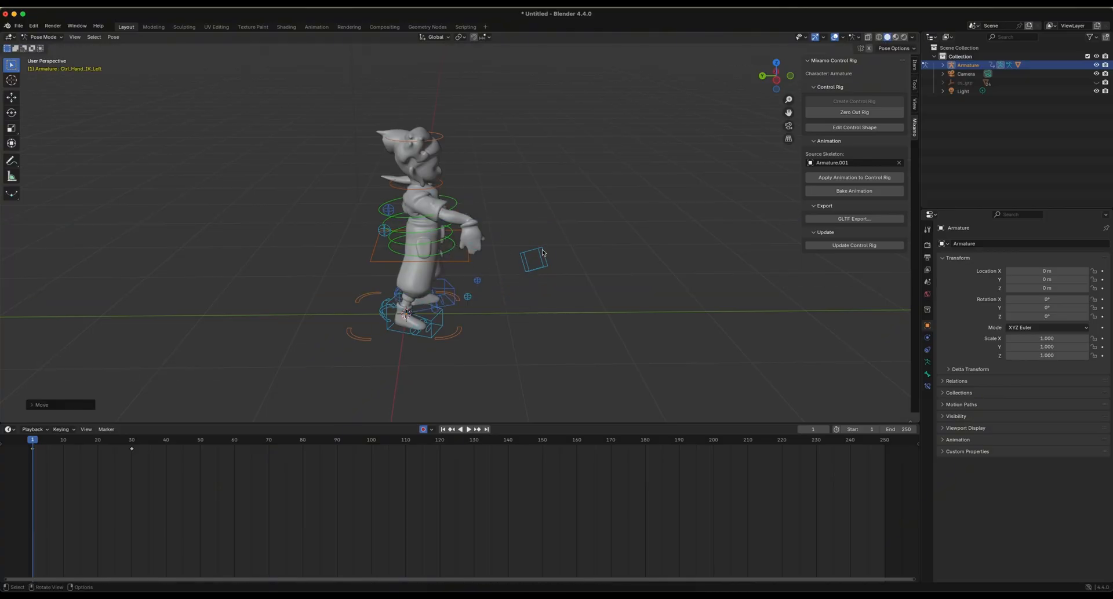
pyautogui.click(459, 429)
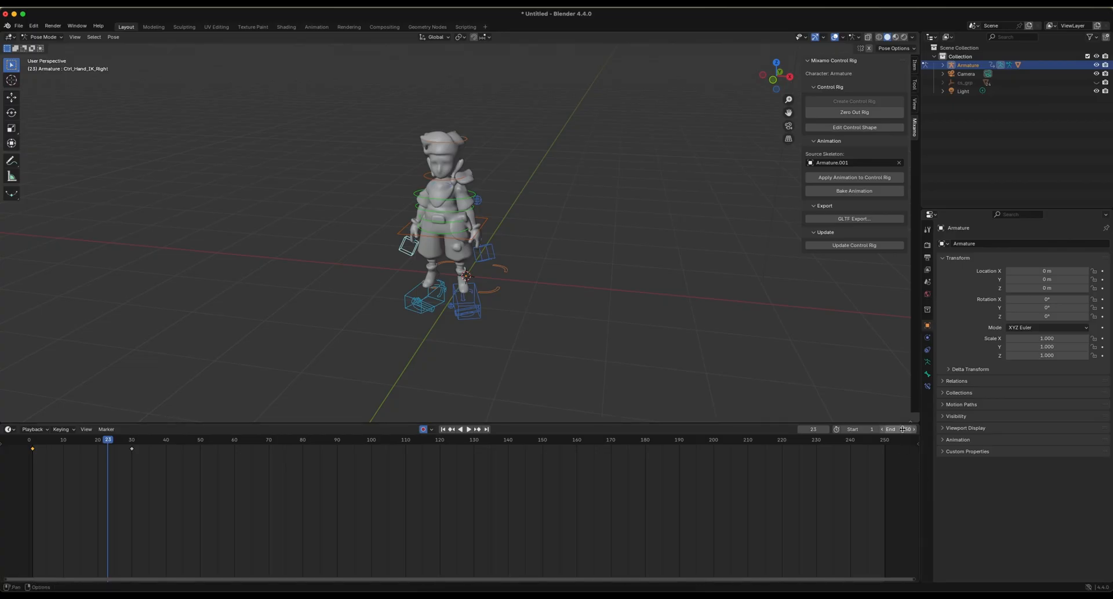
pyautogui.click(468, 429)
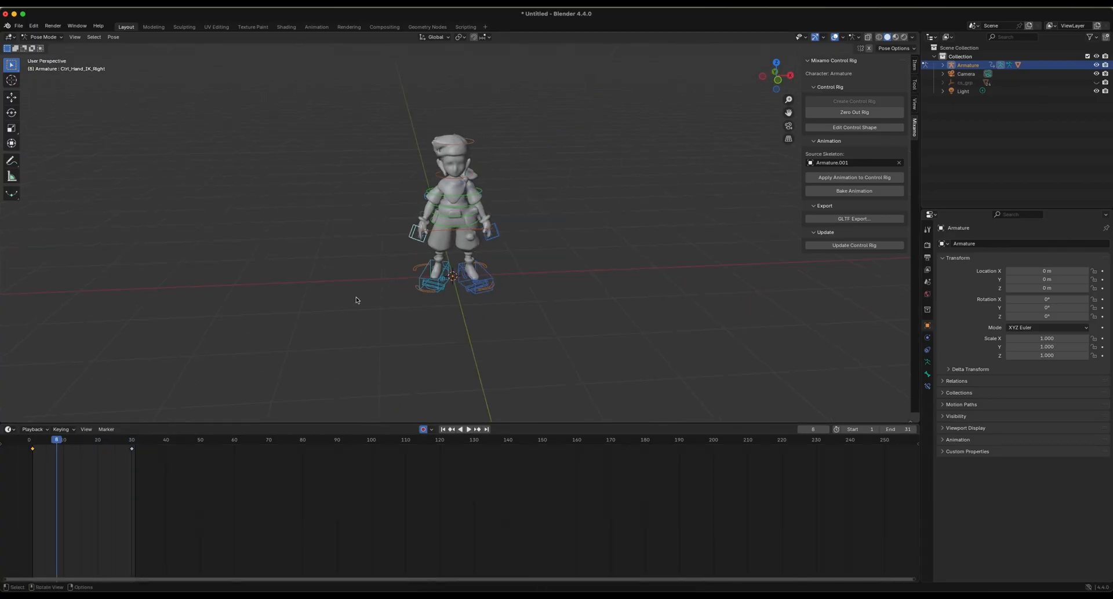
pyautogui.click(459, 429)
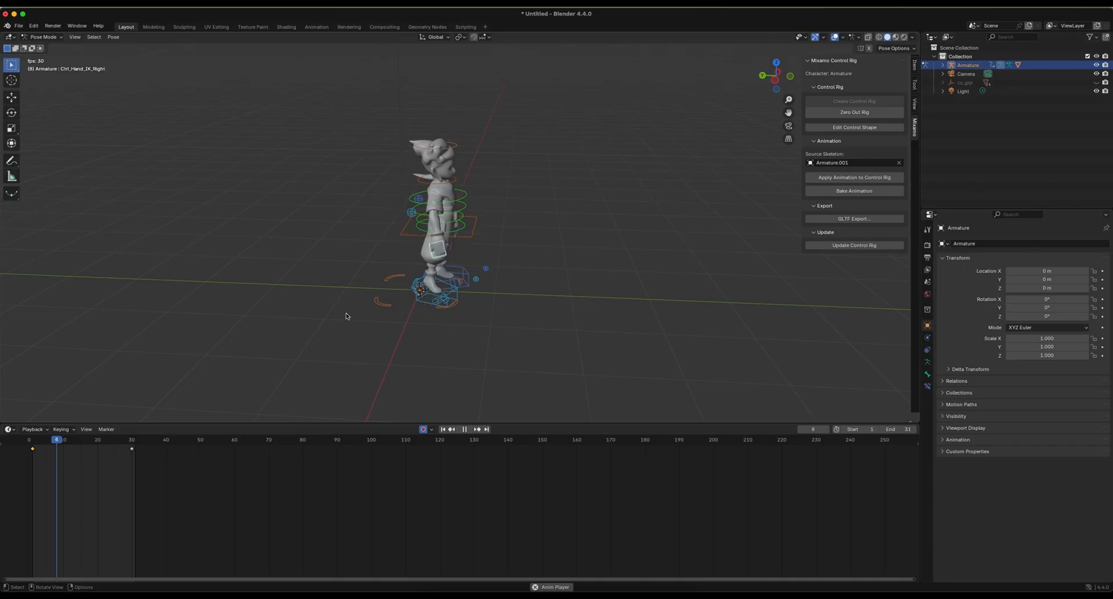